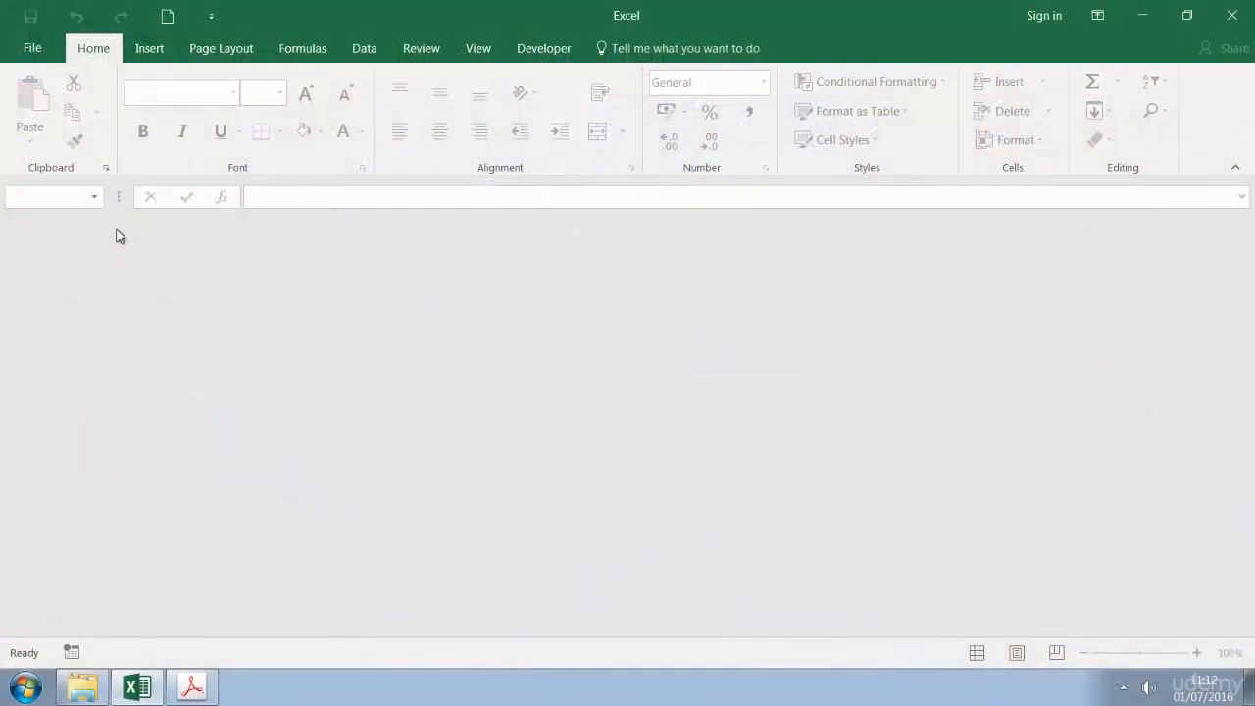
Open and close Excel Options, then create a new blank workbook, Book2
{"action": "left_click", "coordinate": [686, 48]}
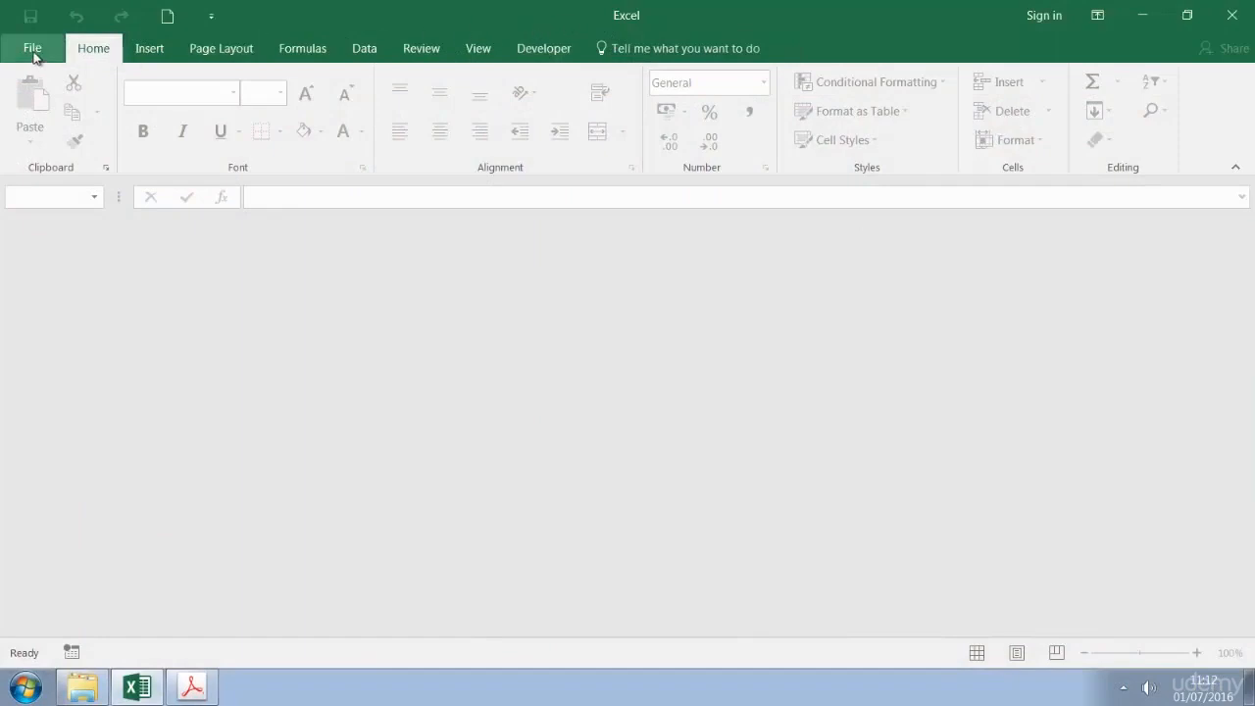
{"action": "left_click", "coordinate": [32, 47]}
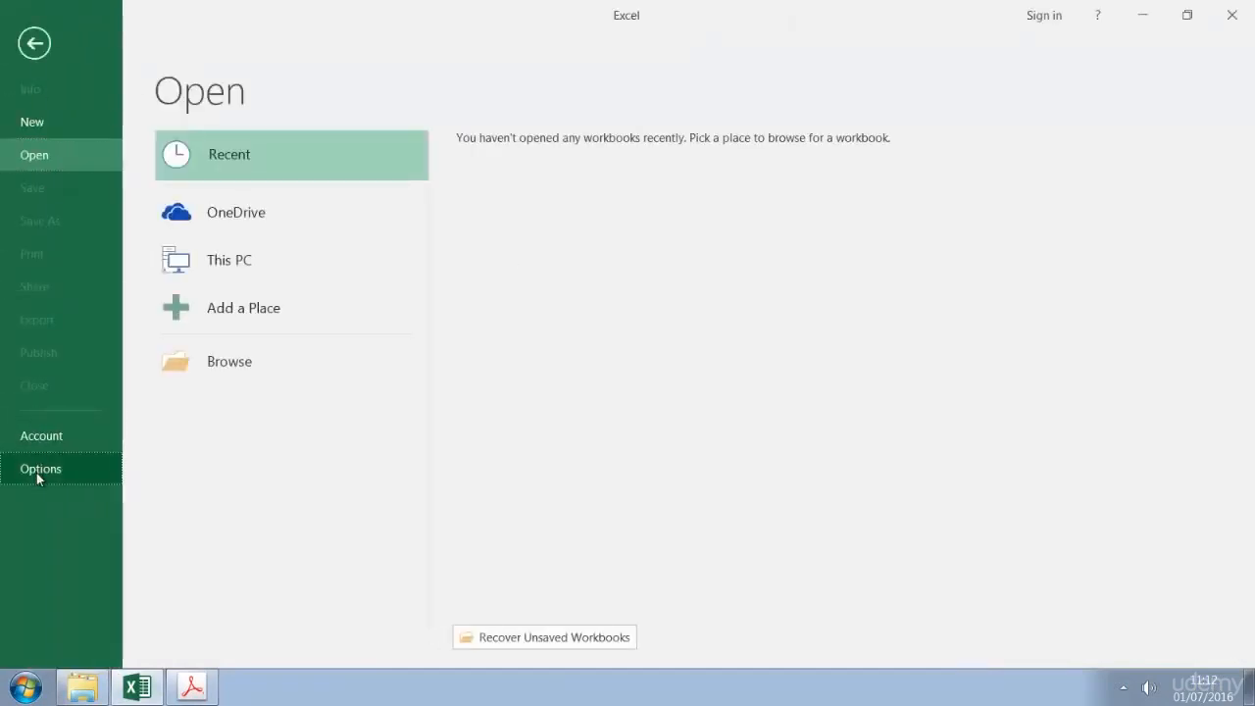
{"action": "left_click", "coordinate": [40, 469]}
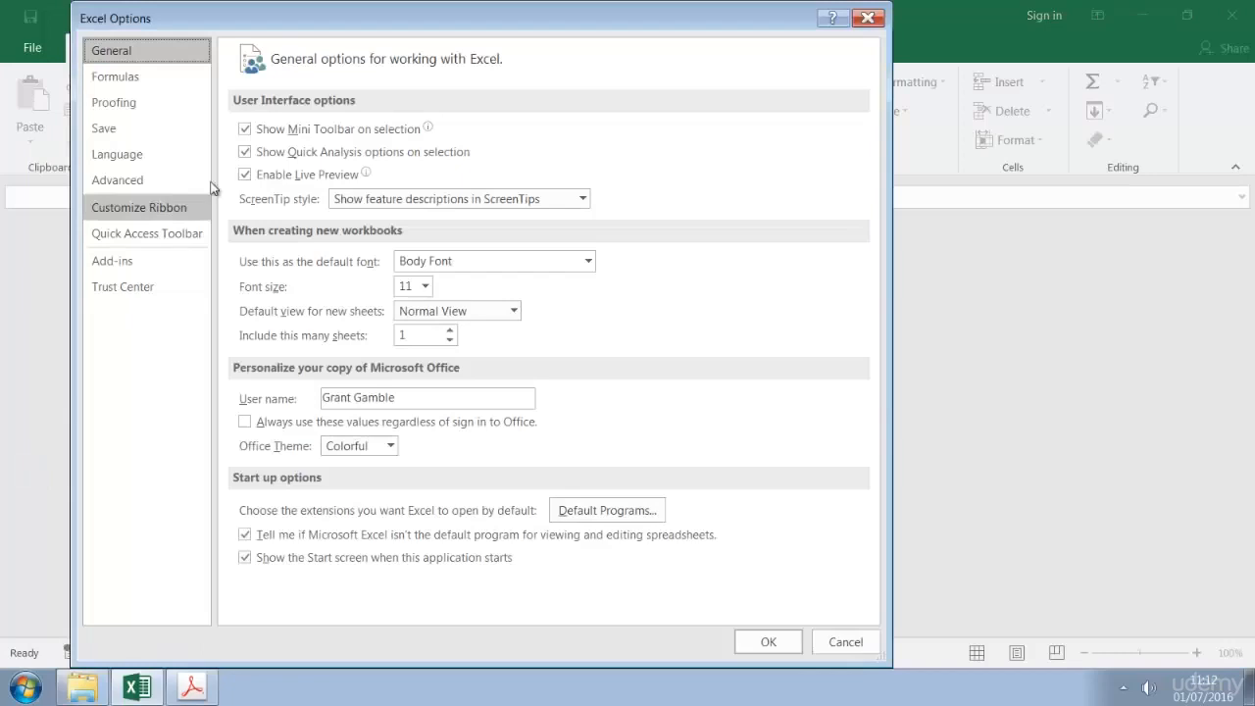
{"action": "mouse_move", "coordinate": [219, 91]}
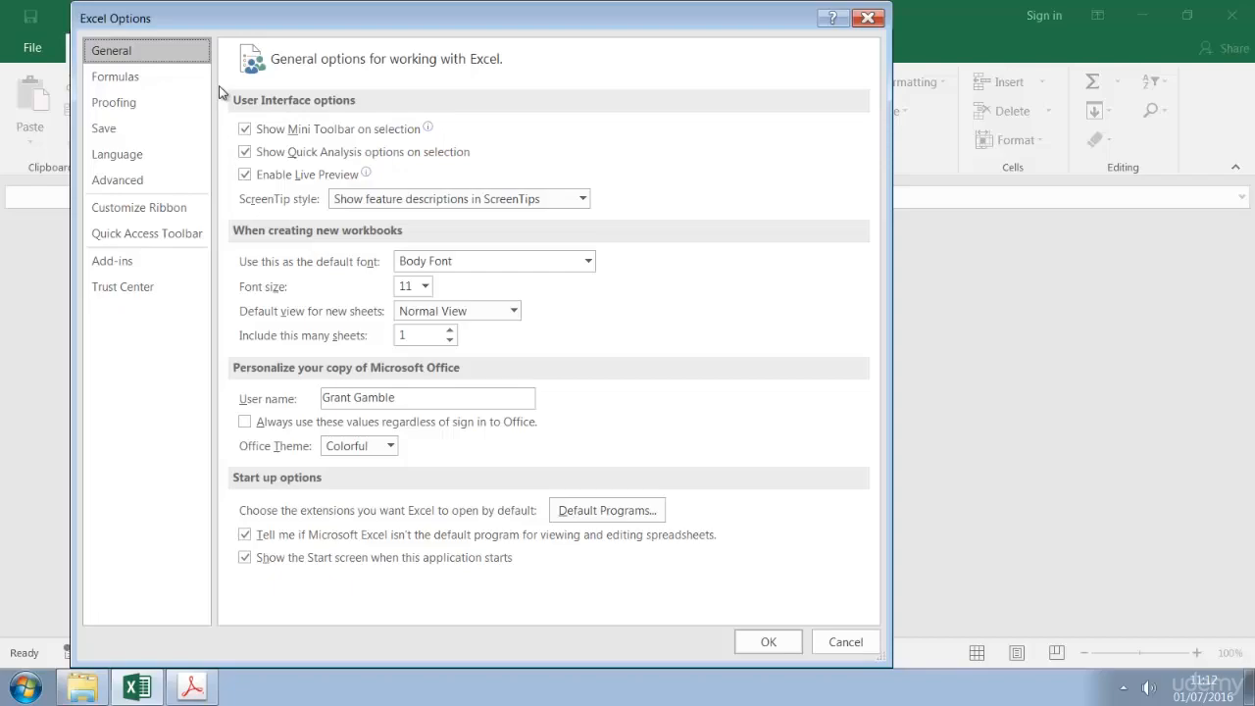
{"action": "left_click", "coordinate": [767, 641]}
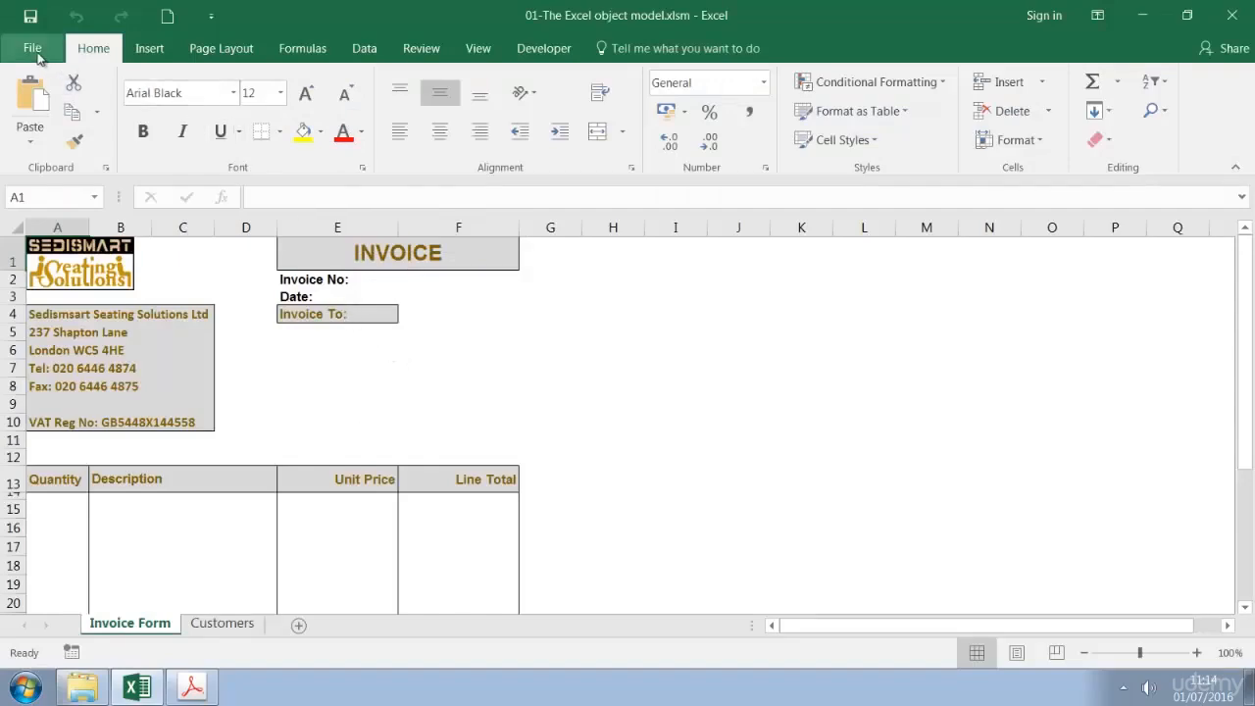
{"action": "left_click", "coordinate": [32, 47]}
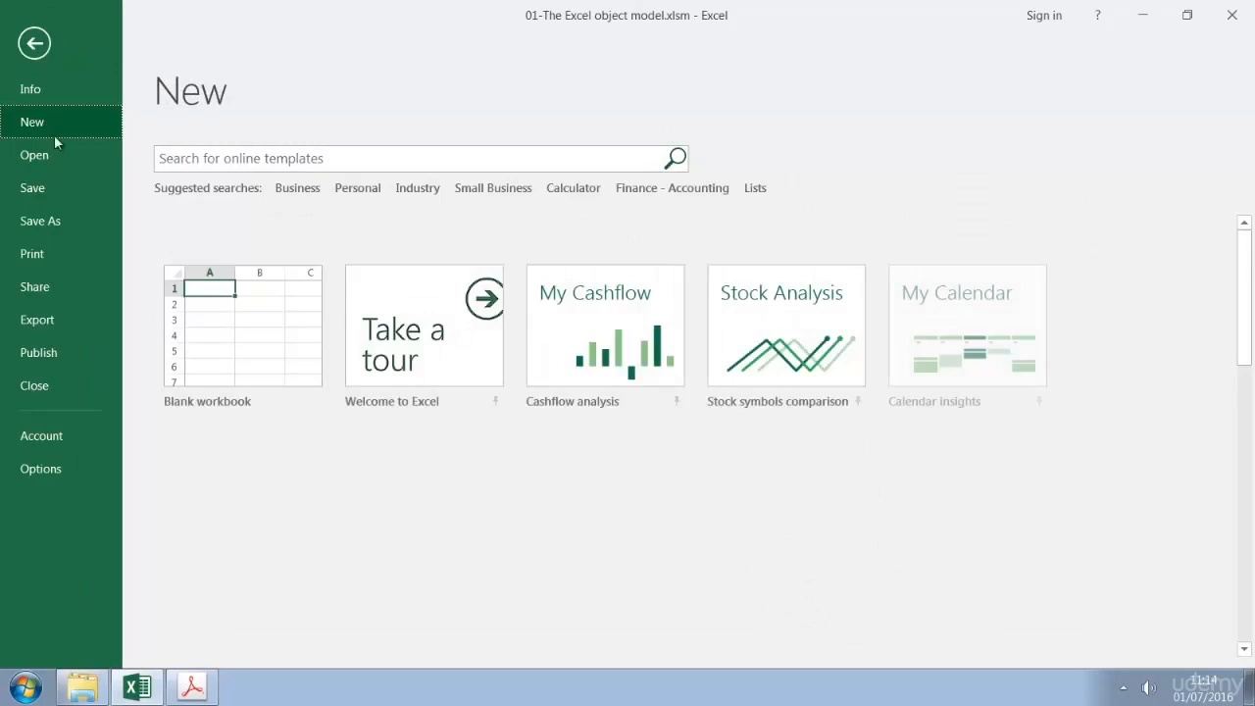
{"action": "left_click", "coordinate": [207, 326]}
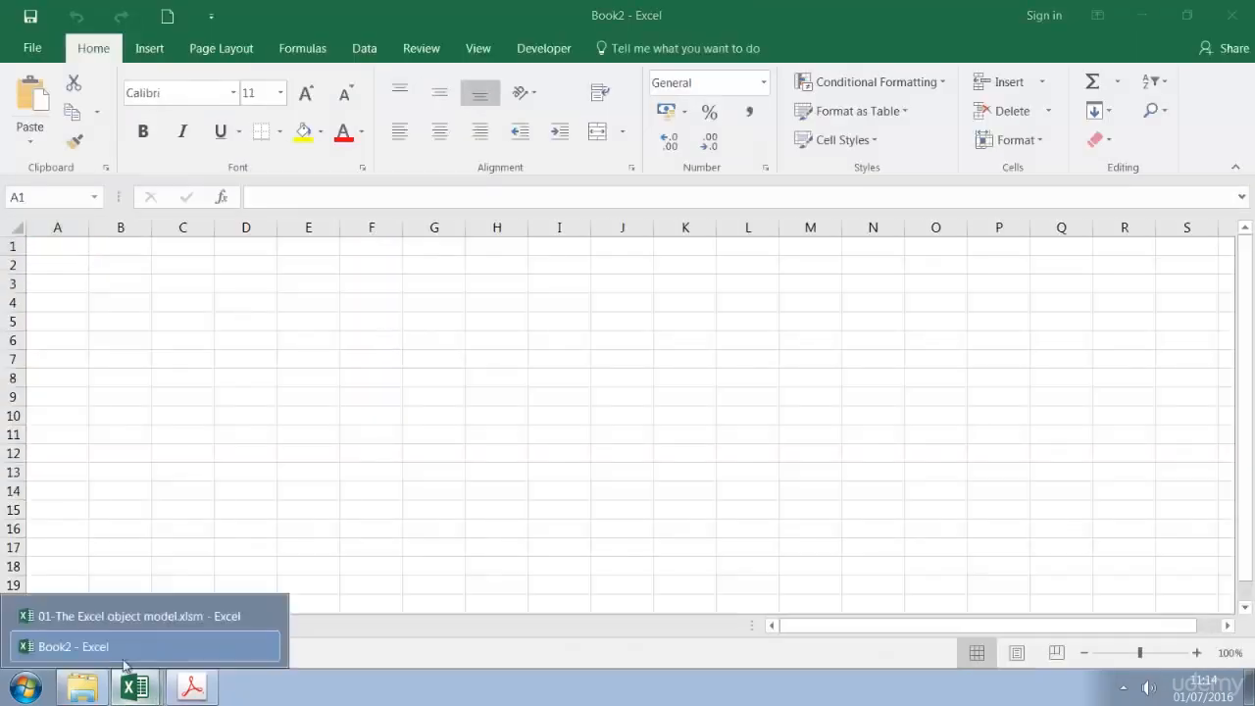
{"action": "mouse_move", "coordinate": [137, 473]}
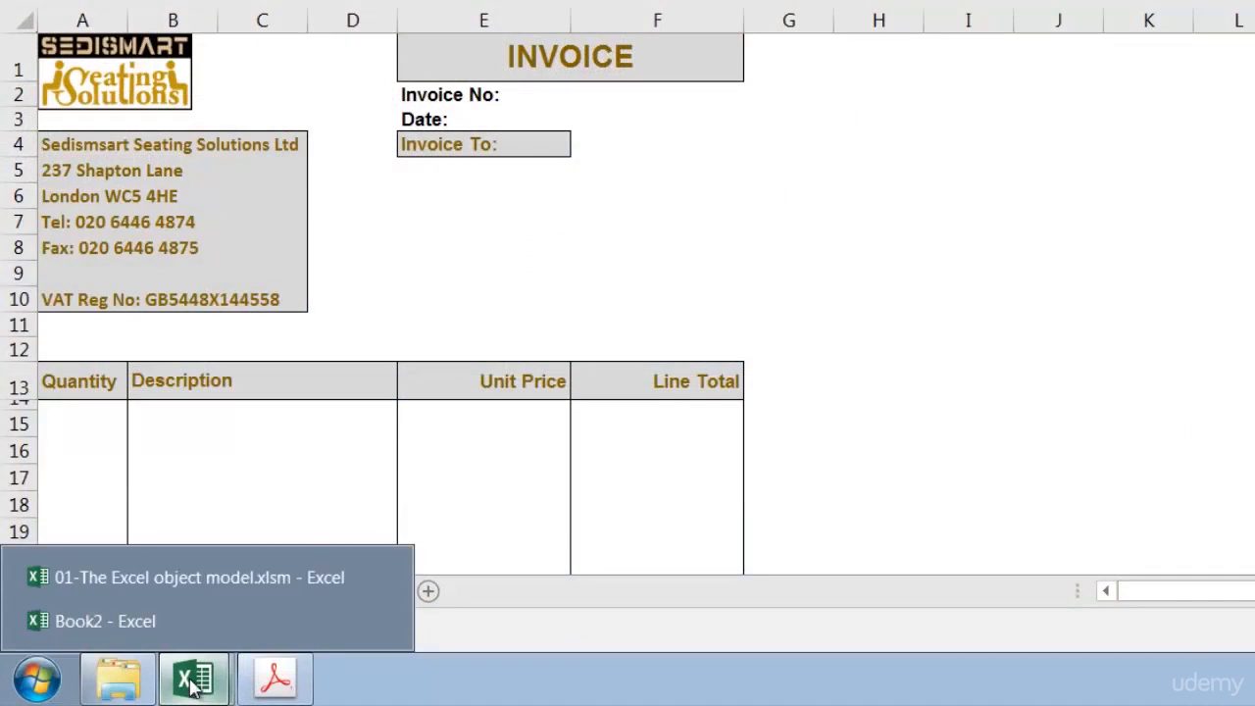
{"action": "left_click", "coordinate": [193, 678]}
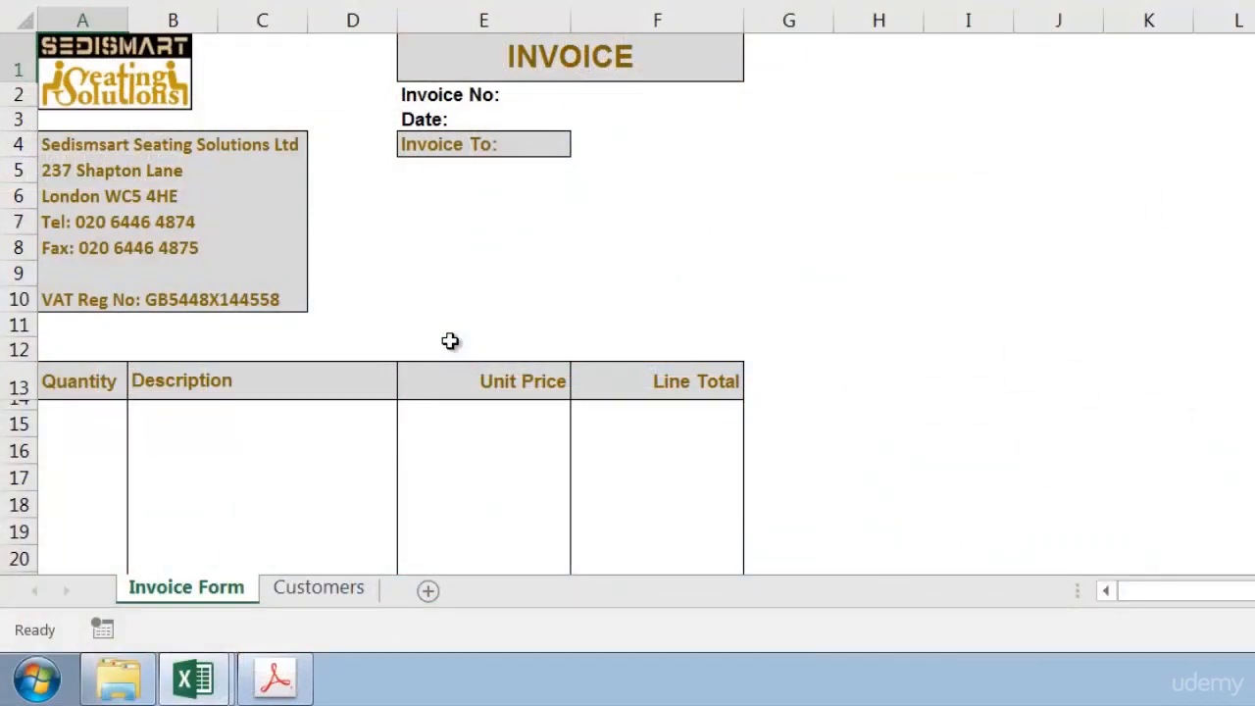
{"action": "left_click", "coordinate": [319, 586]}
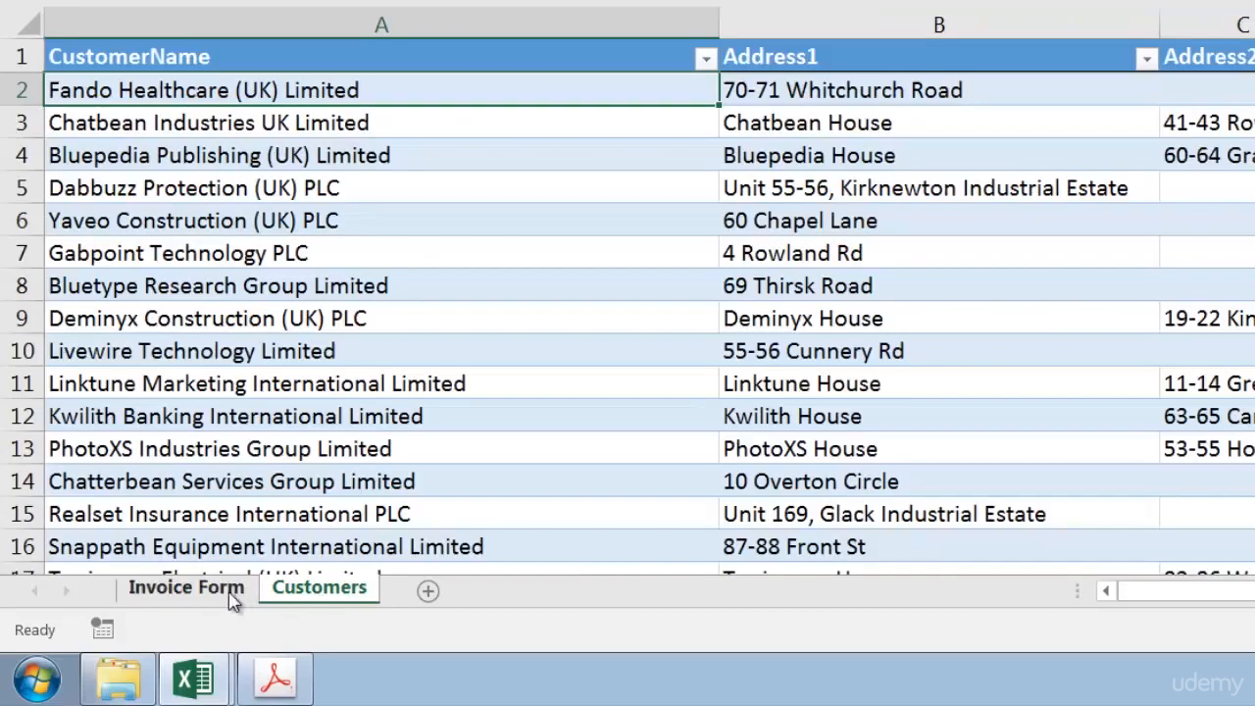
{"action": "left_click", "coordinate": [185, 586]}
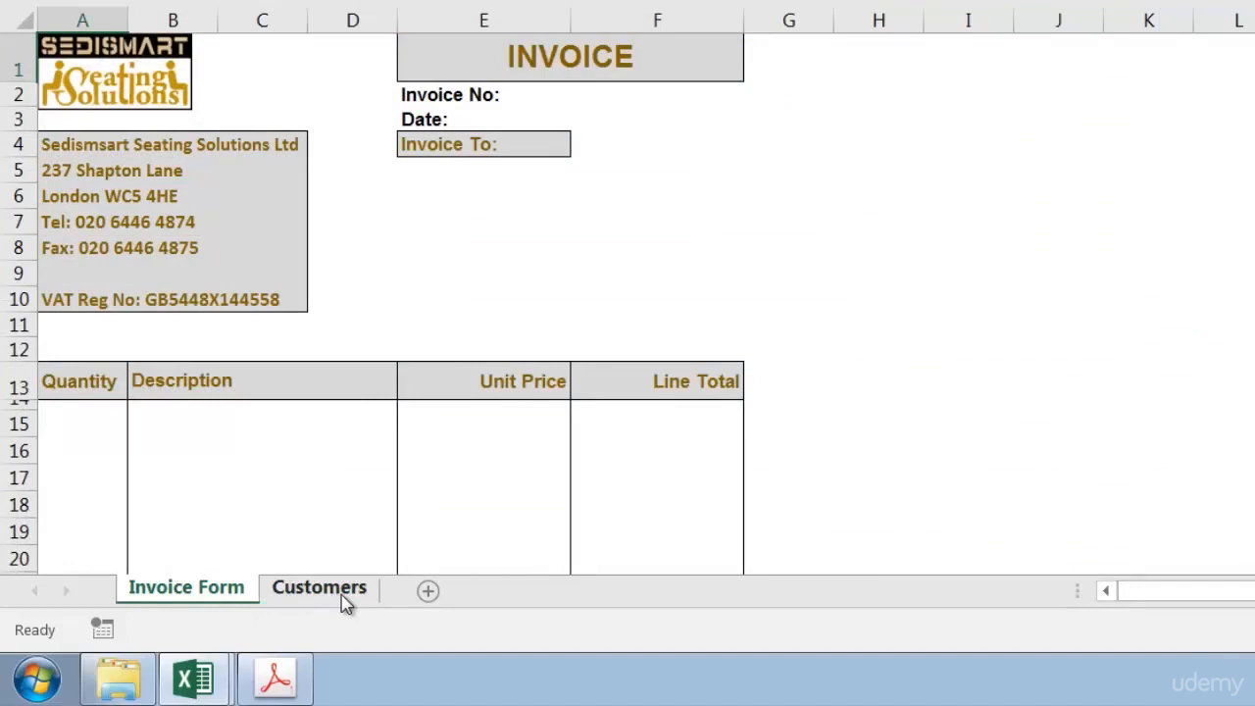
{"action": "mouse_move", "coordinate": [351, 600]}
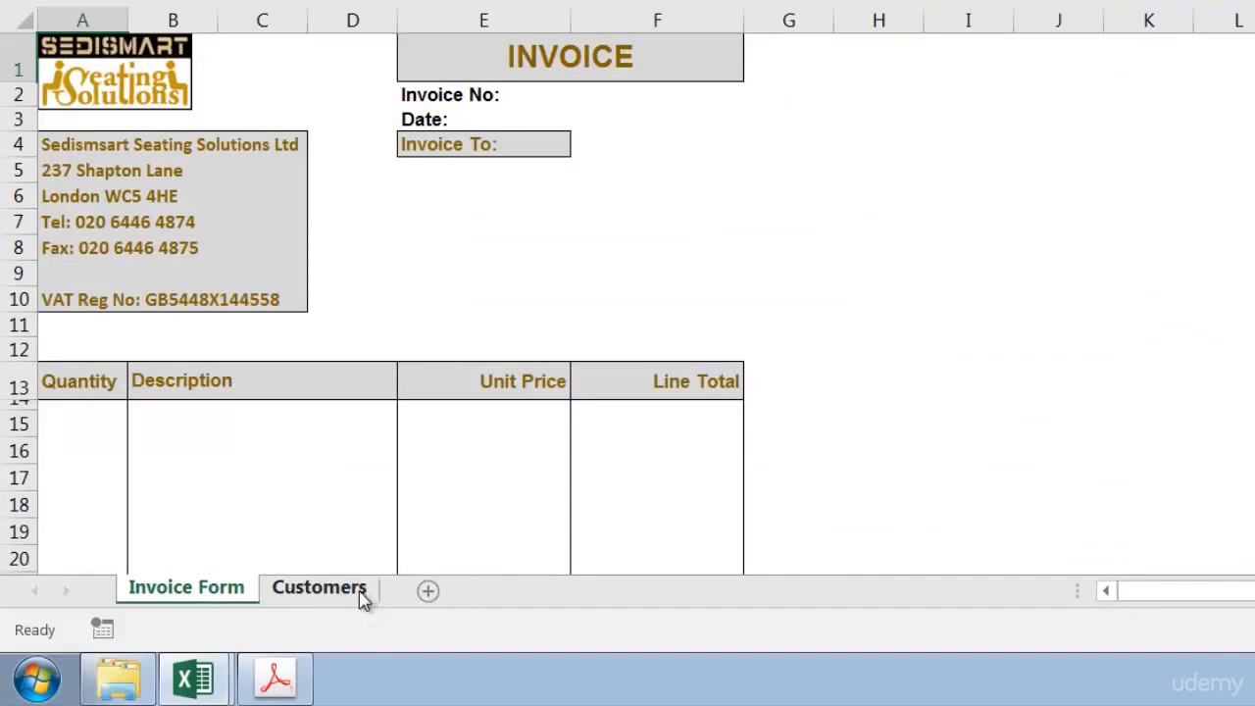
Insert a Chart sheet, Chart1, through the Customers tab's Insert dialog
{"action": "right_click", "coordinate": [318, 586]}
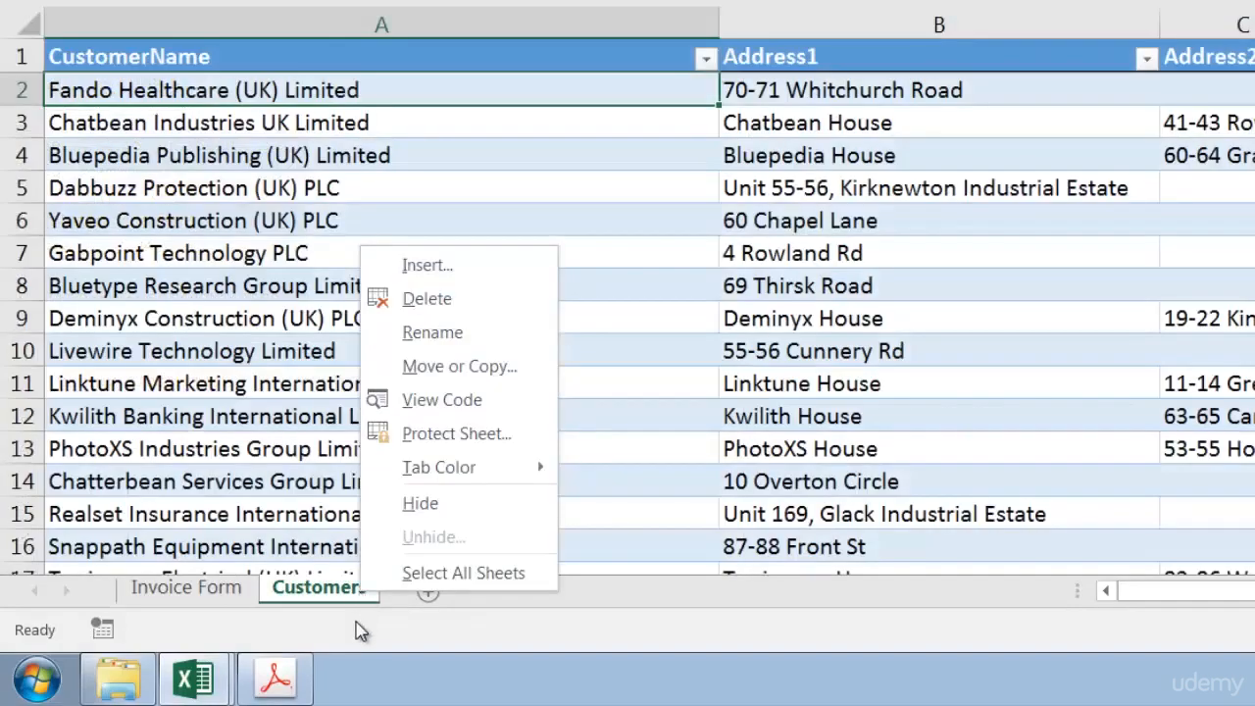
{"action": "mouse_move", "coordinate": [446, 265]}
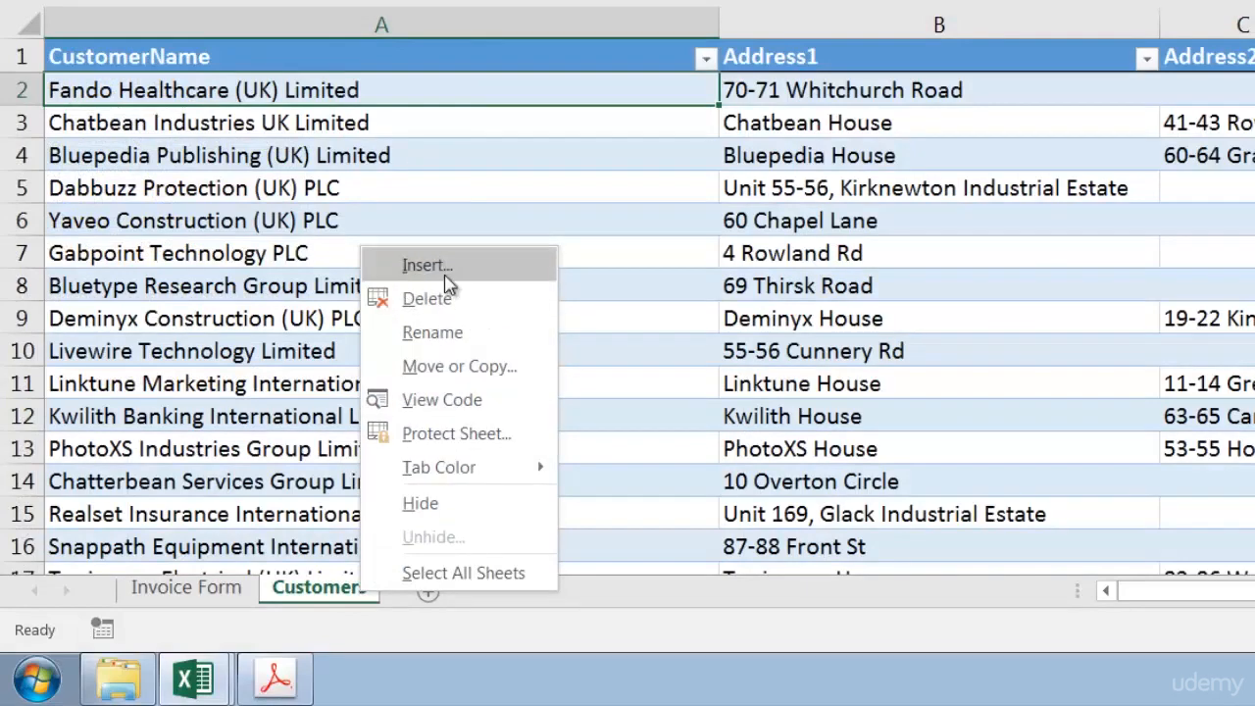
{"action": "left_click", "coordinate": [427, 264]}
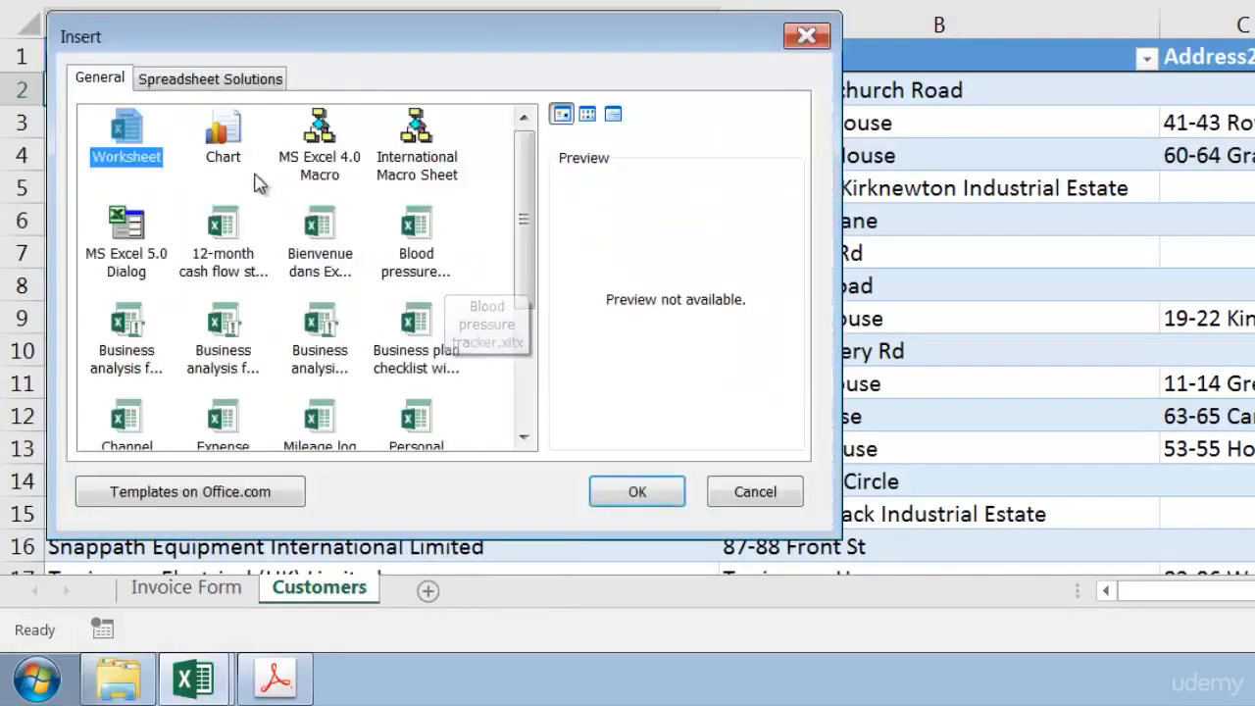
{"action": "left_click", "coordinate": [637, 491]}
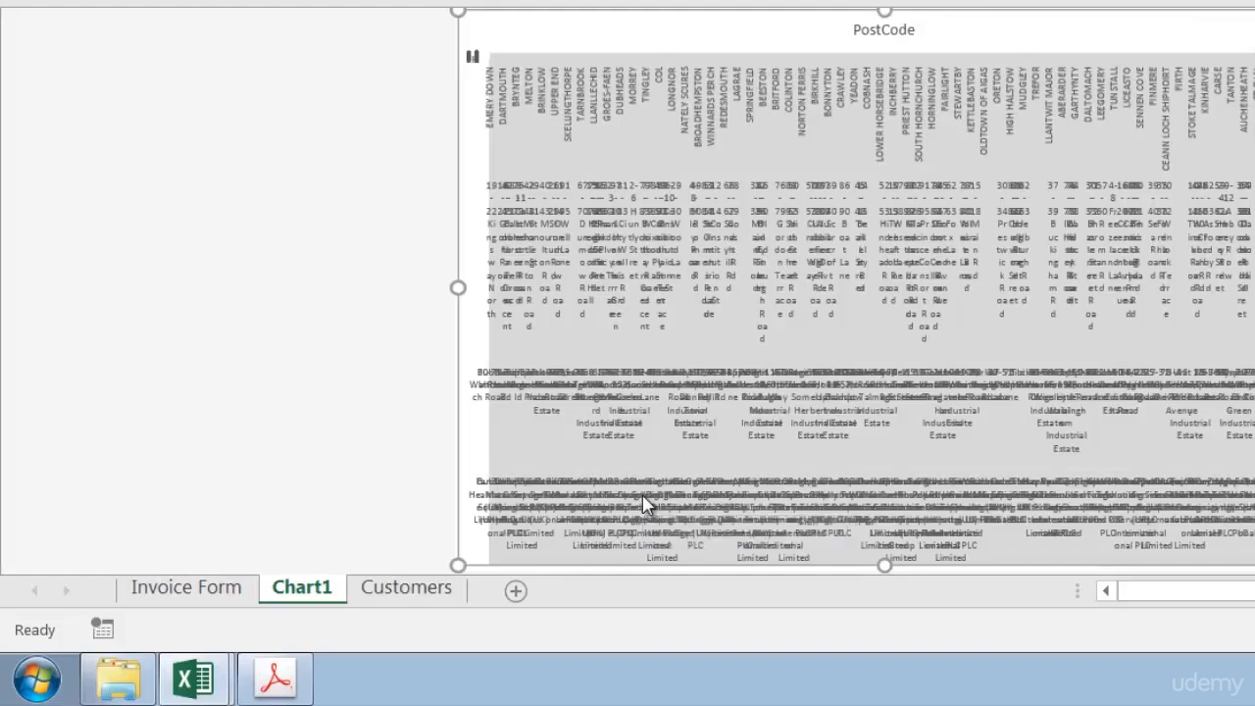
{"action": "mouse_move", "coordinate": [573, 382]}
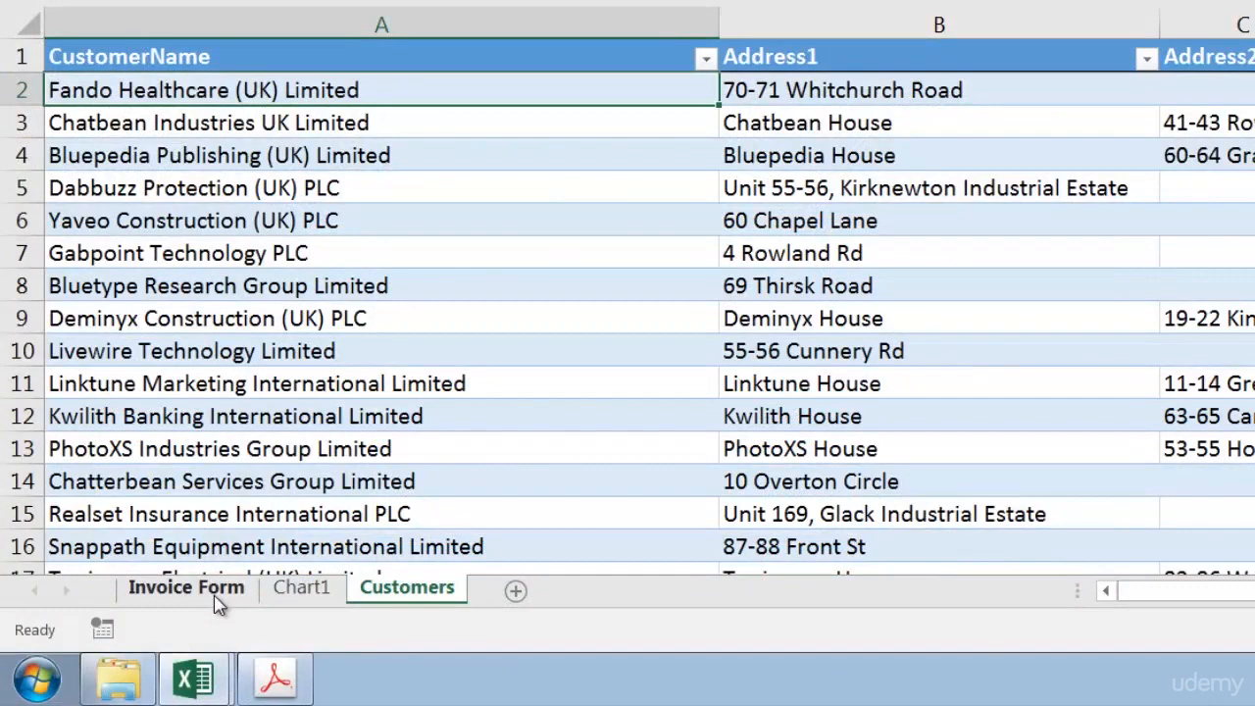
Go to the Invoice Form sheet and select cell A15
{"action": "left_click", "coordinate": [185, 587]}
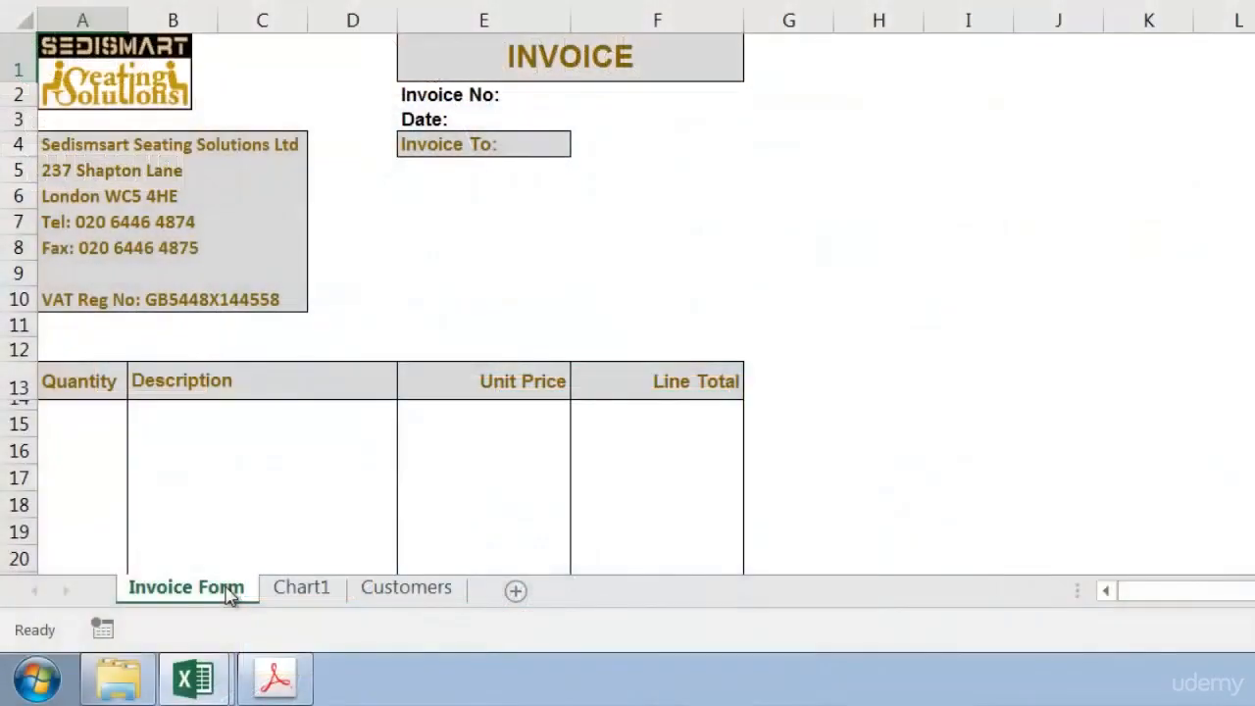
{"action": "mouse_move", "coordinate": [70, 412]}
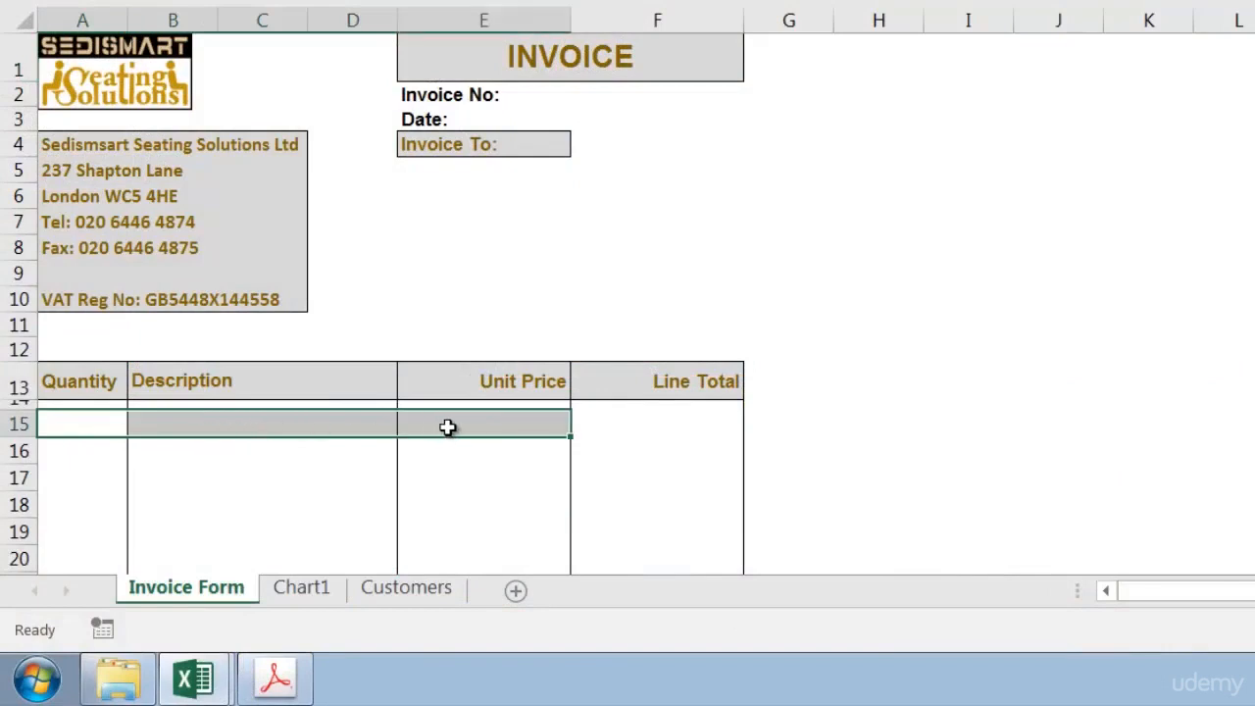
{"action": "left_click", "coordinate": [83, 422]}
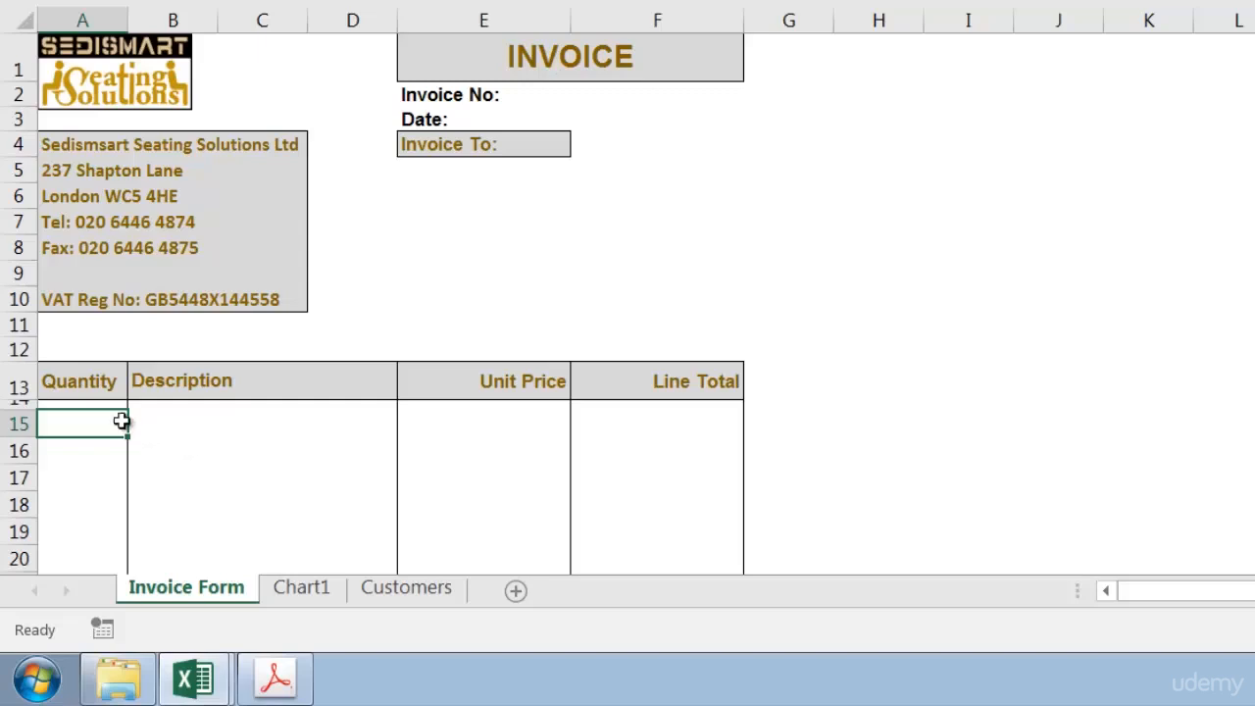
{"action": "mouse_move", "coordinate": [147, 428]}
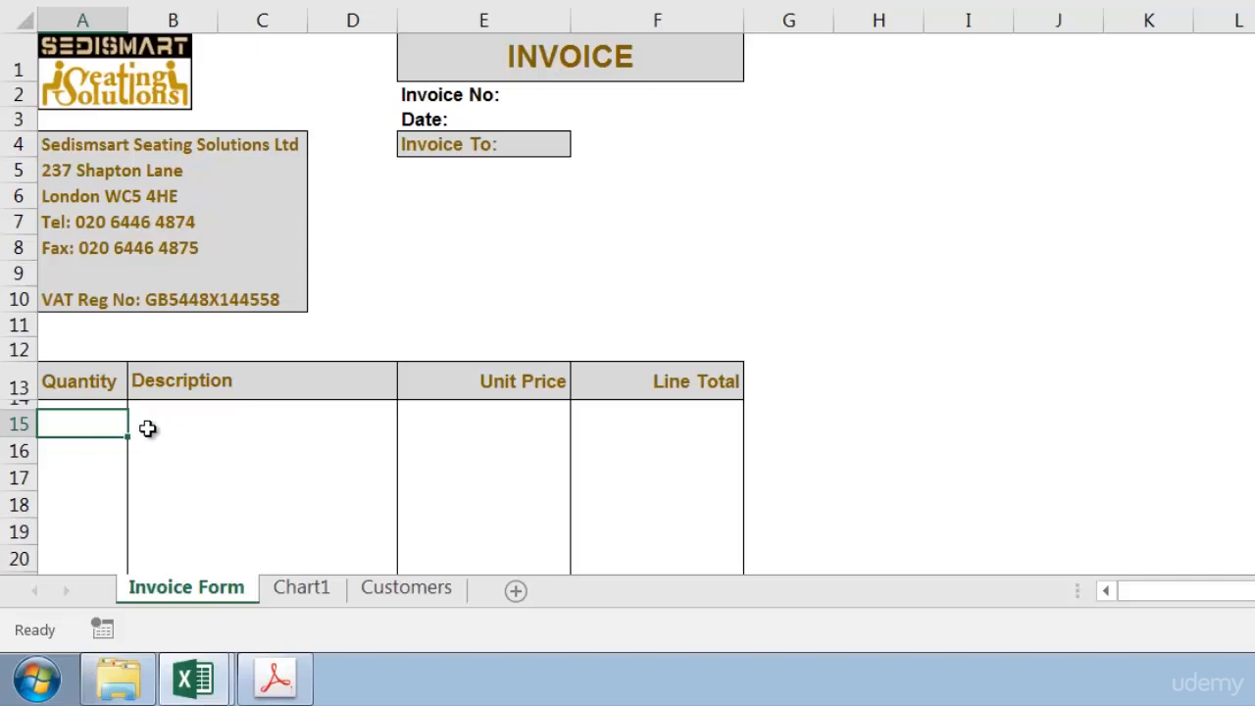
Enter quantity 1 into cell A15
{"action": "type", "text": "1"}
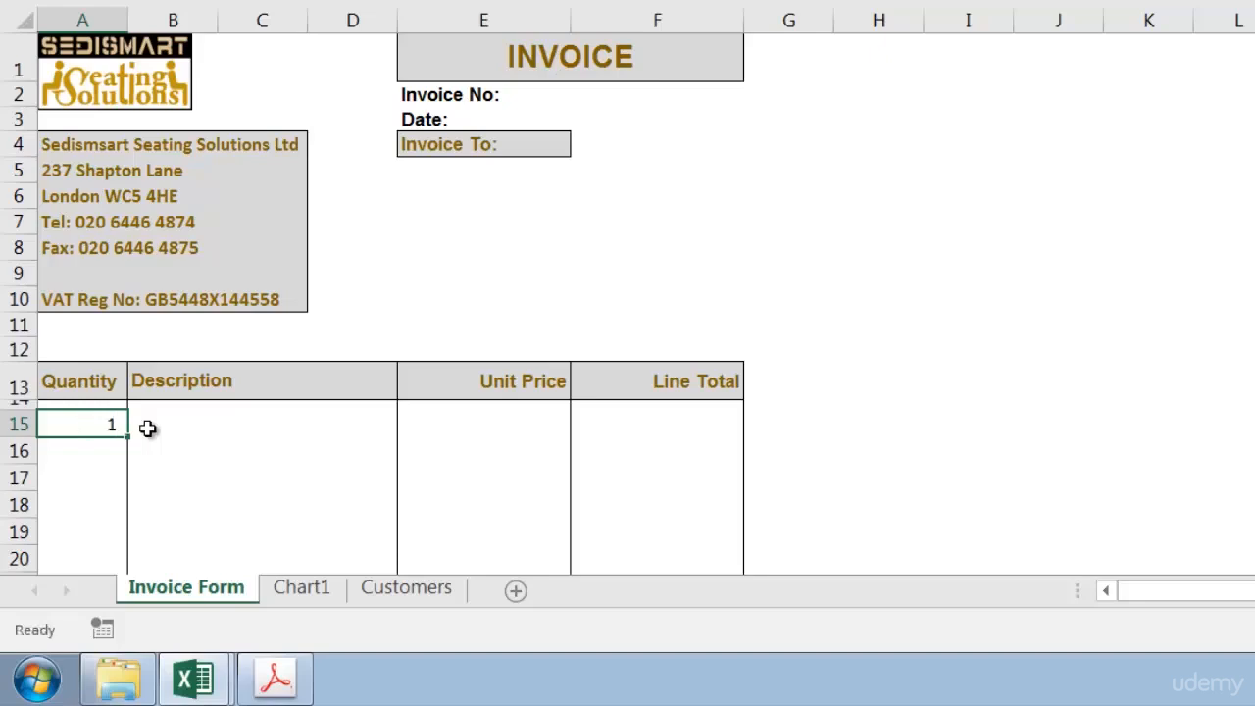
{"action": "left_click", "coordinate": [262, 424]}
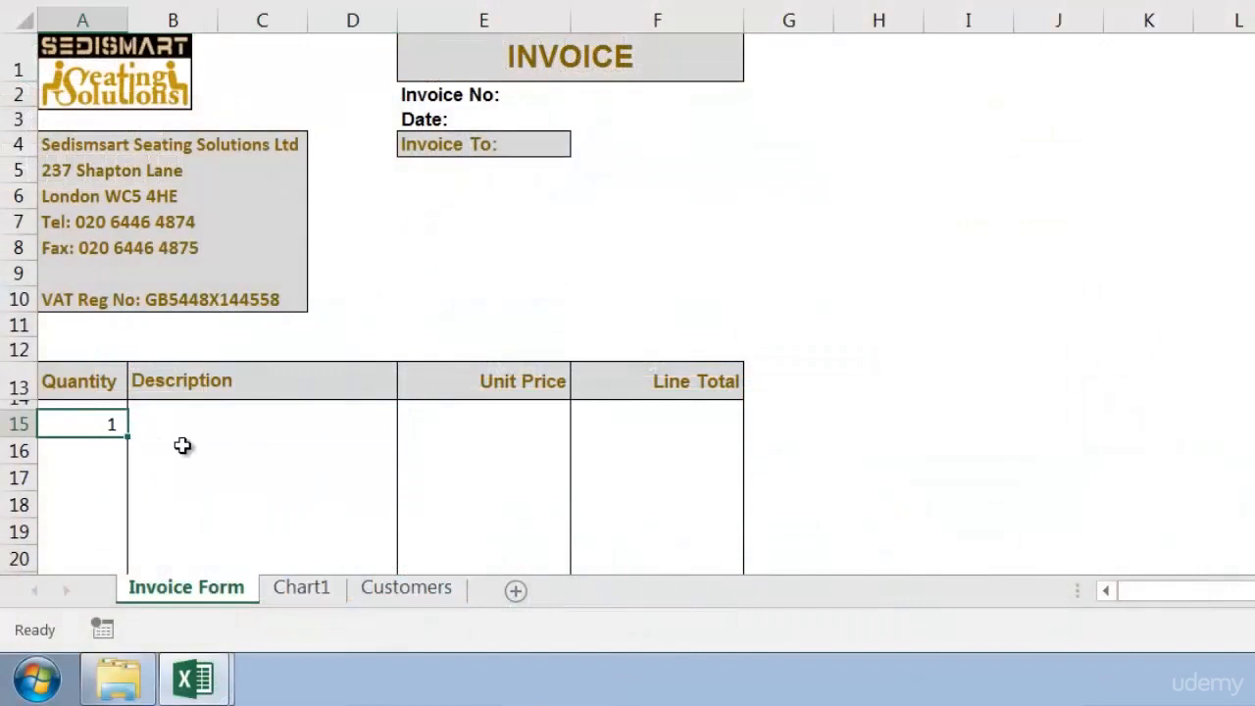
Clear cell A15 and open the Visual Basic editor from the Developer tab
{"action": "key", "text": "Delete"}
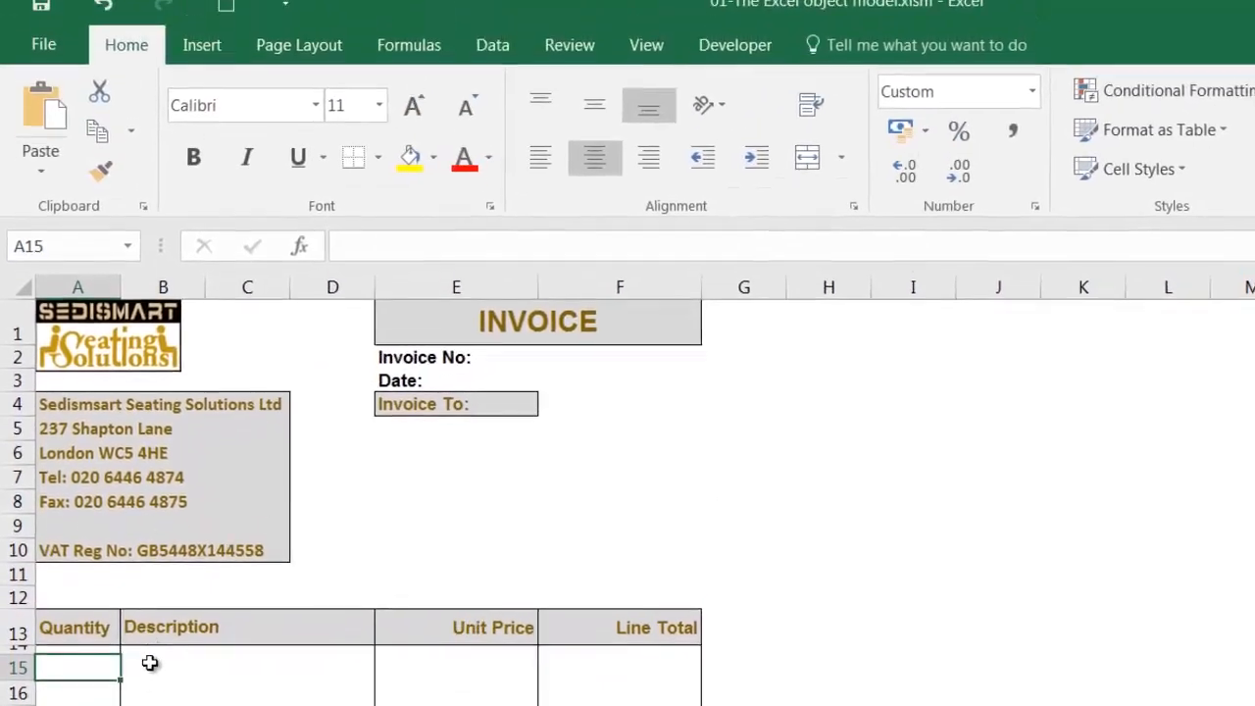
{"action": "left_click", "coordinate": [733, 44]}
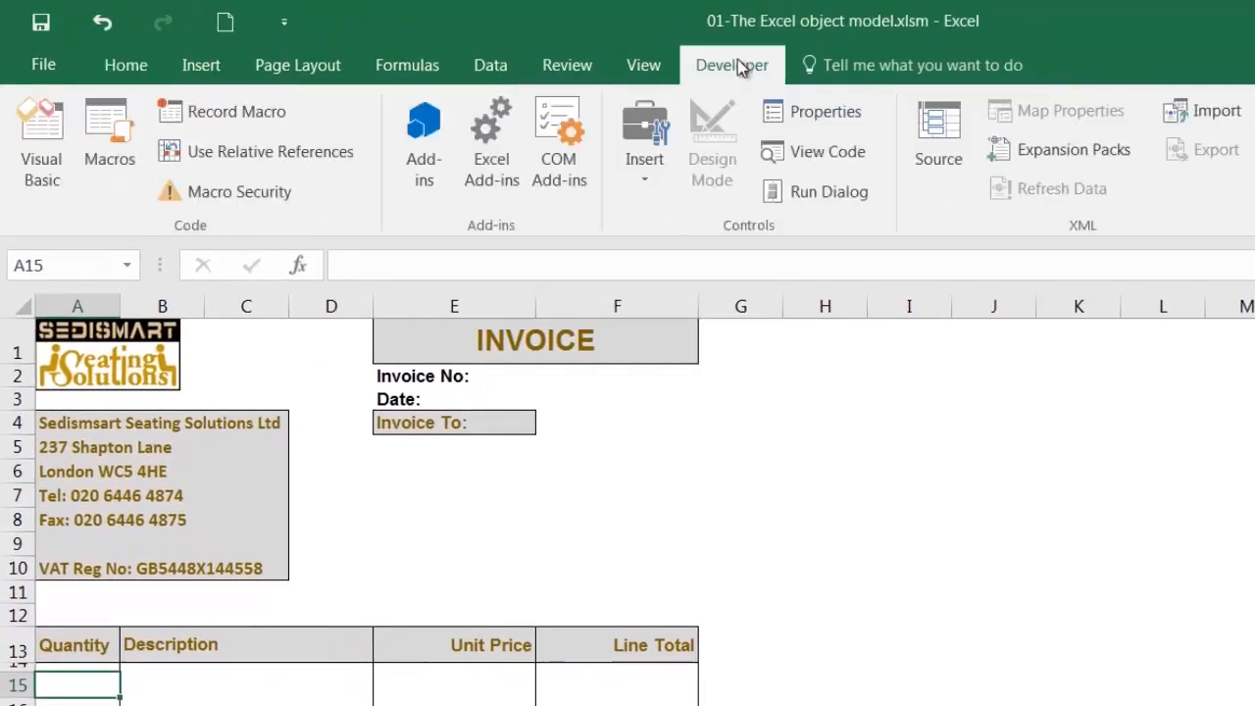
{"action": "mouse_move", "coordinate": [41, 137]}
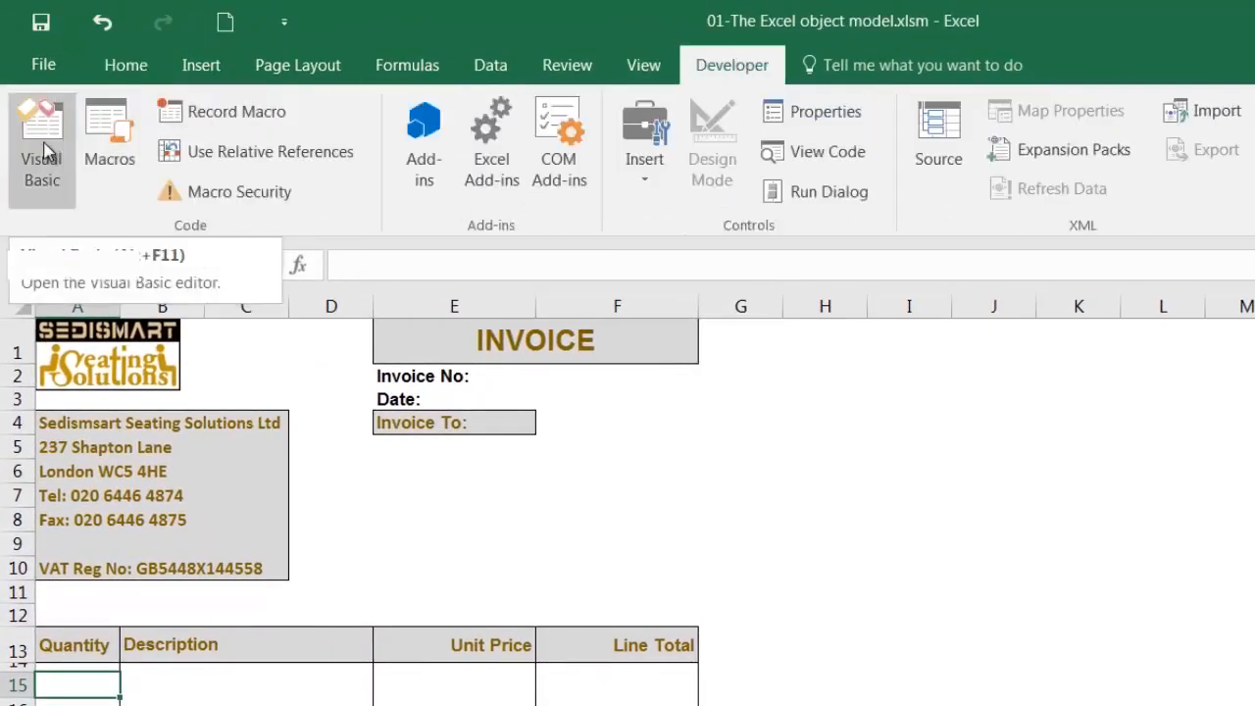
{"action": "left_click", "coordinate": [42, 147]}
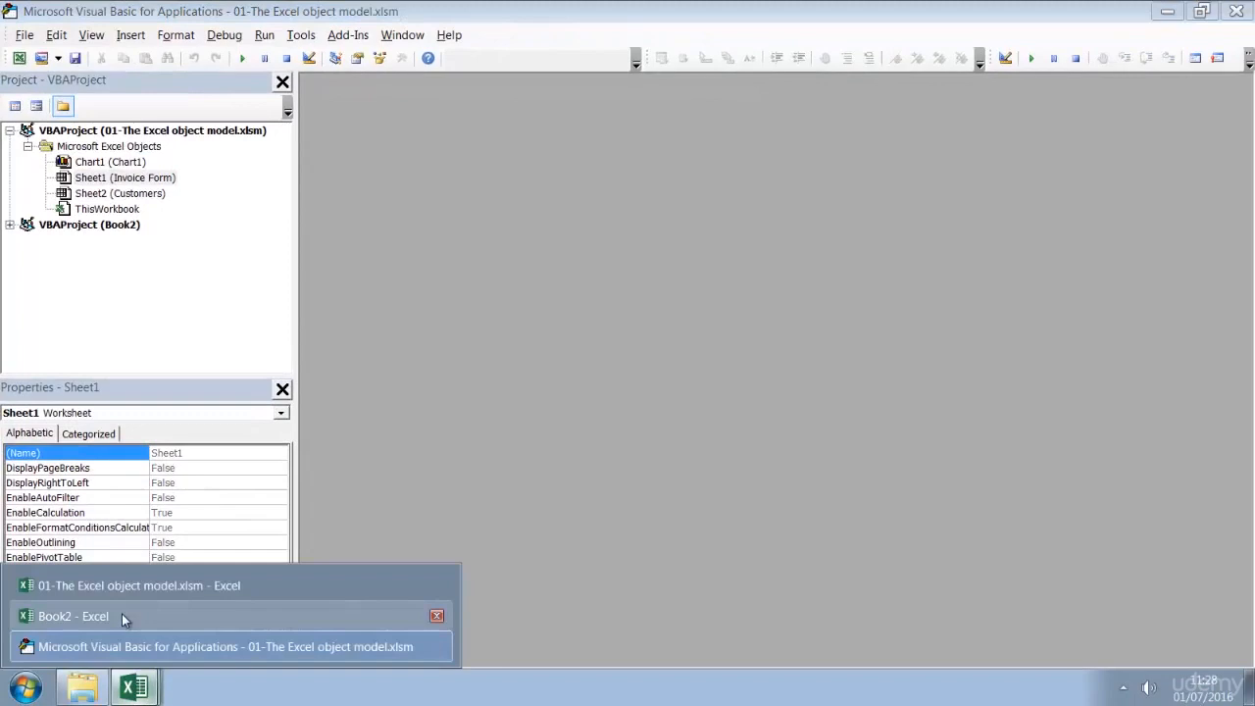
Close the blank Book2 workbook and delete the Chart1 sheet
{"action": "left_click", "coordinate": [73, 616]}
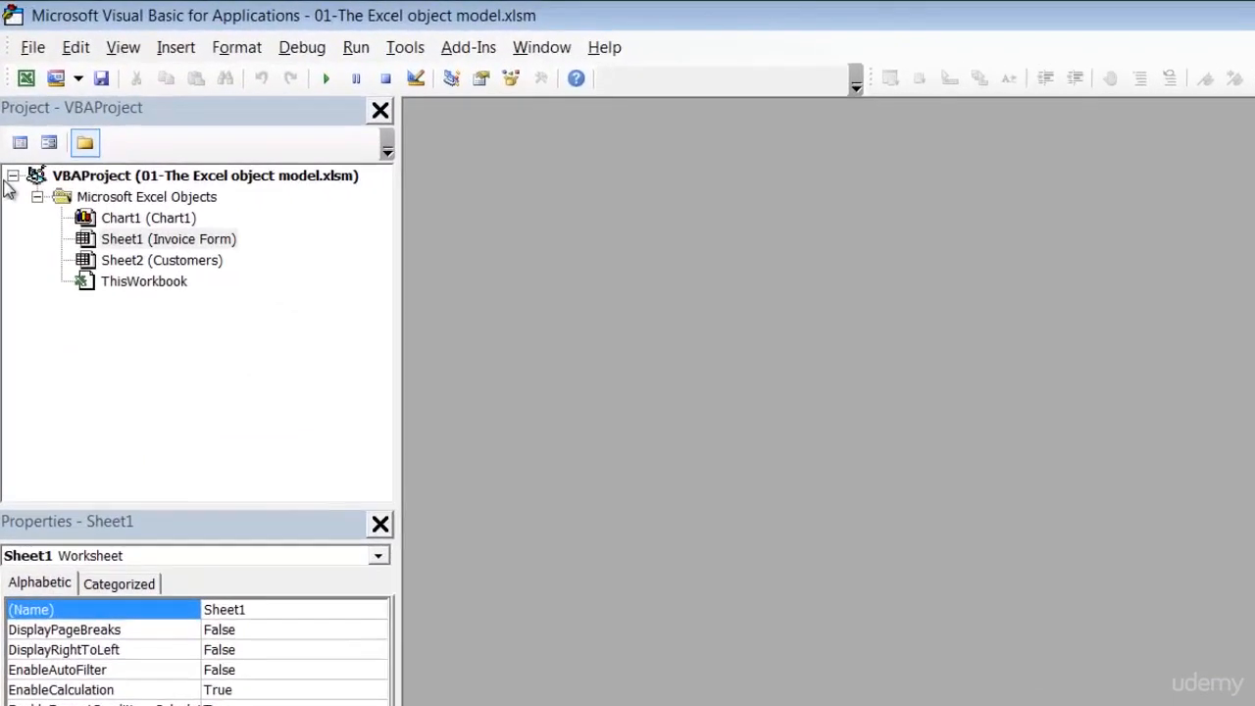
{"action": "mouse_move", "coordinate": [275, 187]}
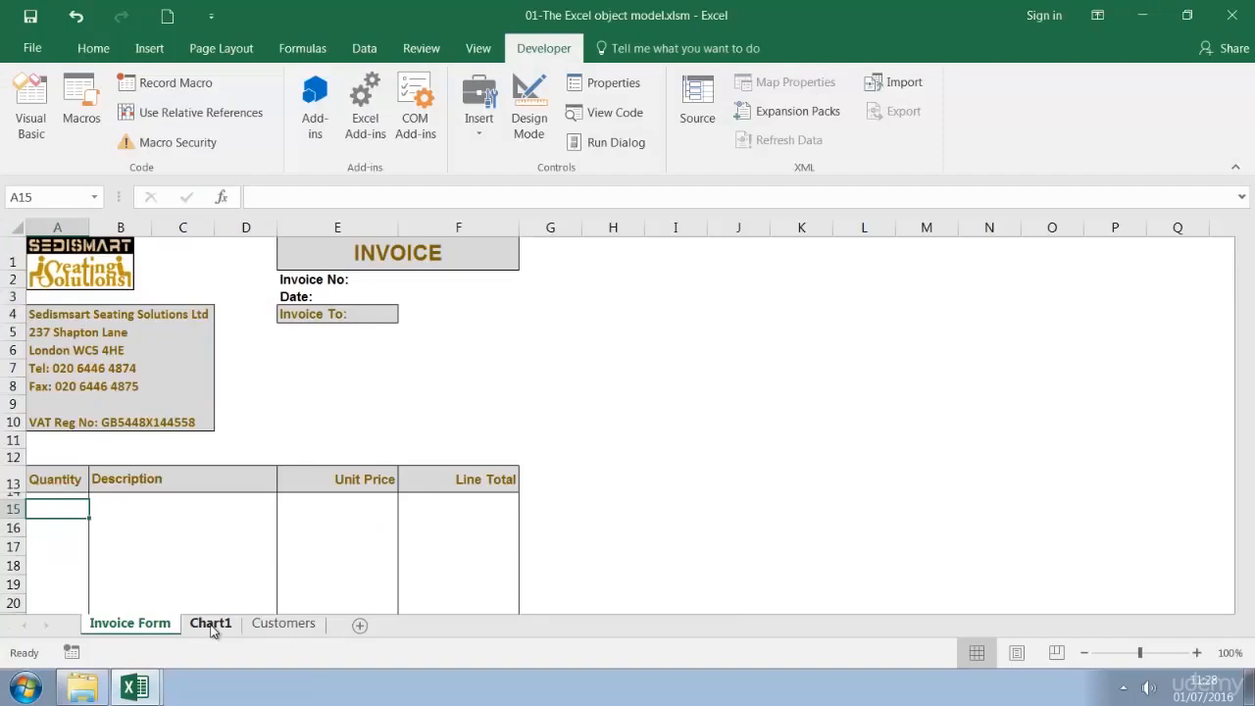
{"action": "right_click", "coordinate": [209, 623]}
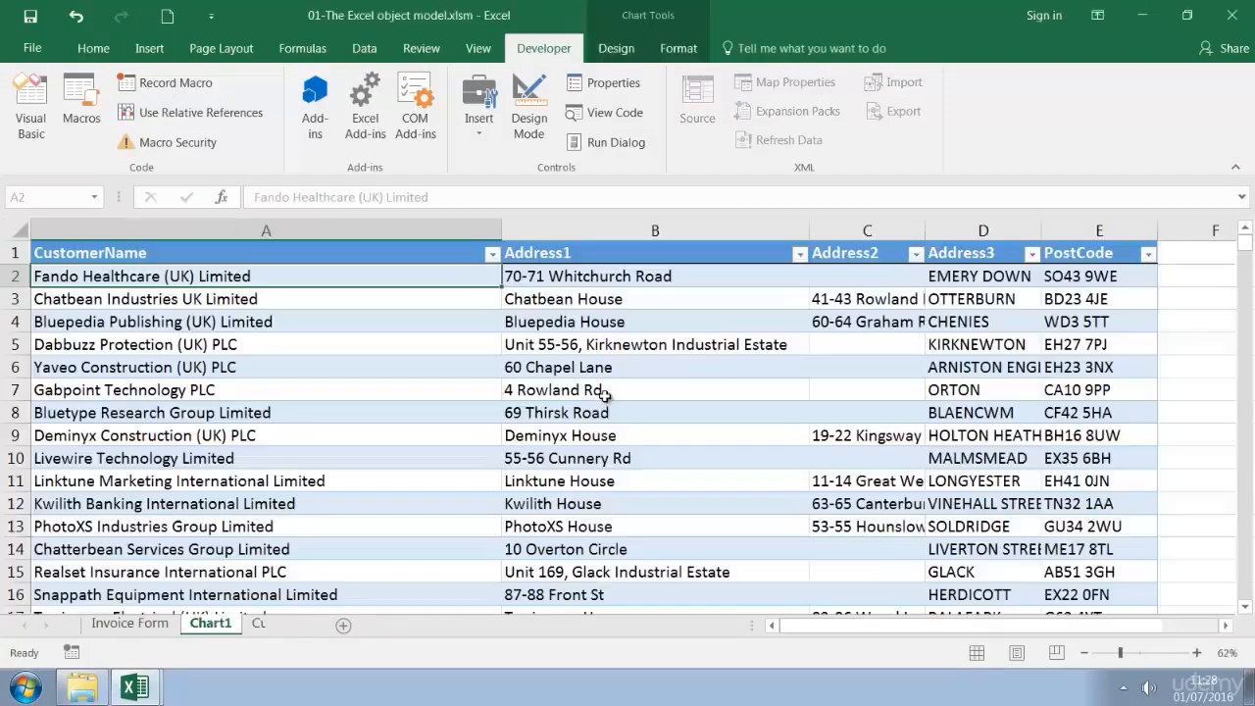
{"action": "left_click", "coordinate": [129, 623]}
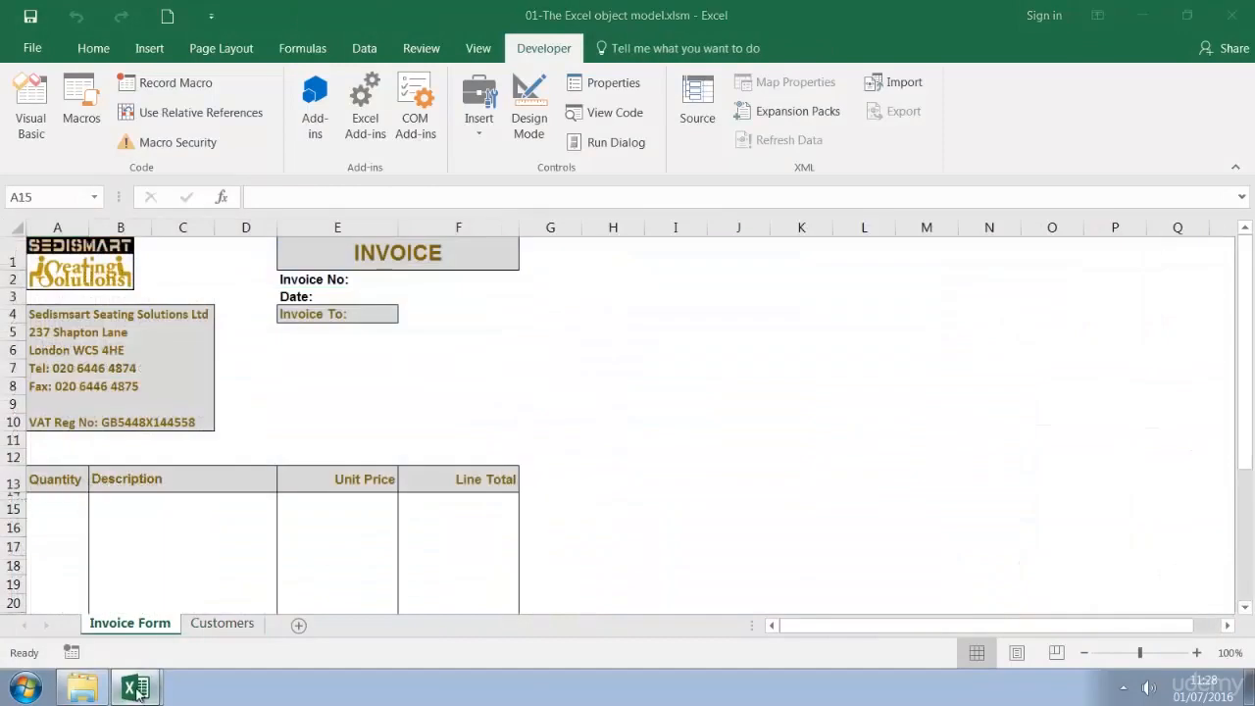
Insert a code module and set its (Name) property to ObjectModelBasics
{"action": "left_click", "coordinate": [30, 105]}
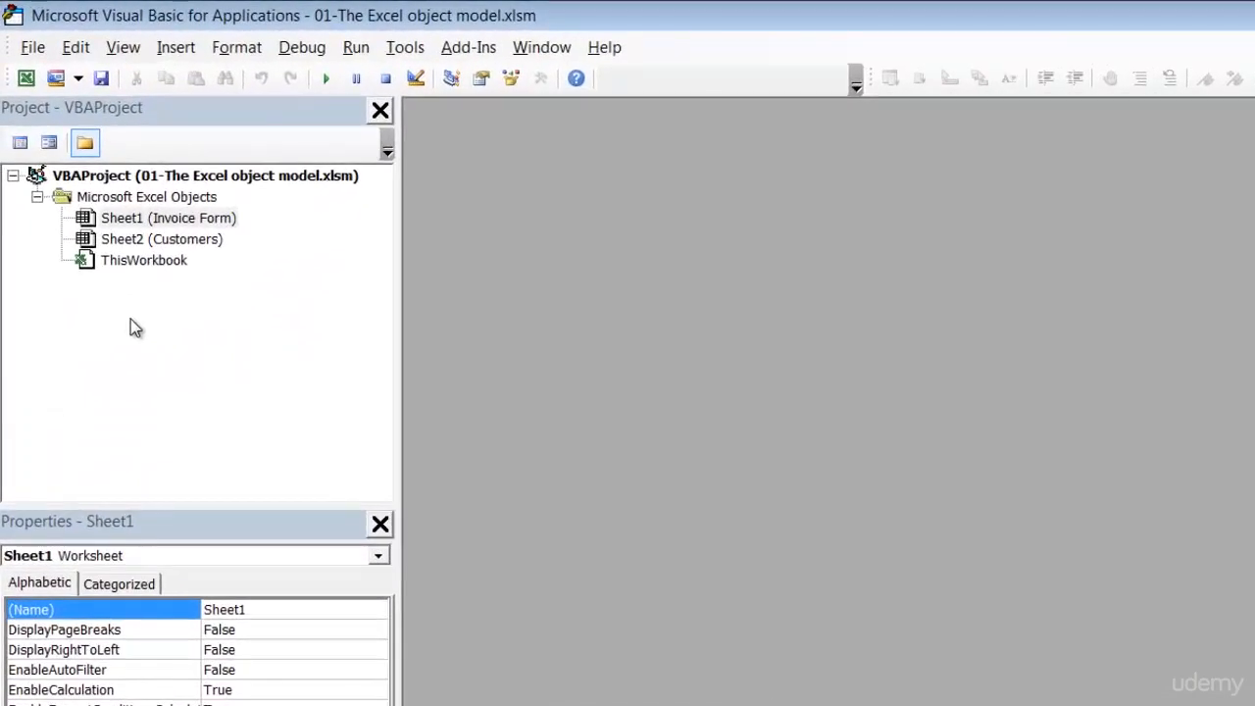
{"action": "mouse_move", "coordinate": [166, 345]}
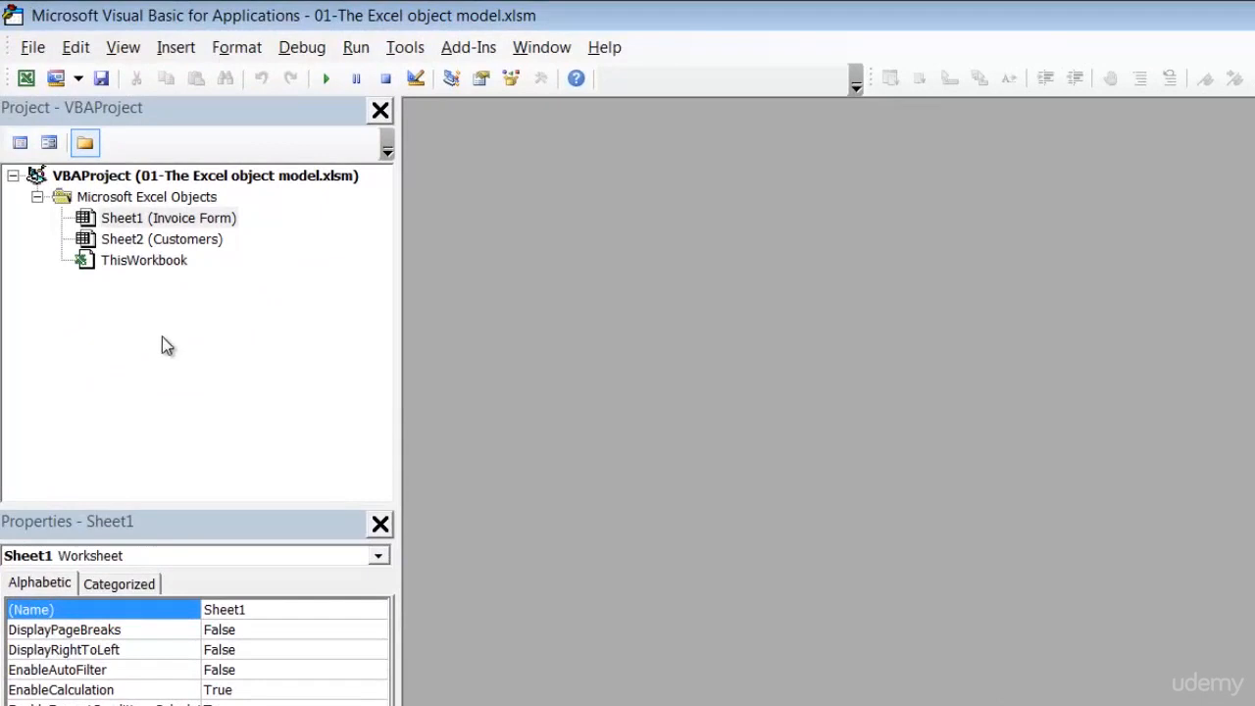
{"action": "left_click", "coordinate": [176, 47]}
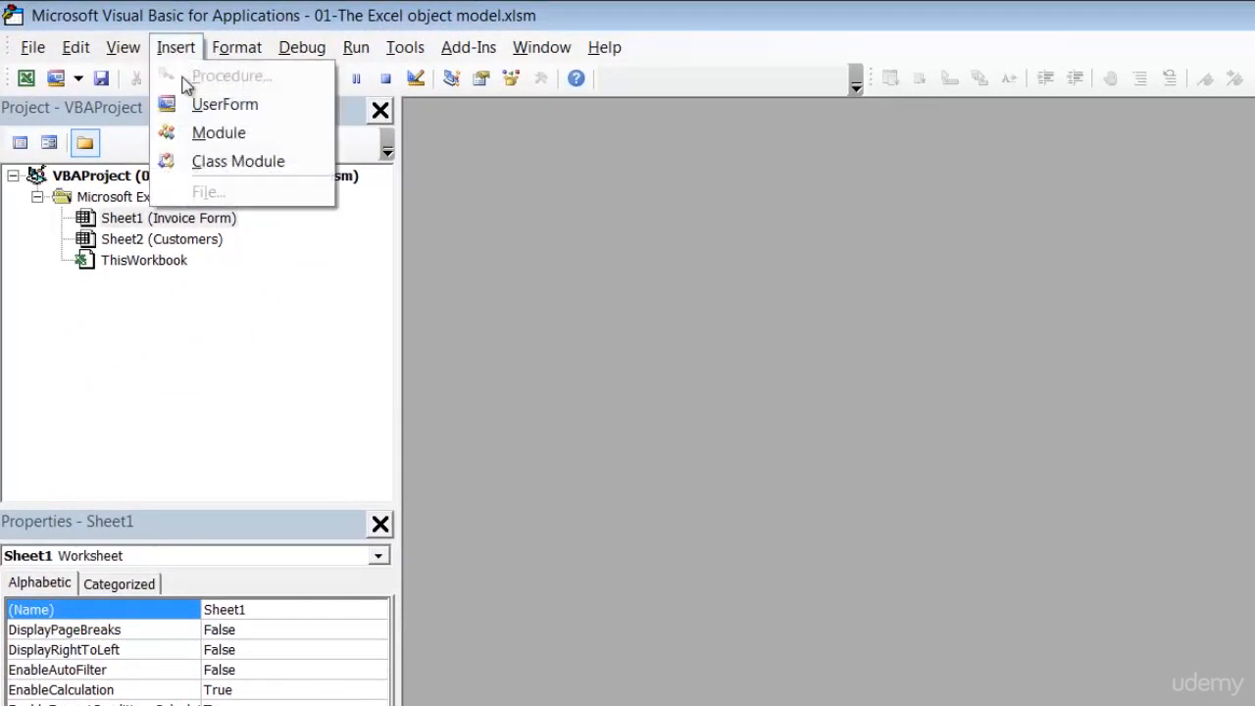
{"action": "left_click", "coordinate": [219, 132]}
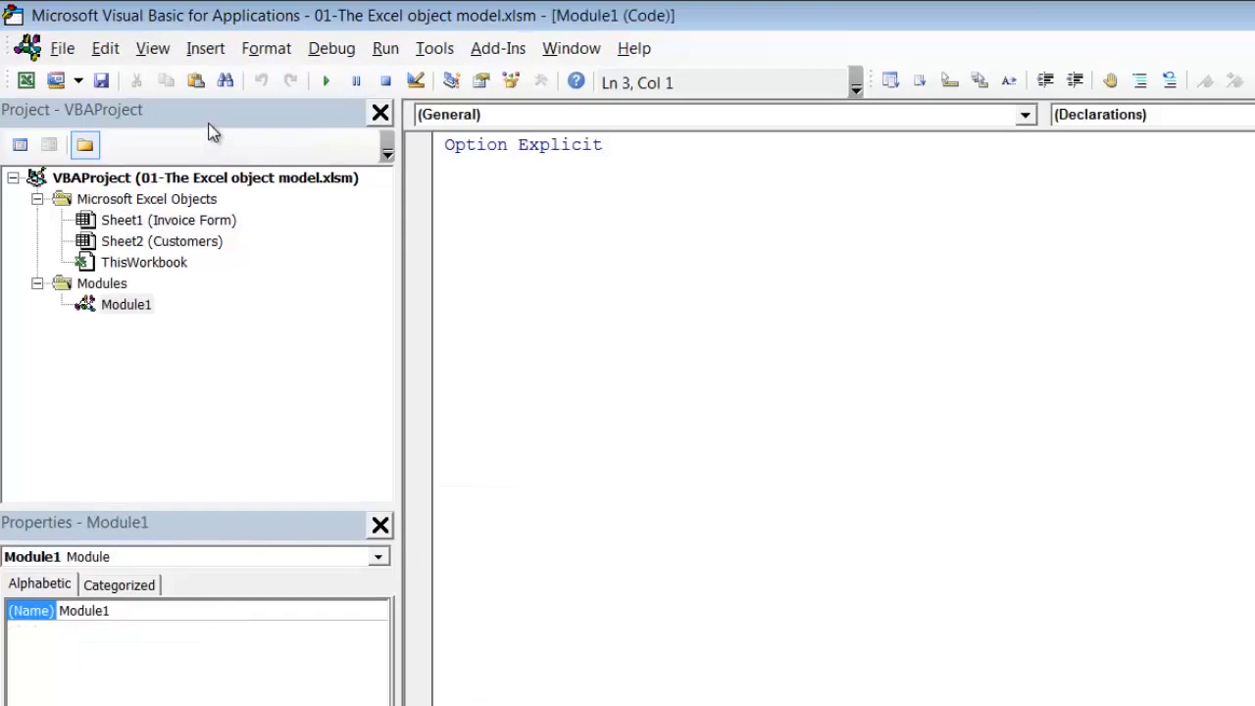
{"action": "left_click", "coordinate": [126, 304]}
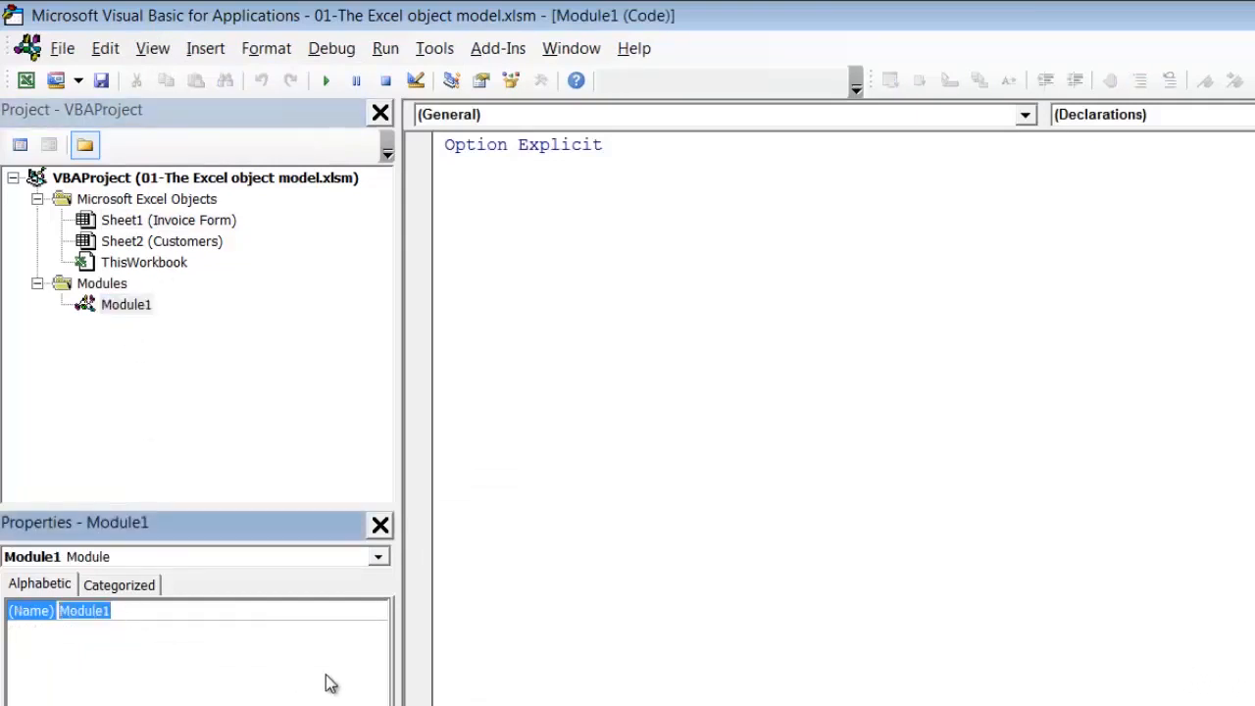
{"action": "type", "text": "Object"}
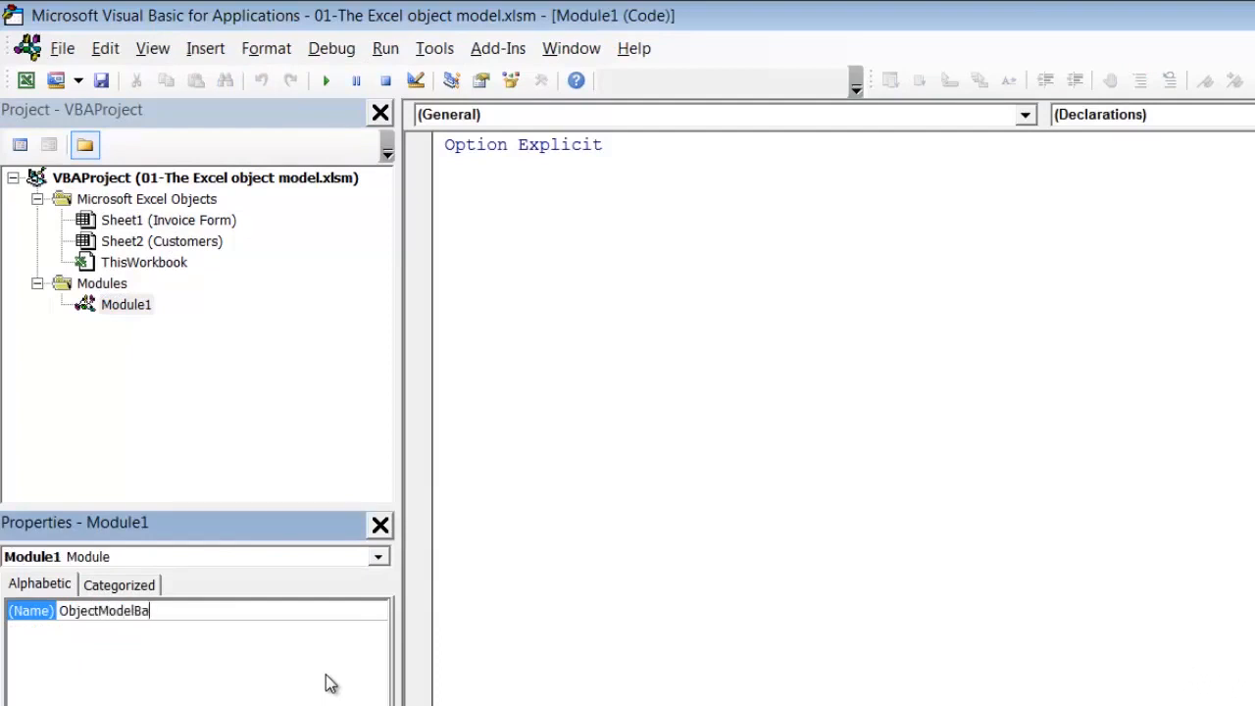
{"action": "key", "text": "Enter"}
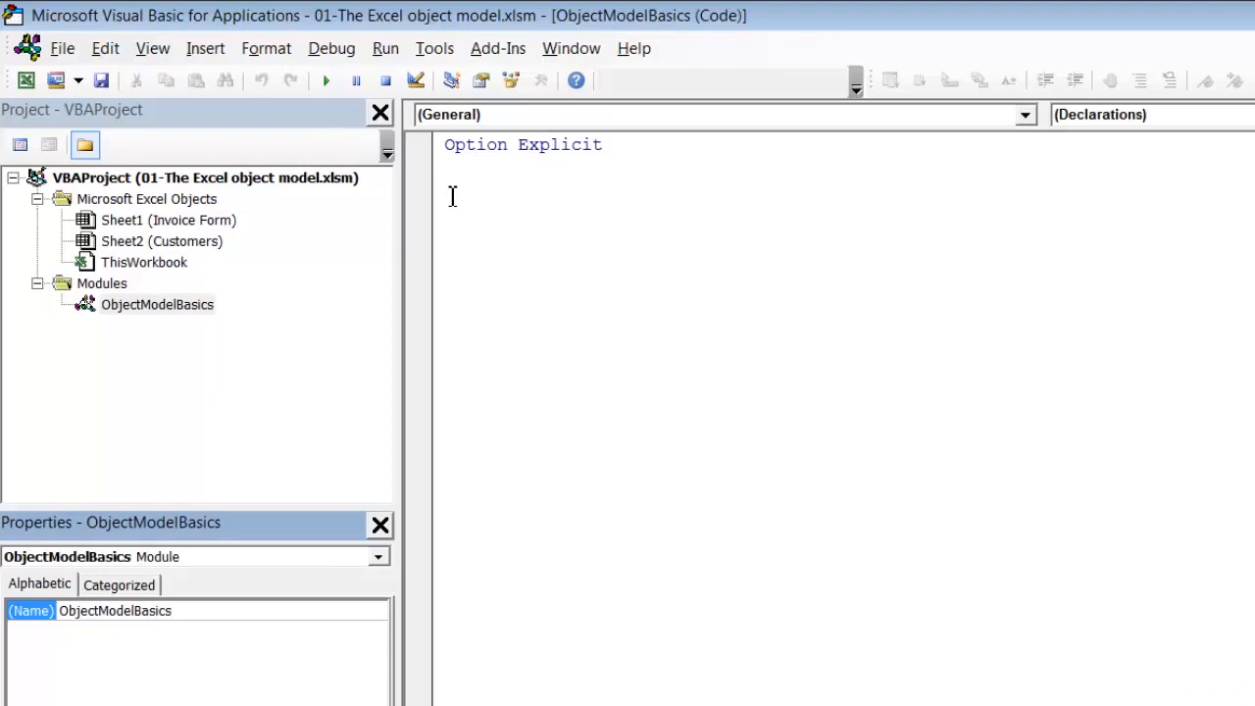
{"action": "left_click", "coordinate": [452, 196]}
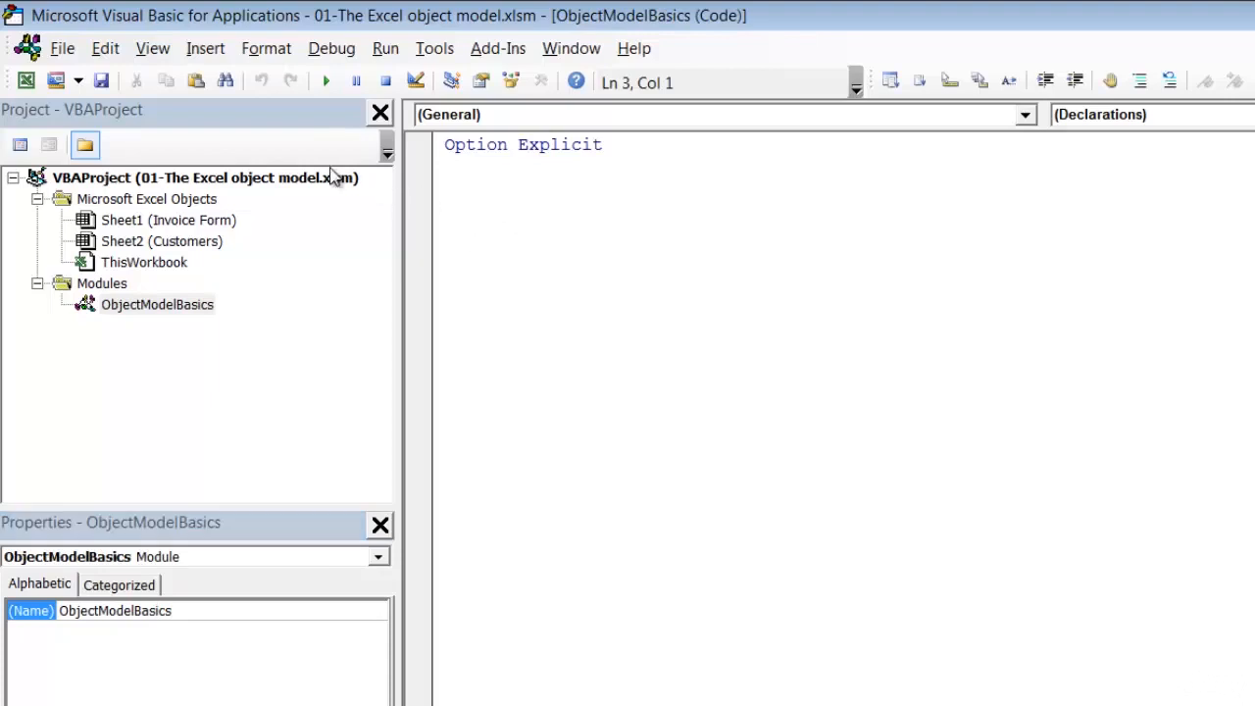
{"action": "left_click", "coordinate": [205, 48]}
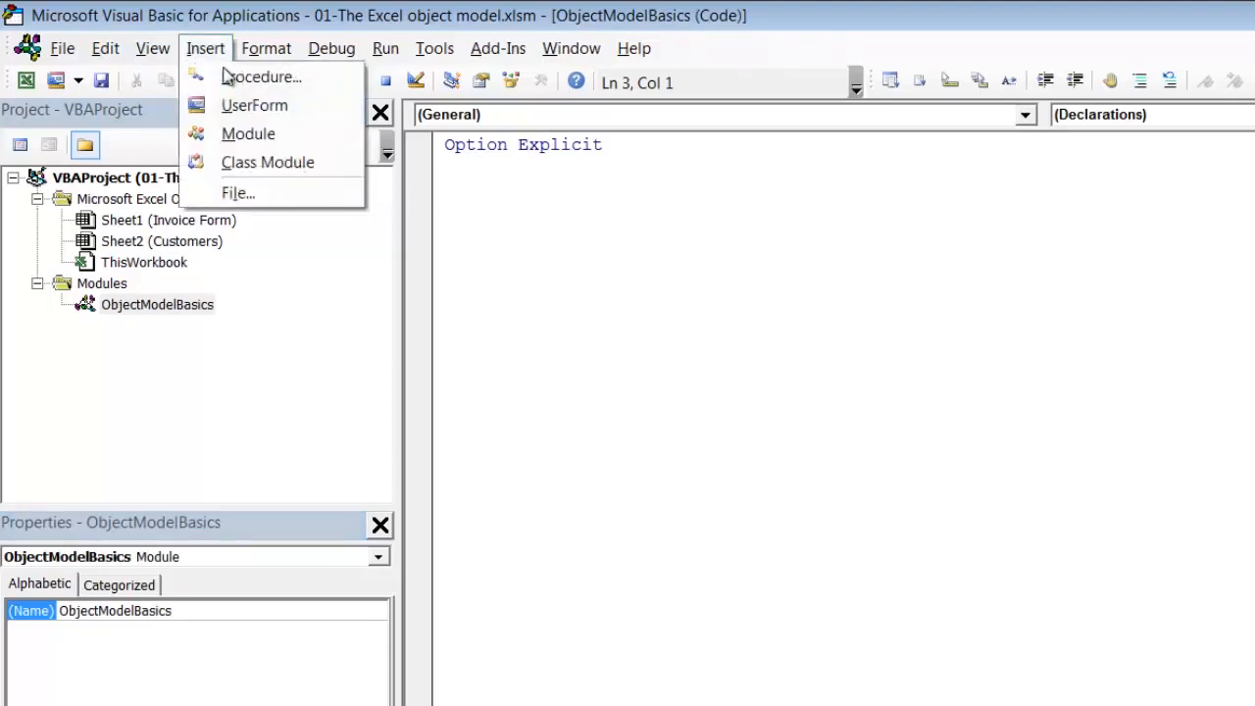
Add a public Sub named InsertData and begin typing Application inside it
{"action": "left_click", "coordinate": [261, 77]}
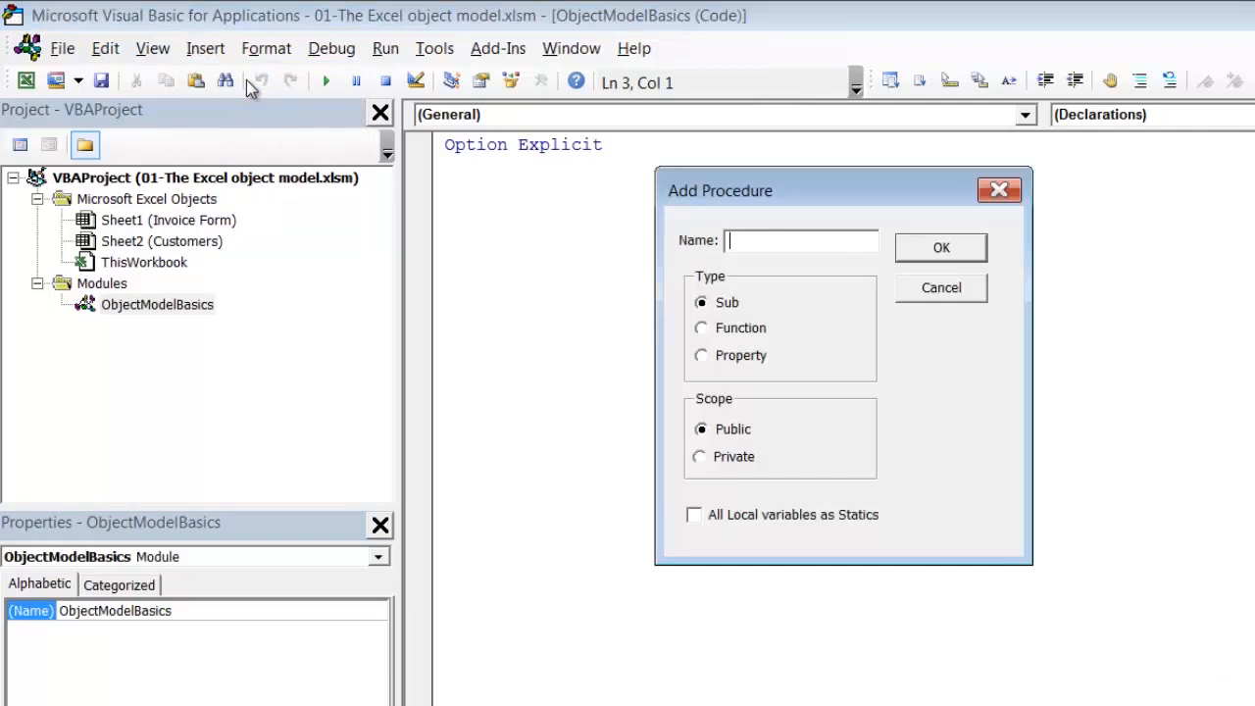
{"action": "type", "text": "InsertDat"}
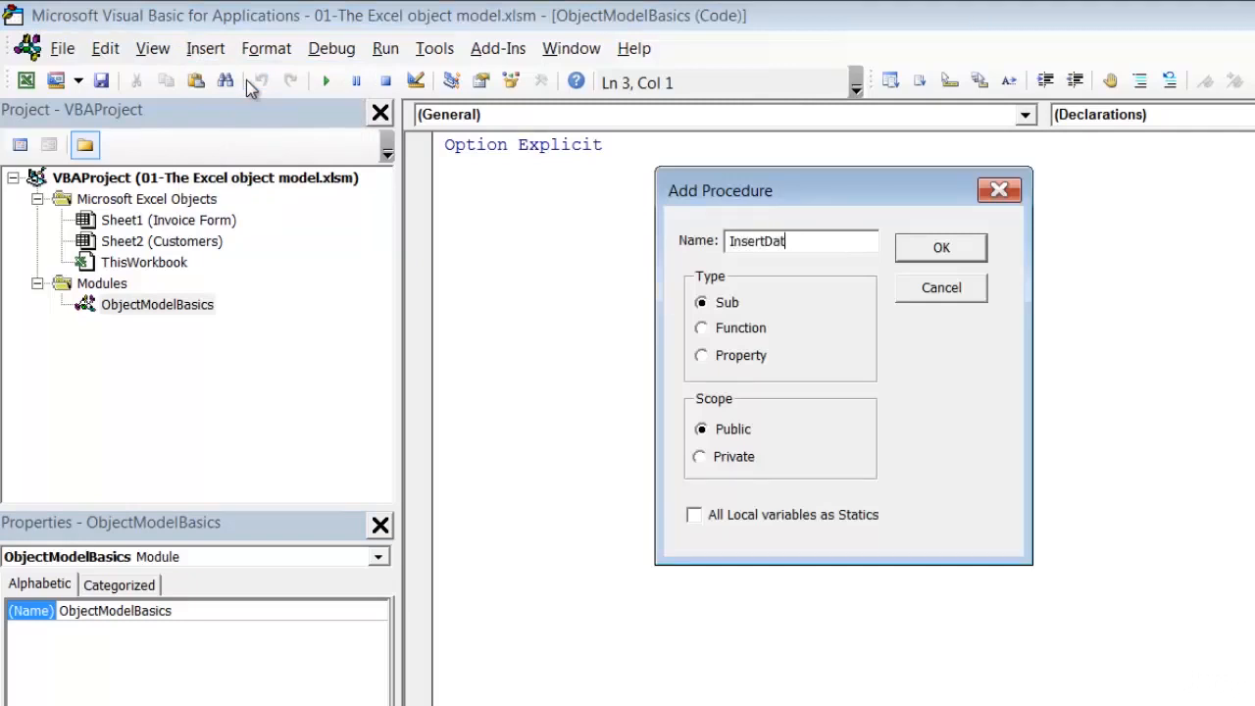
{"action": "type", "text": "a"}
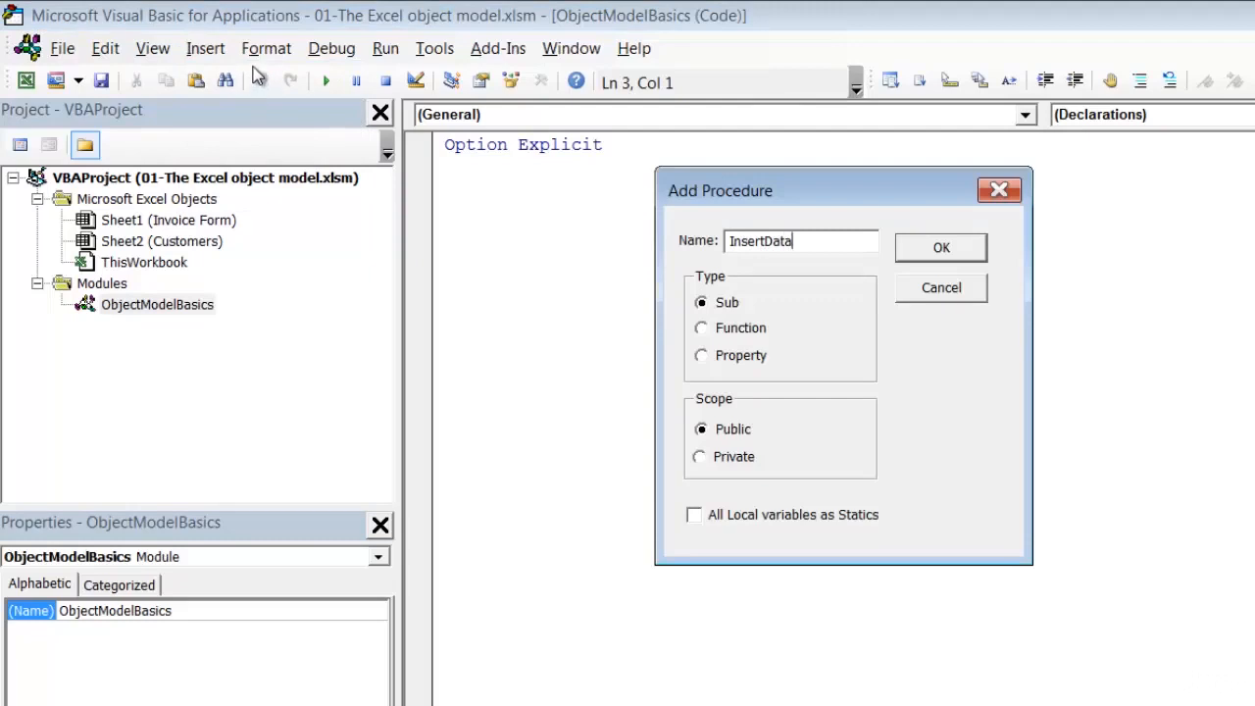
{"action": "left_click", "coordinate": [940, 248]}
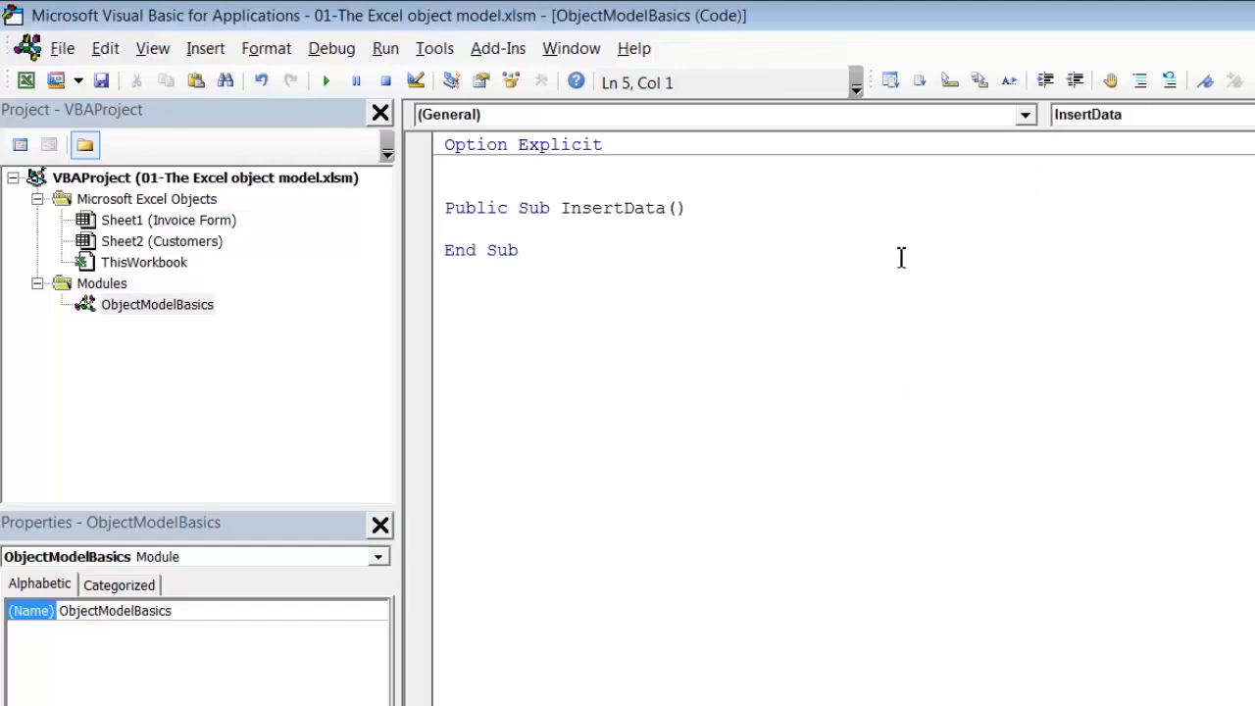
{"action": "mouse_move", "coordinate": [915, 269]}
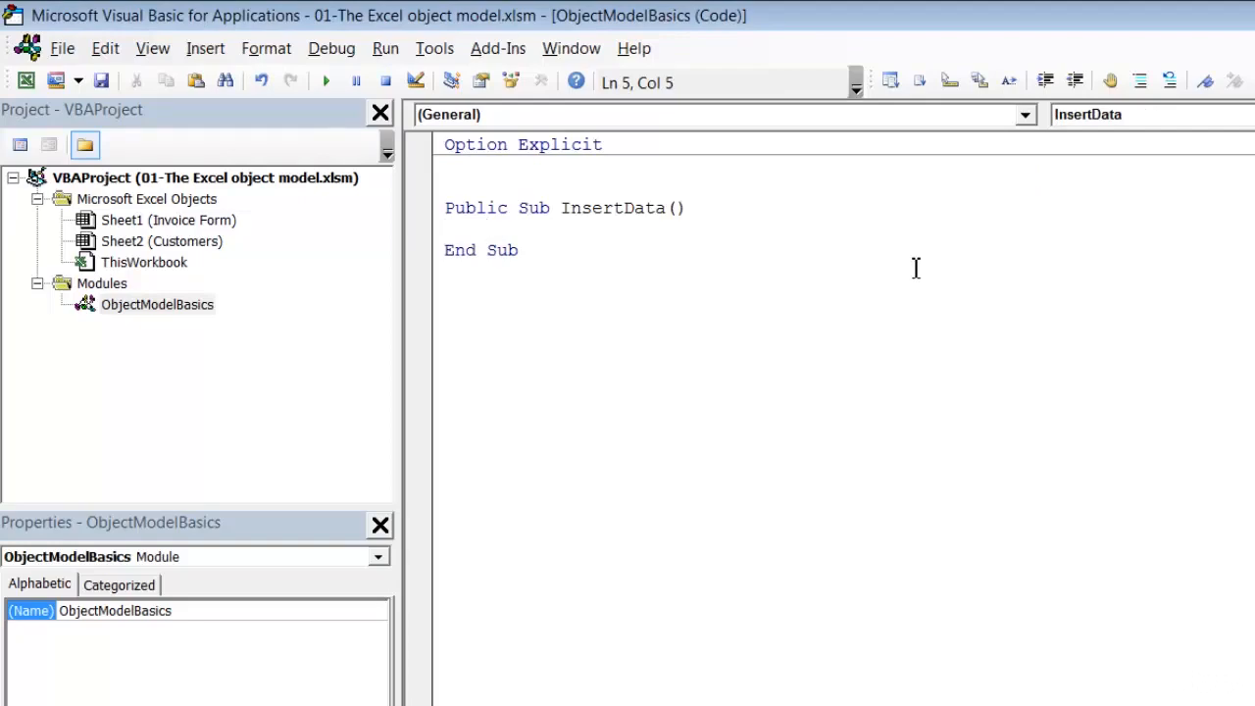
{"action": "type", "text": "Applicatio"}
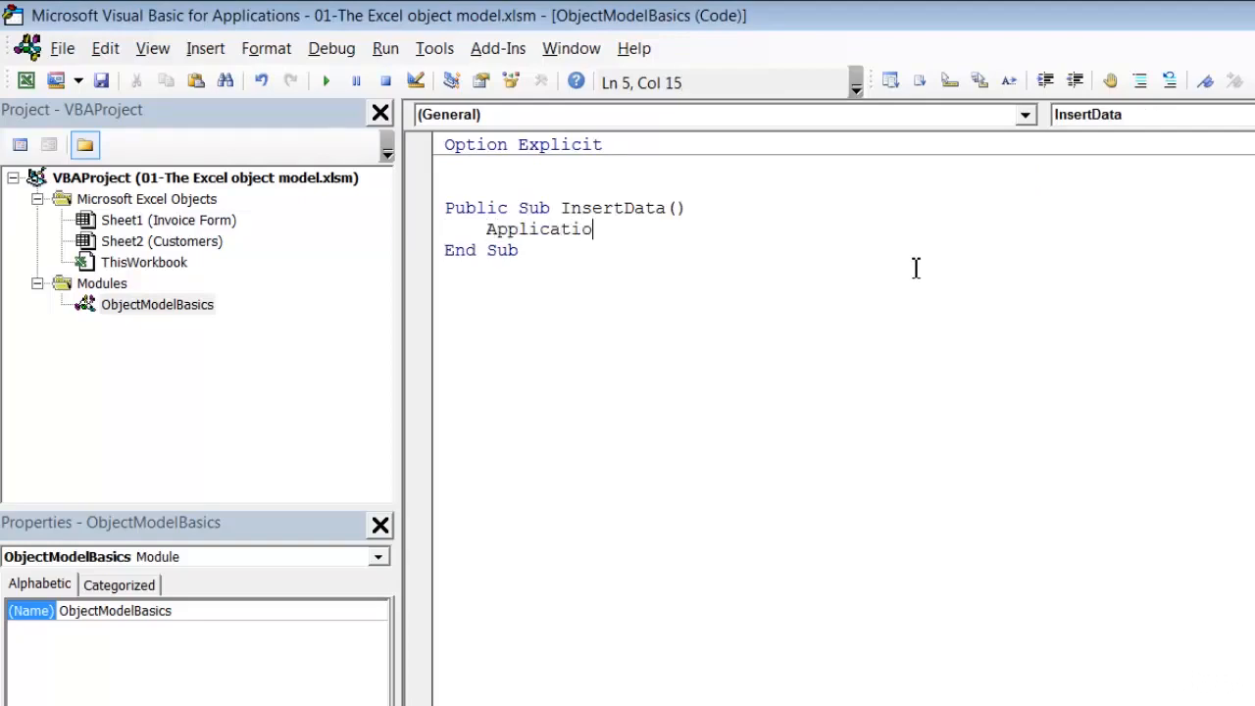
Type Application. and try a Workbooks("01-...") reference before removing it
{"action": "type", "text": "n"}
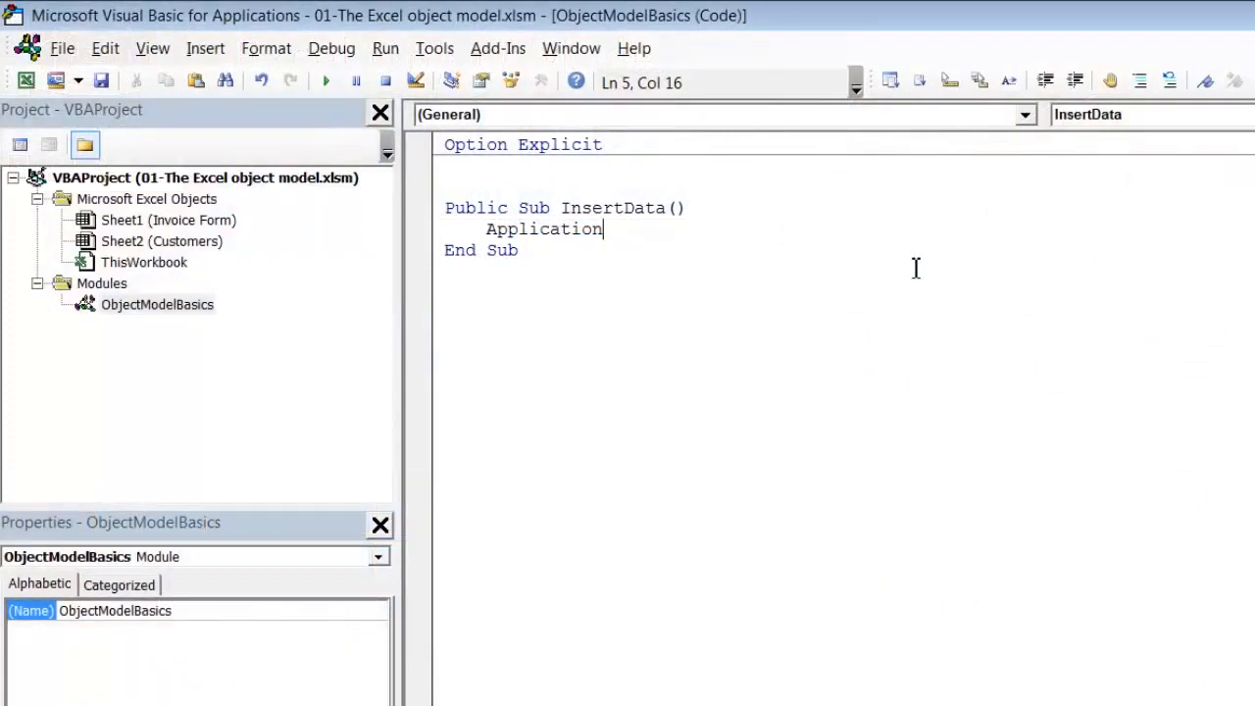
{"action": "type", "text": "."}
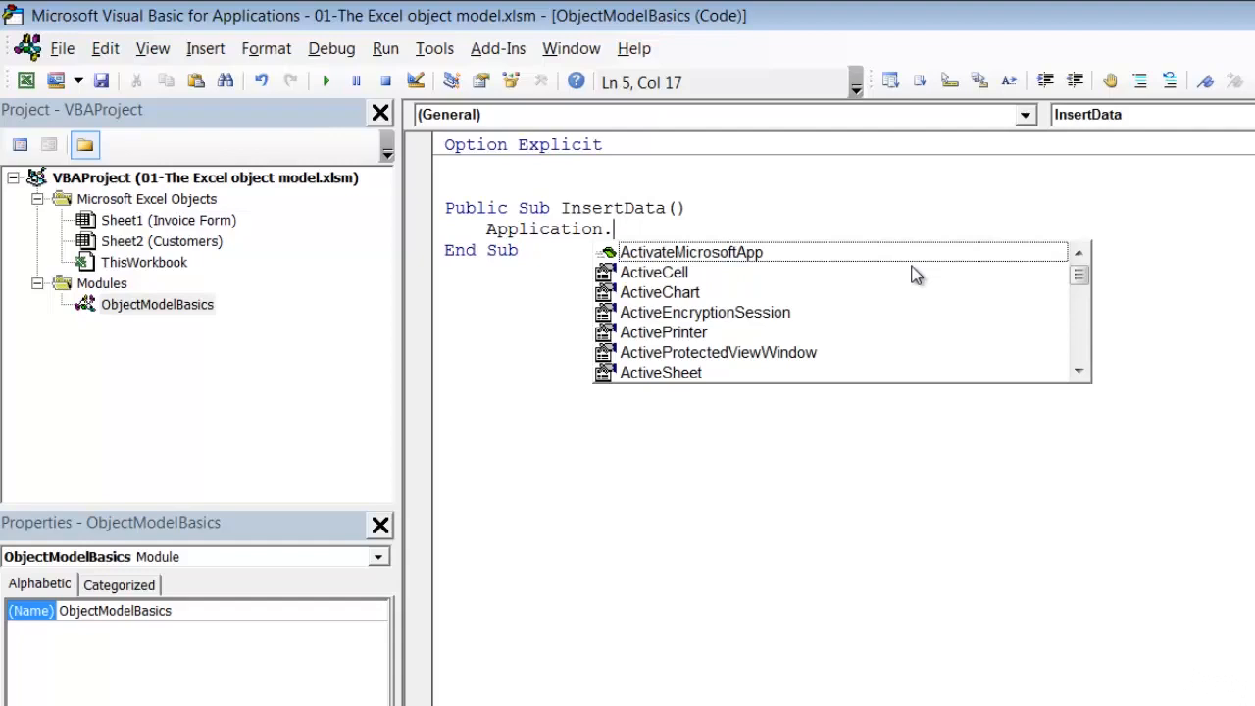
{"action": "type", "text": "work"}
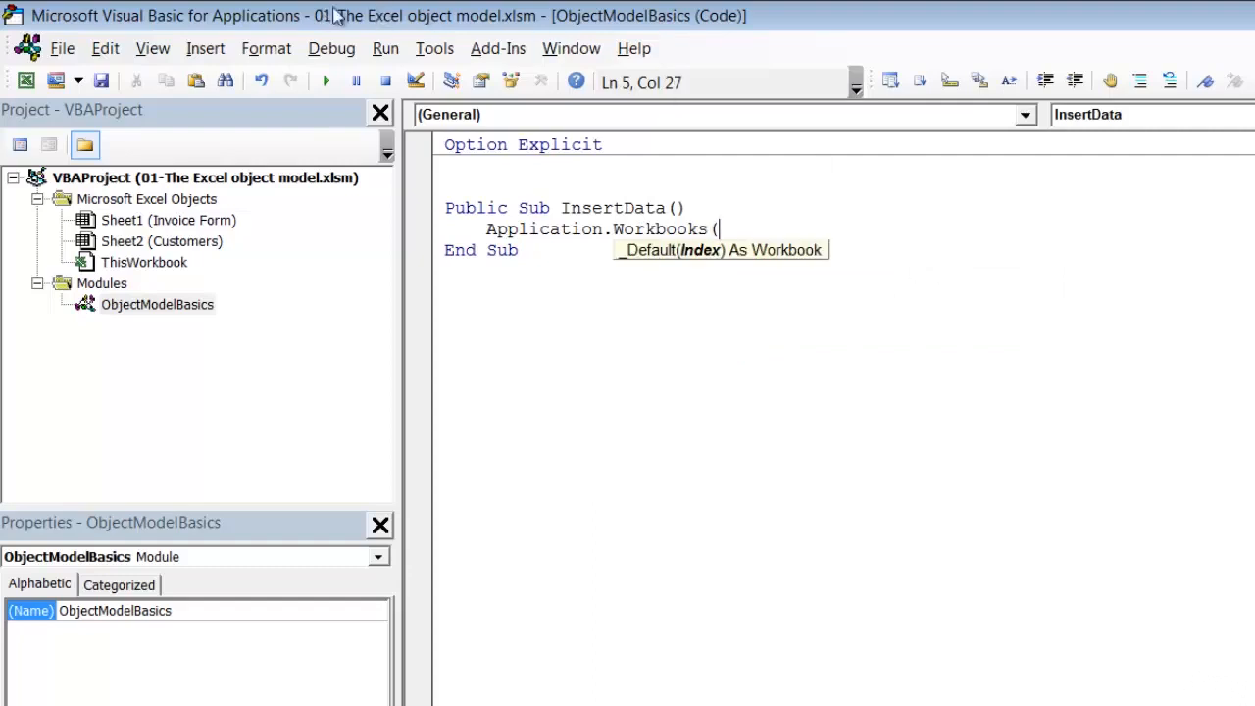
{"action": "mouse_move", "coordinate": [854, 366]}
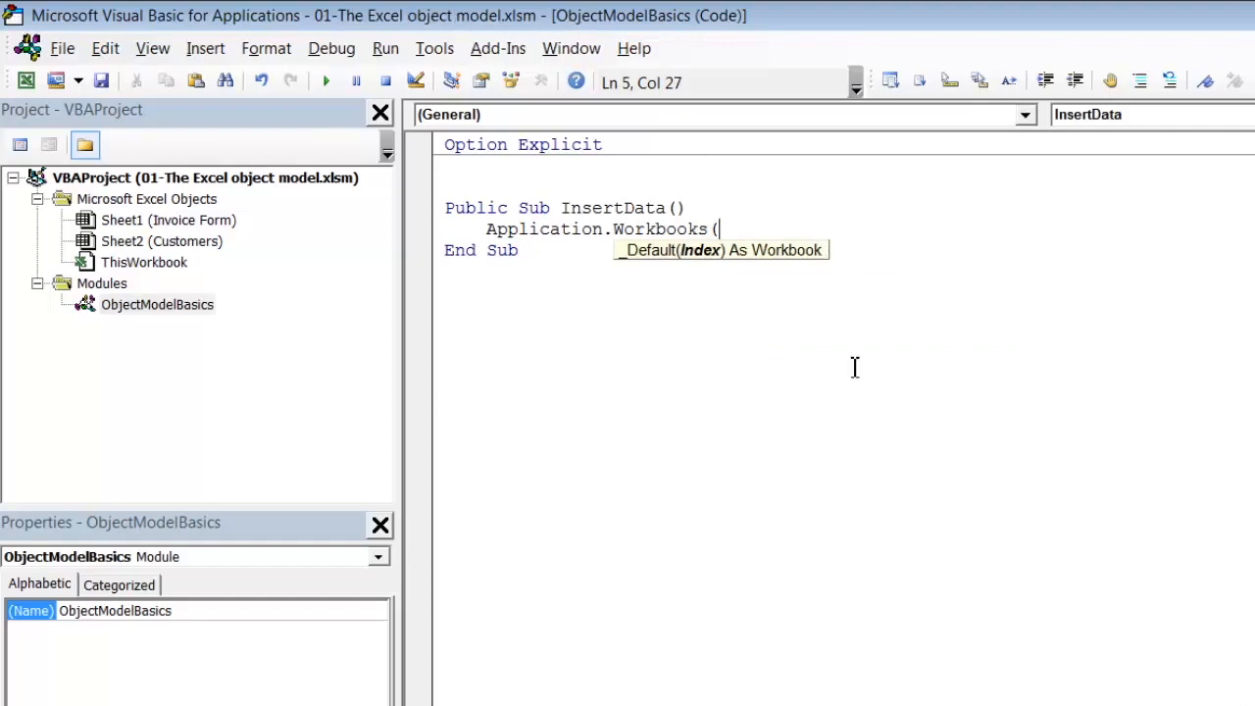
{"action": "type", "text": "\"01-"}
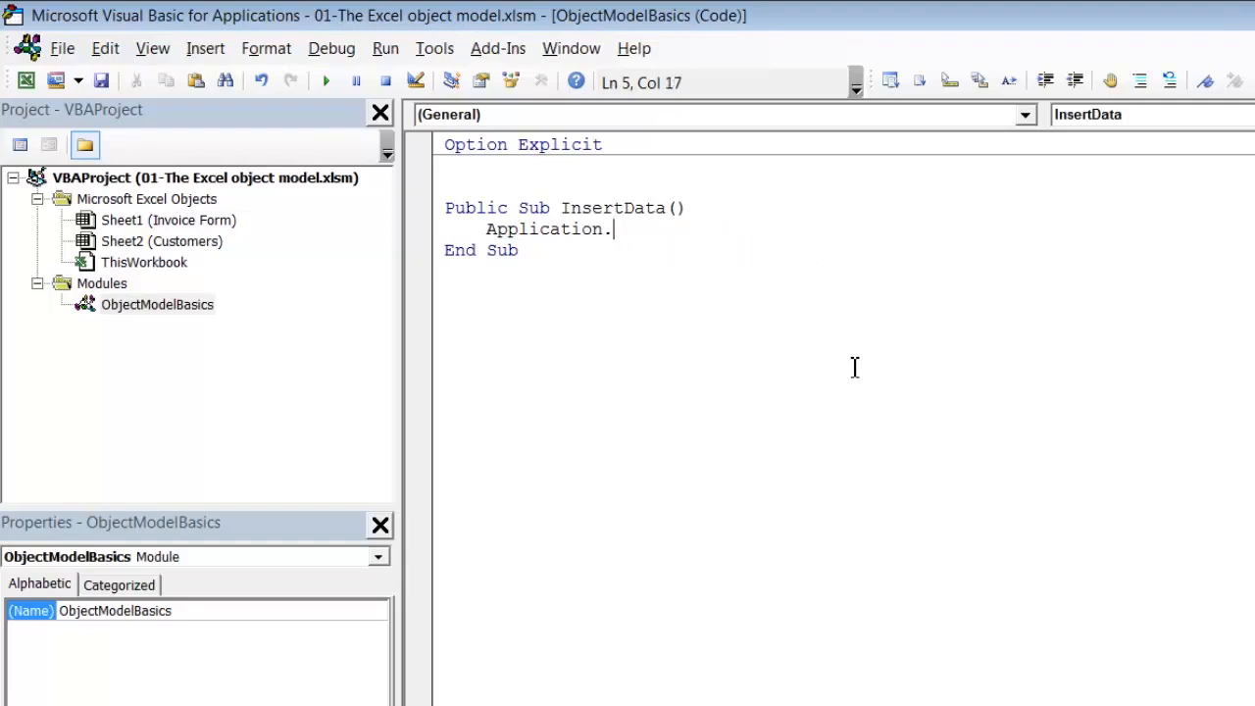
Complete the line as Application.ThisWorkbook by picking ThisWorkbook from IntelliSense
{"action": "type", "text": "this"}
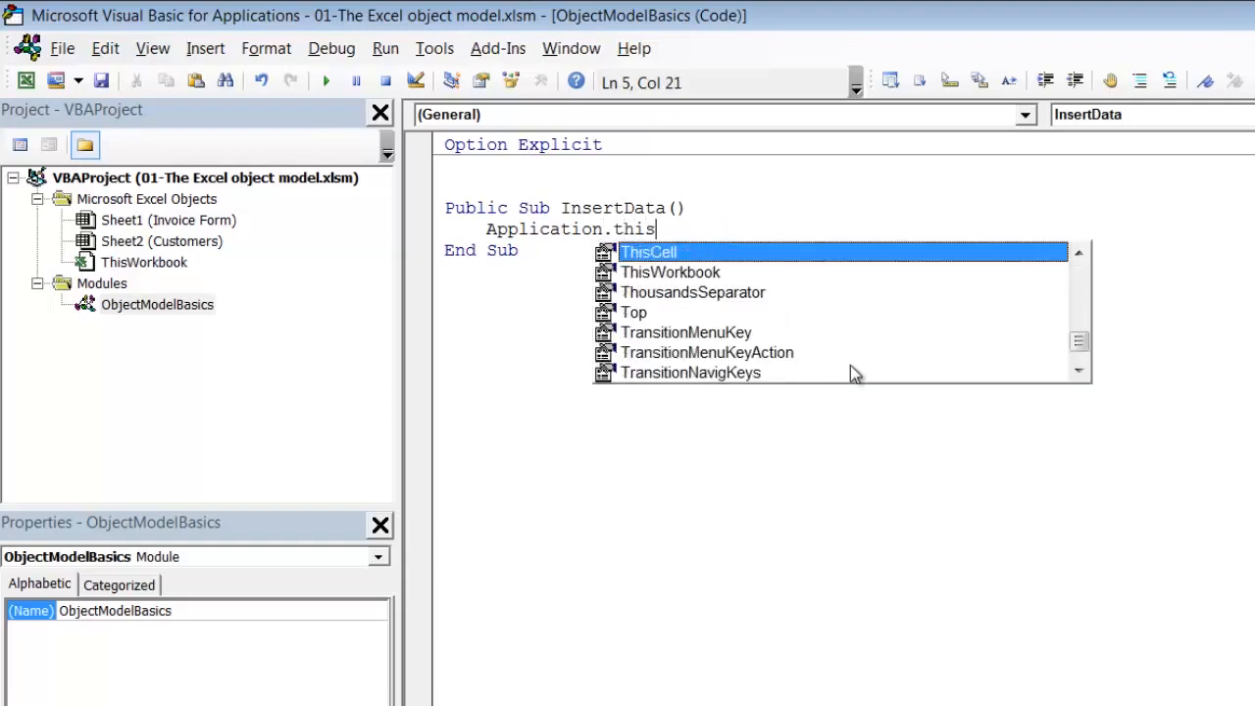
{"action": "type", "text": "w"}
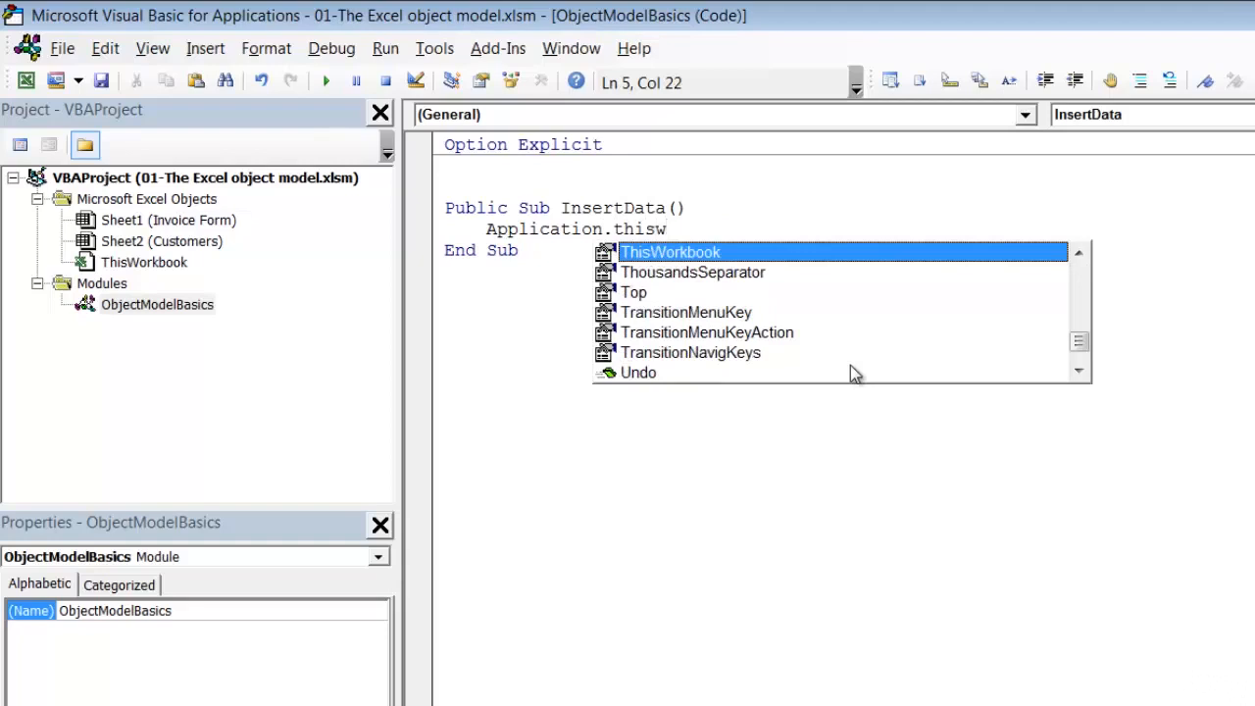
{"action": "type", "text": "w"}
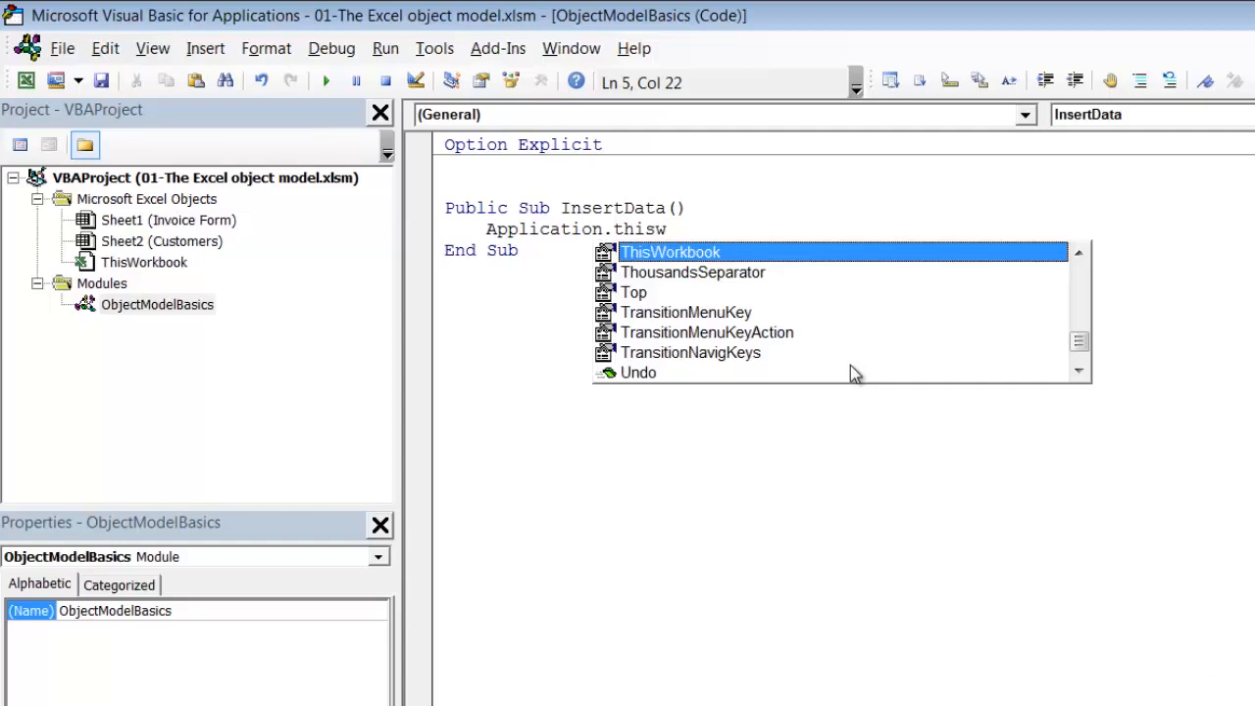
{"action": "type", "text": "w"}
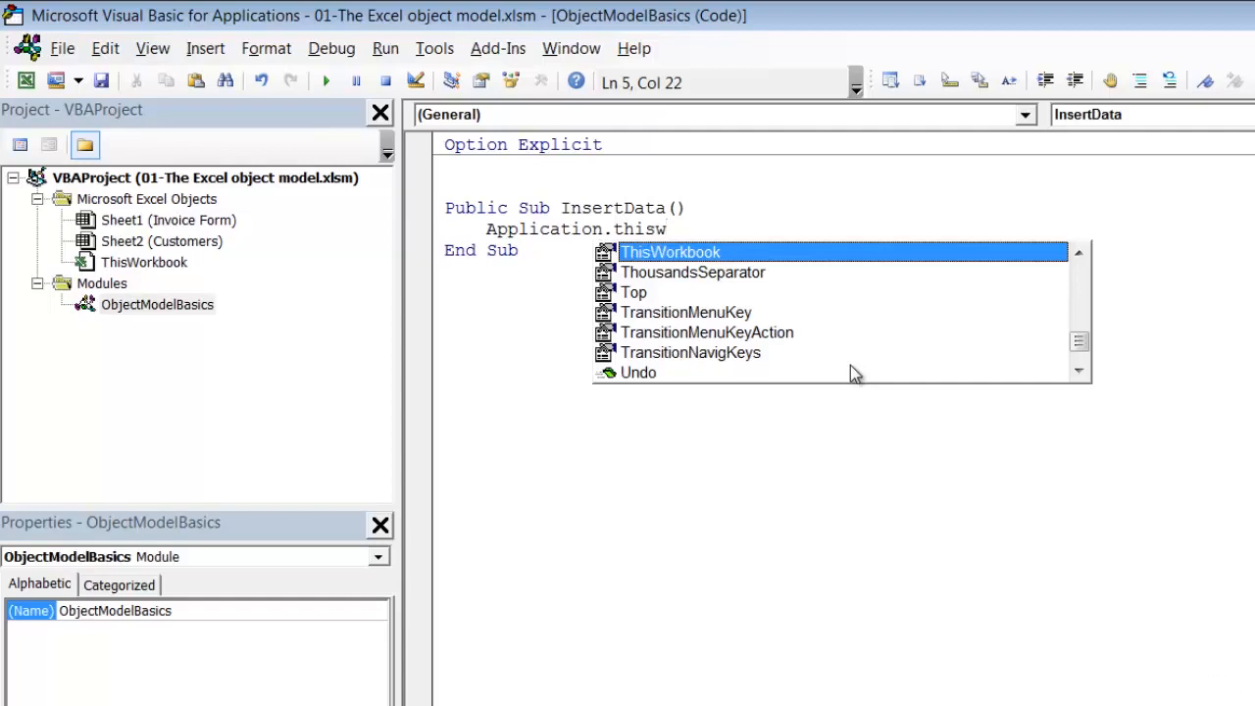
{"action": "type", "text": "w"}
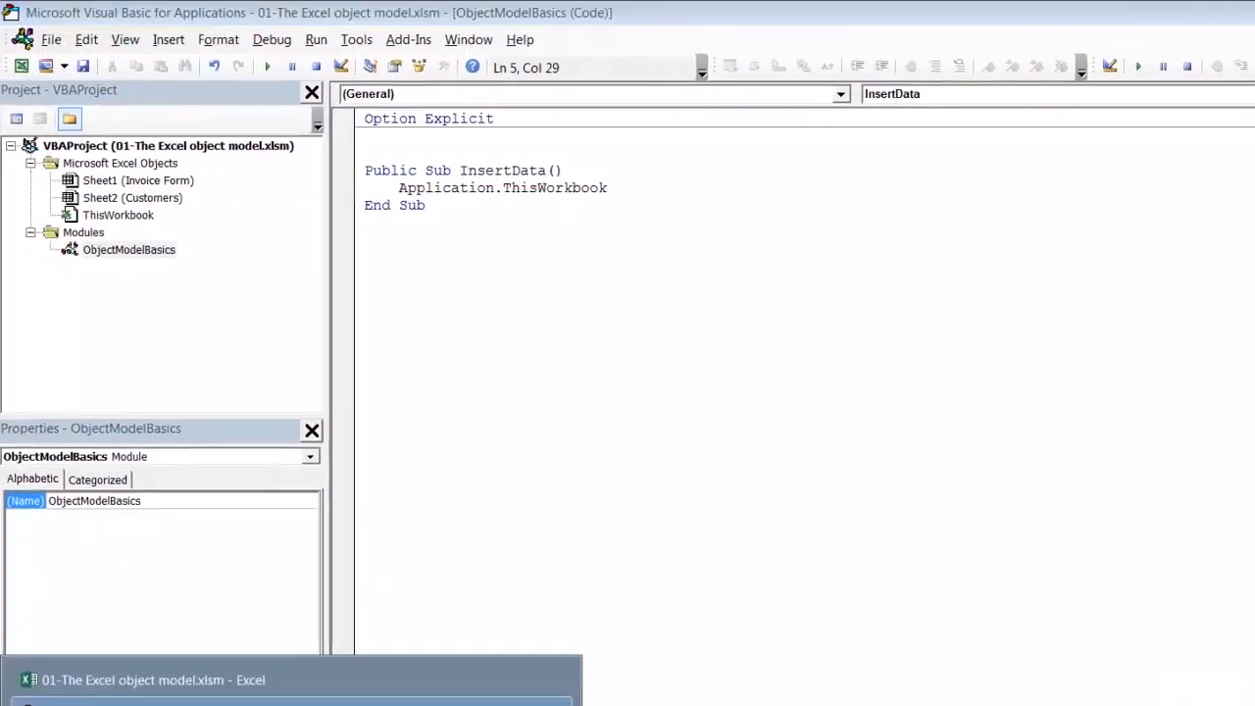
{"action": "left_click", "coordinate": [152, 680]}
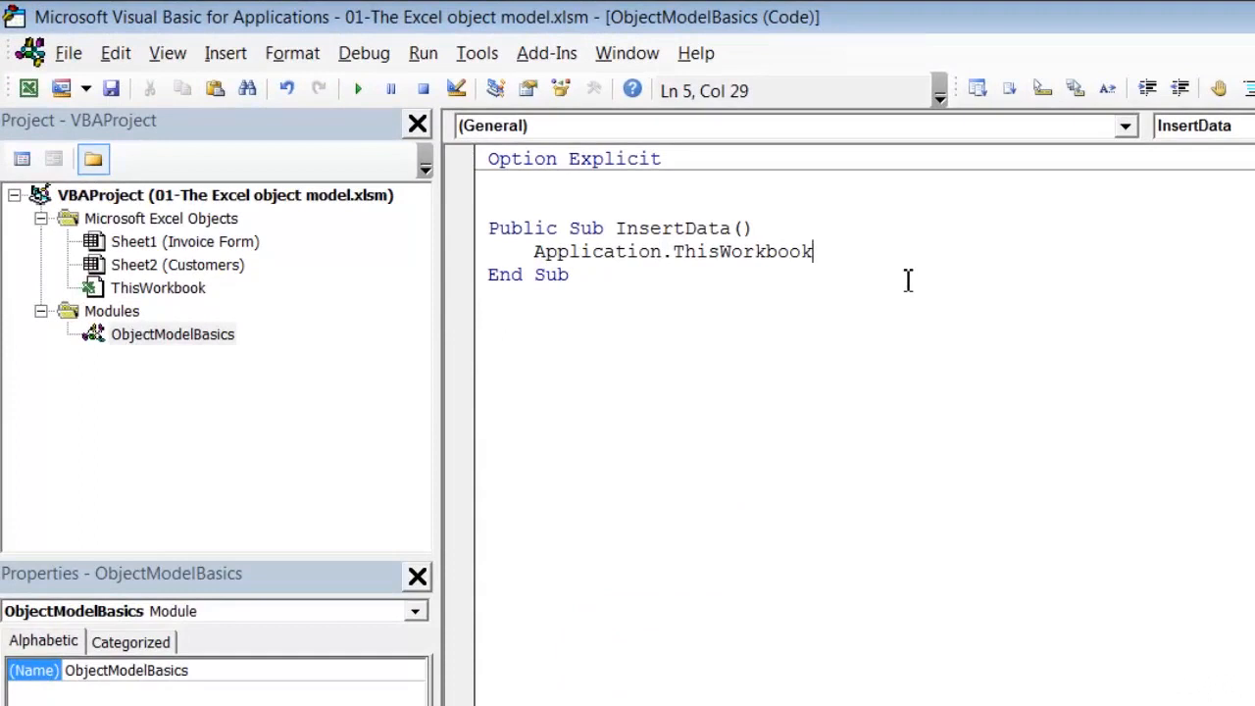
Append .Worksheets("Invoice Form"), replacing a typed sheet index 1 with the name
{"action": "type", "text": ".worksheets"}
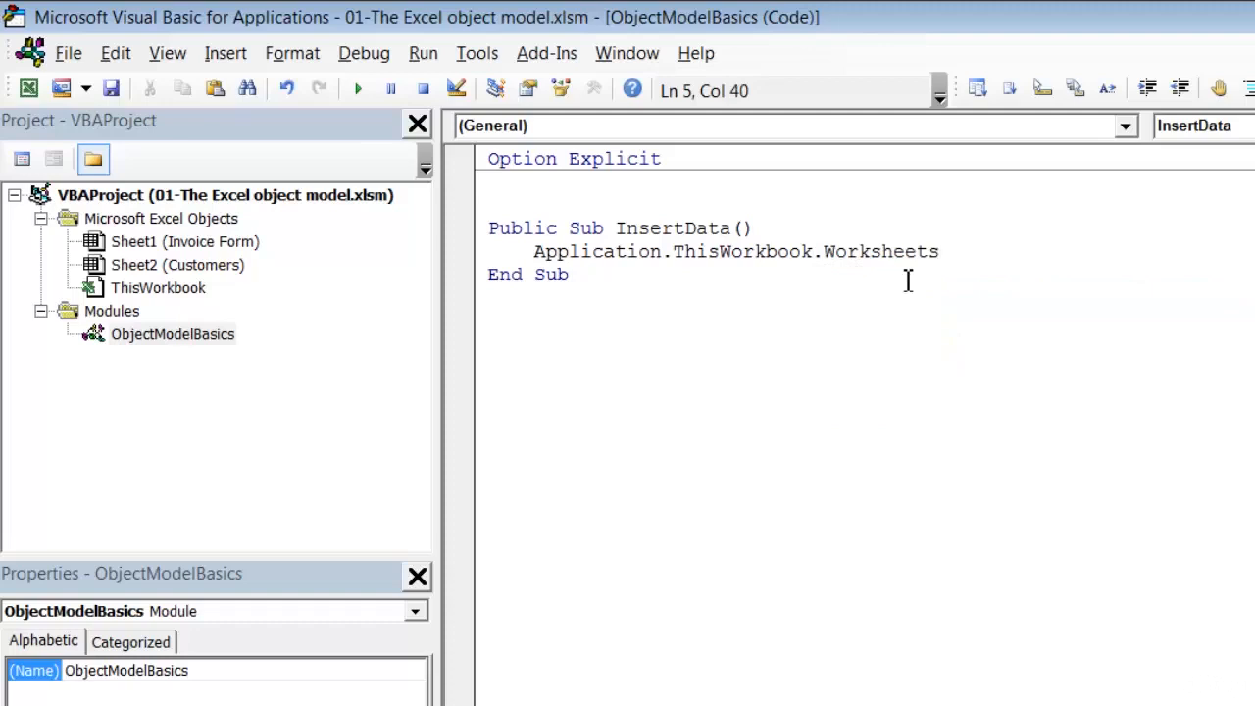
{"action": "type", "text": "("}
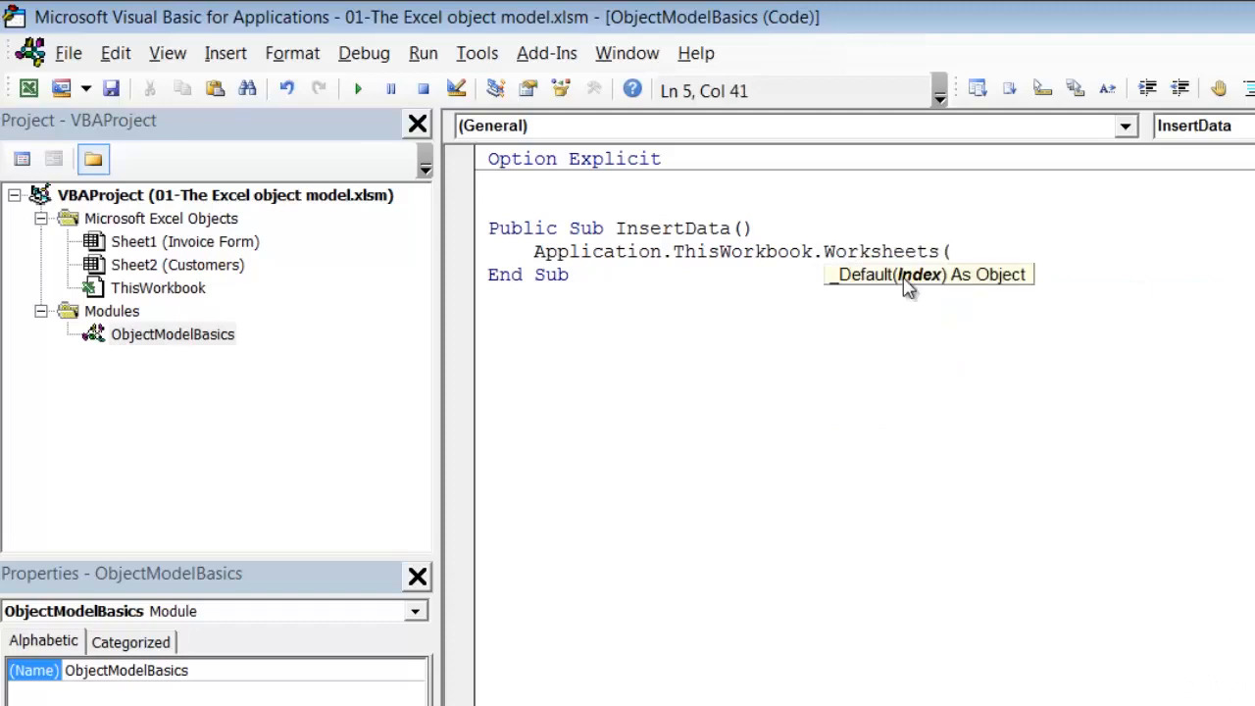
{"action": "type", "text": "1"}
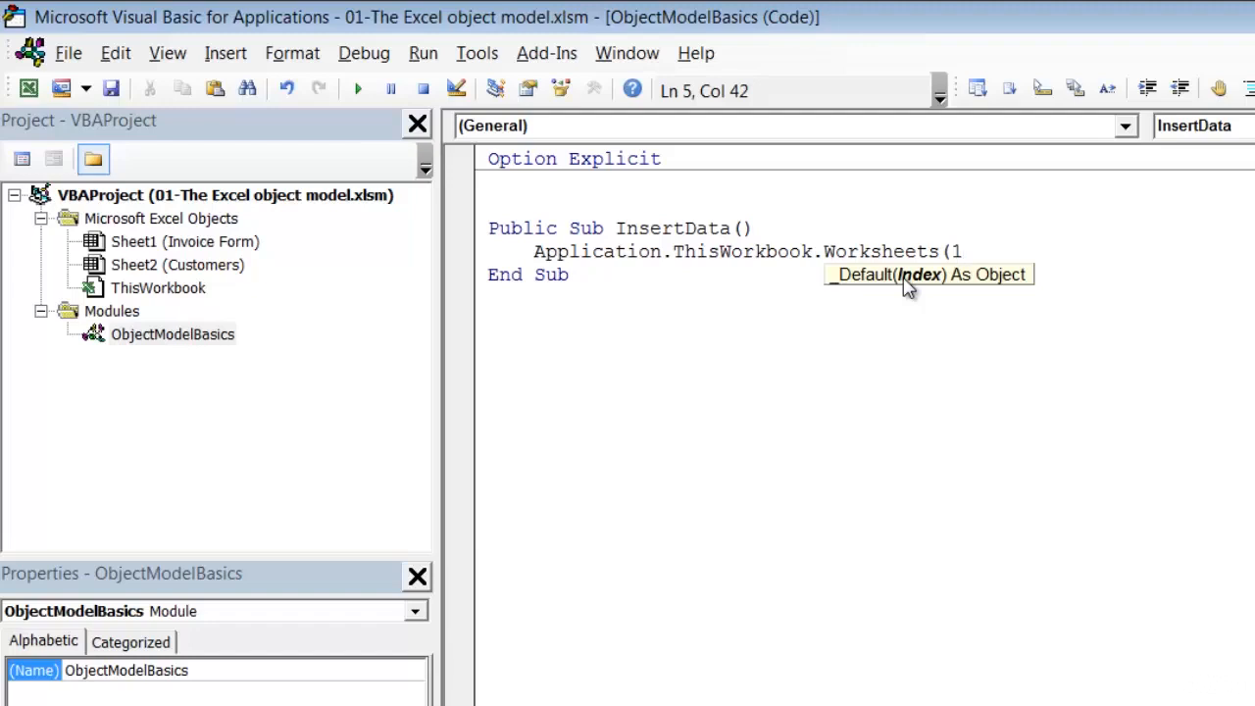
{"action": "key", "text": "Backspace"}
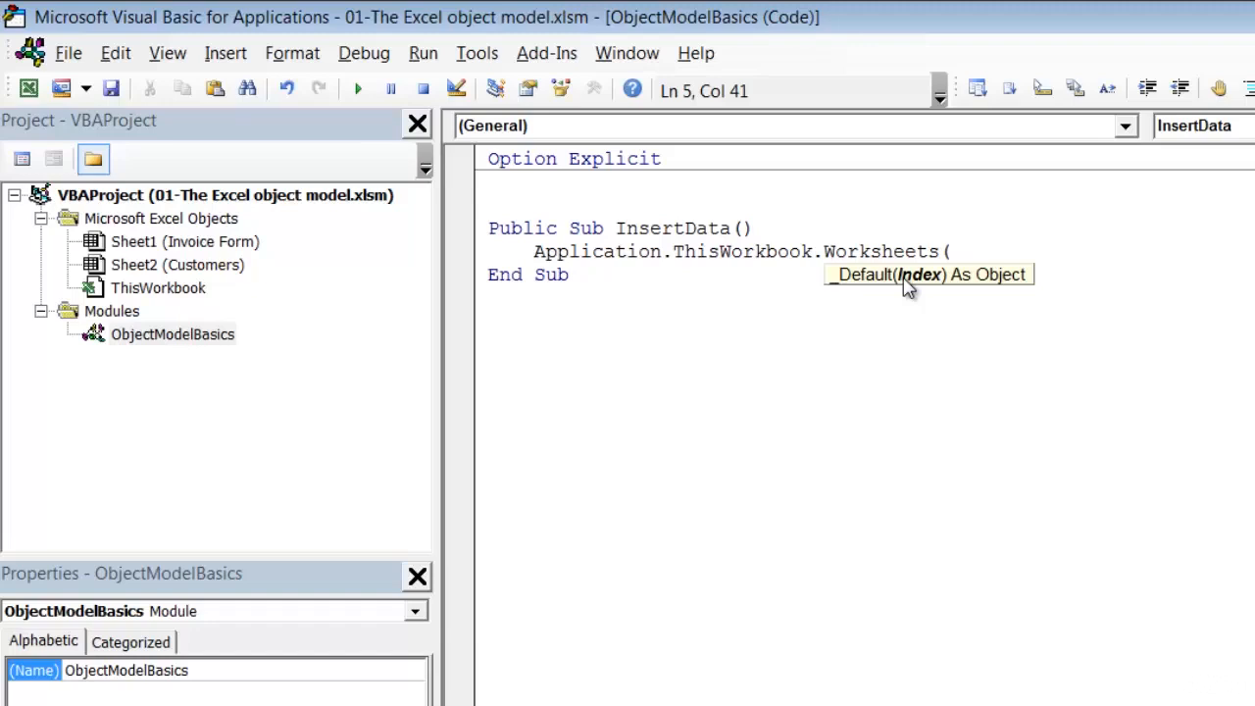
{"action": "type", "text": "\""}
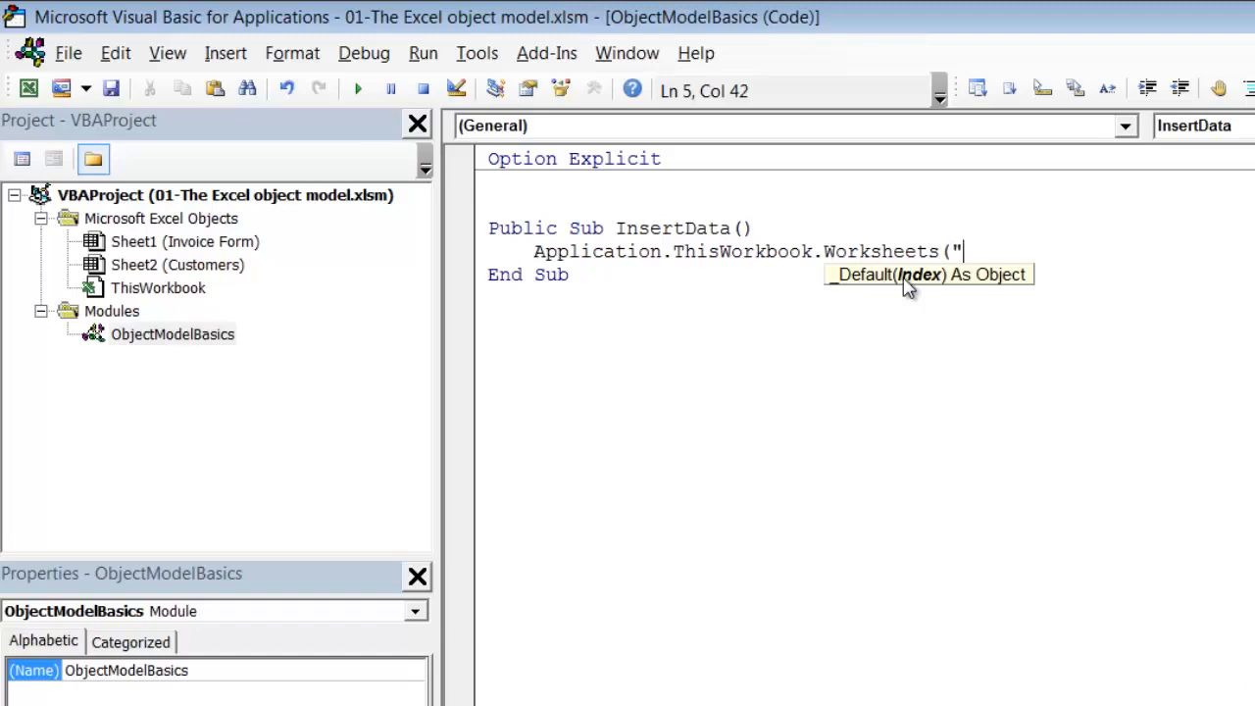
{"action": "type", "text": "Invoi"}
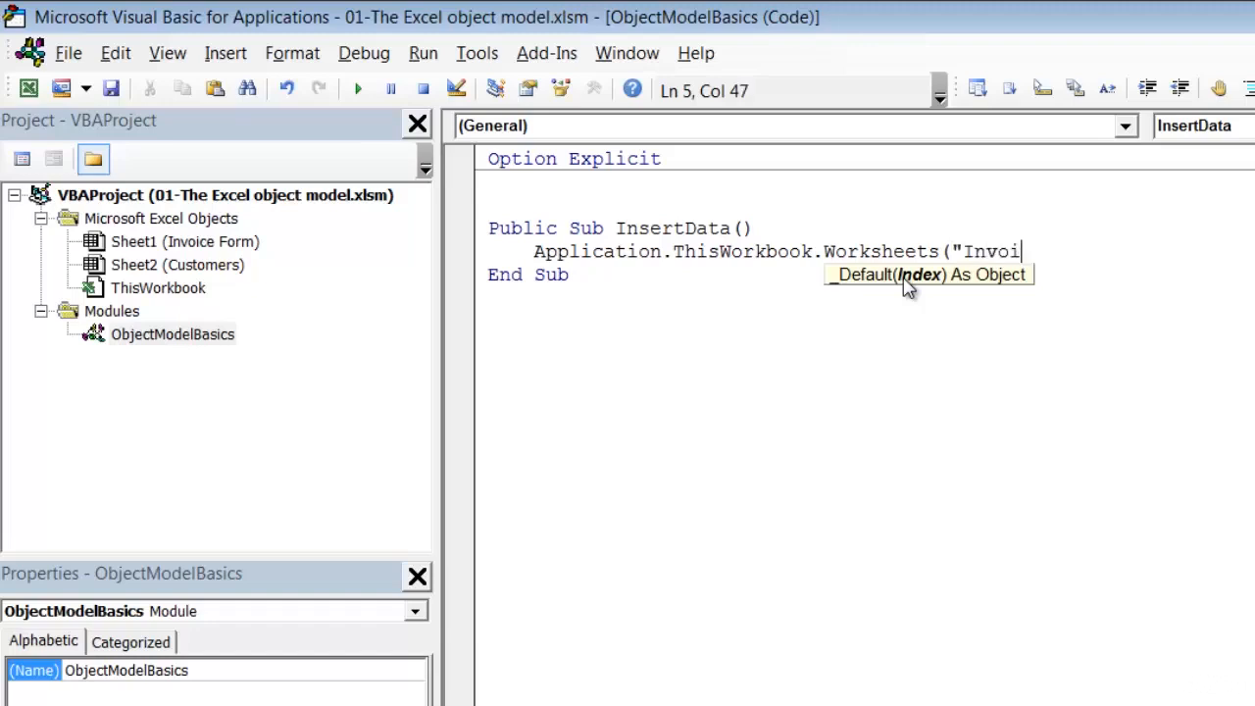
{"action": "type", "text": "ce Form\")"}
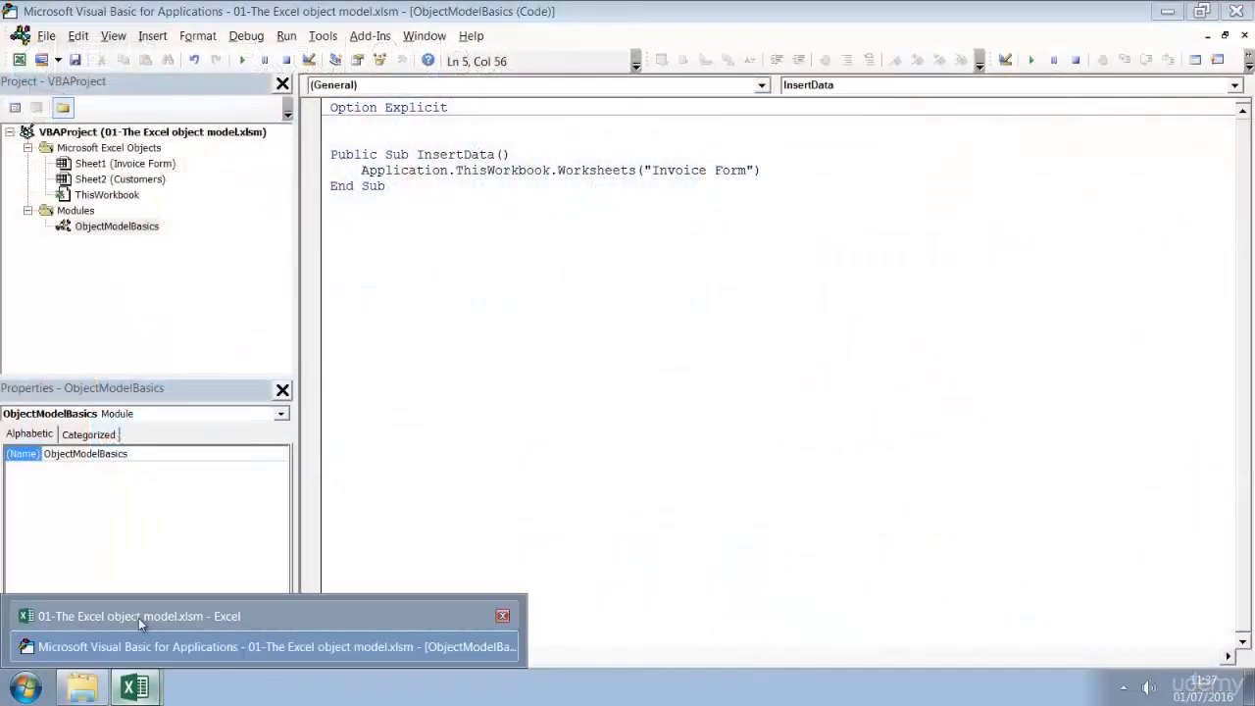
{"action": "left_click", "coordinate": [137, 616]}
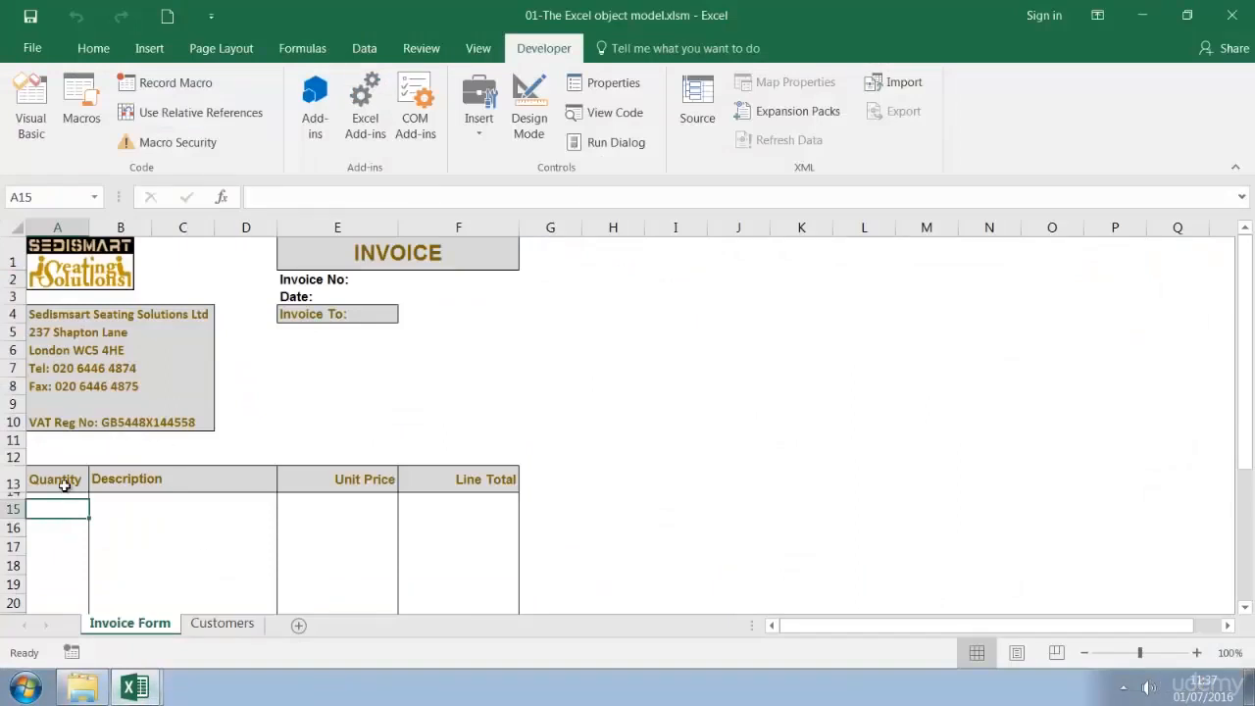
{"action": "mouse_move", "coordinate": [45, 197]}
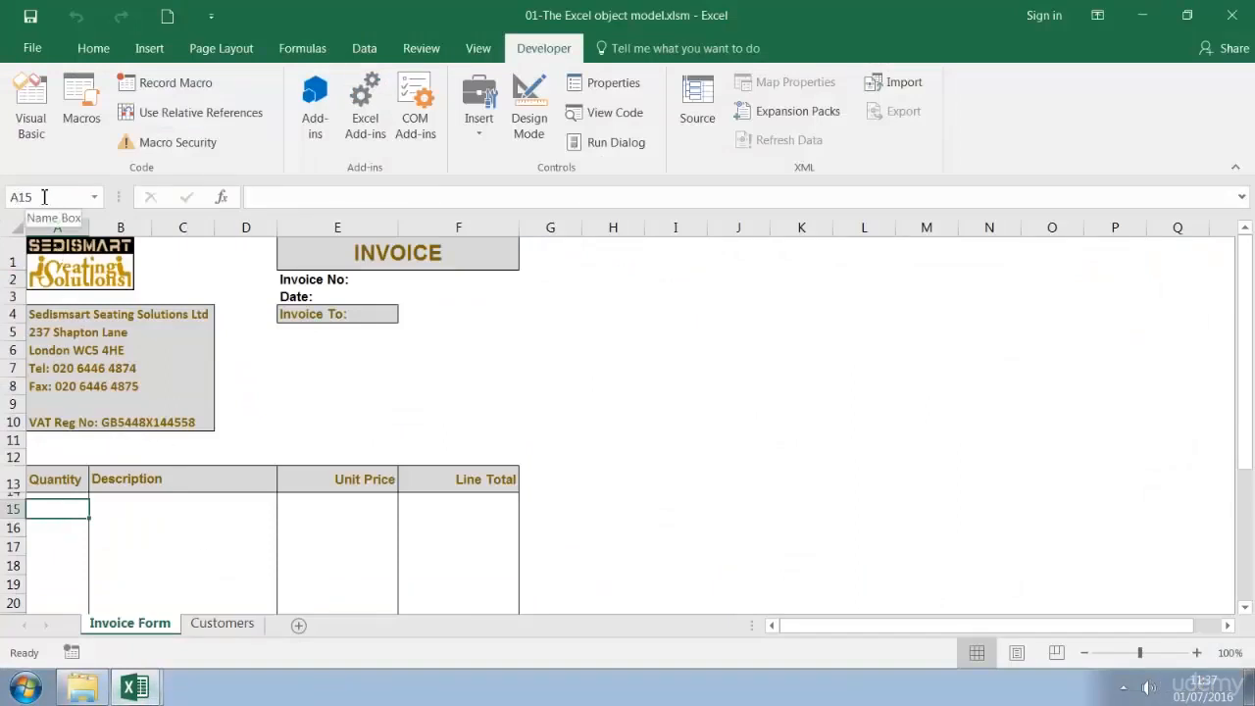
{"action": "mouse_move", "coordinate": [108, 659]}
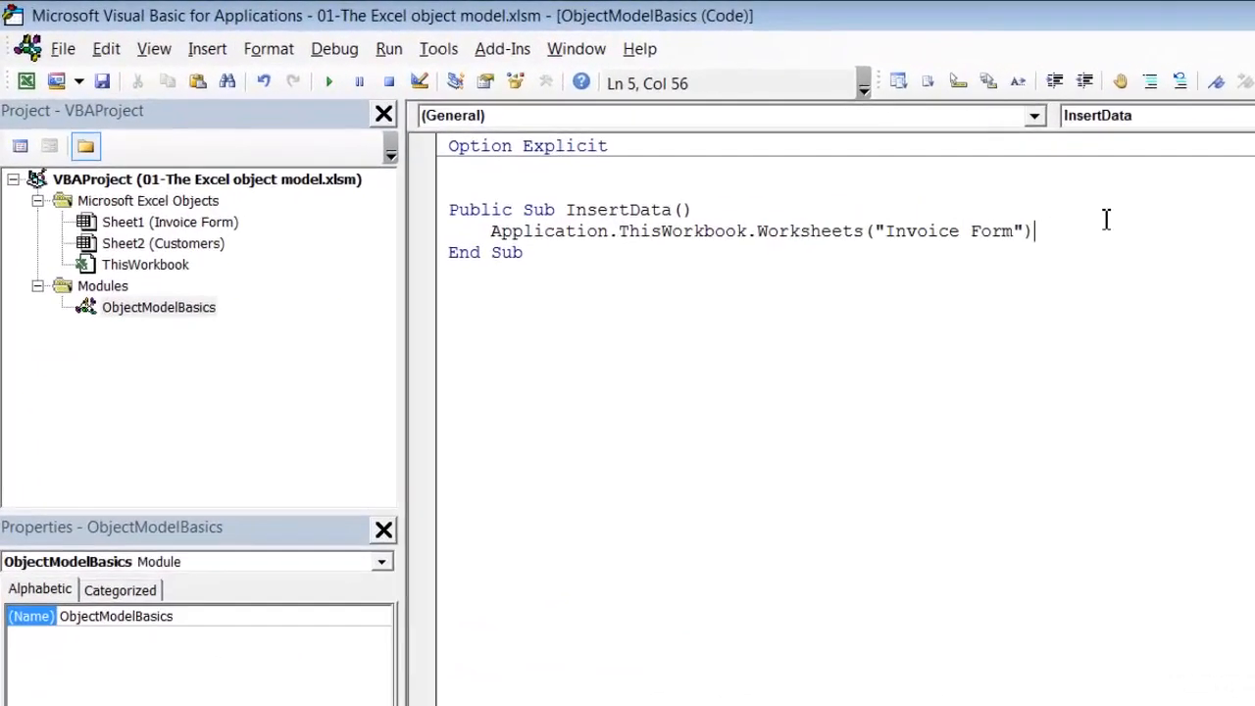
Append .range("A15").value = 2 to the Worksheets("Invoice Form") statement
{"action": "type", "text": "."}
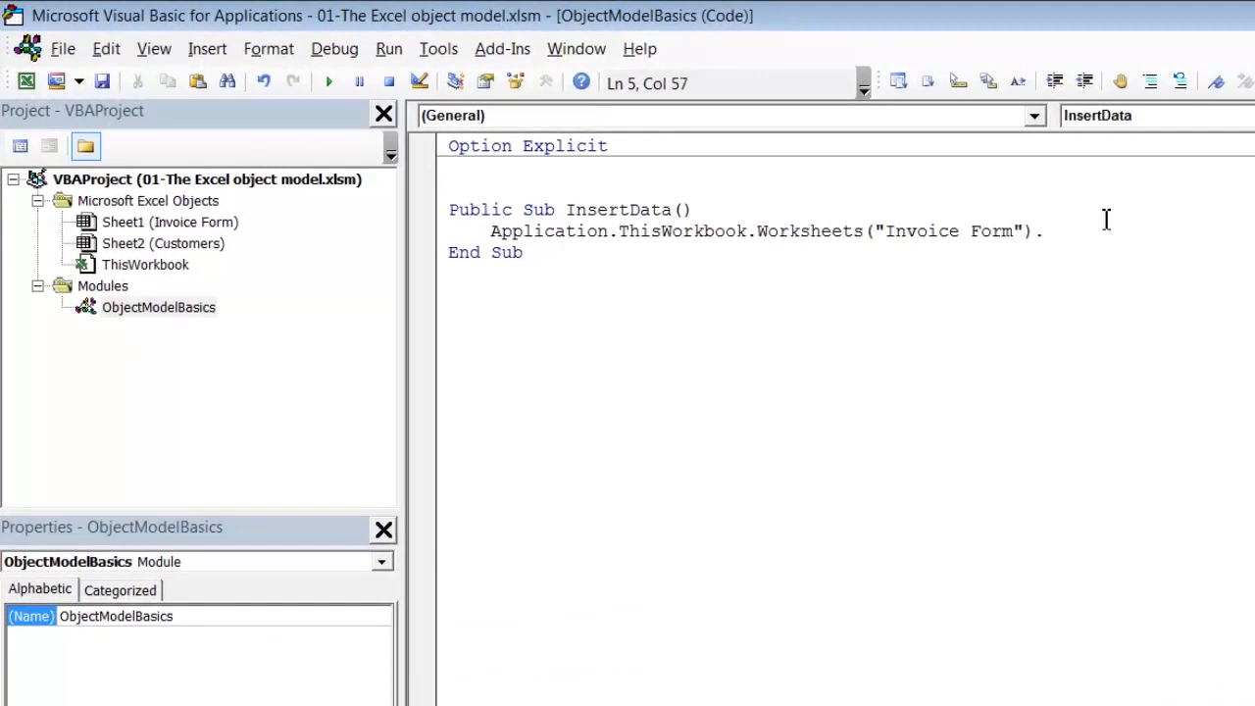
{"action": "type", "text": "range("}
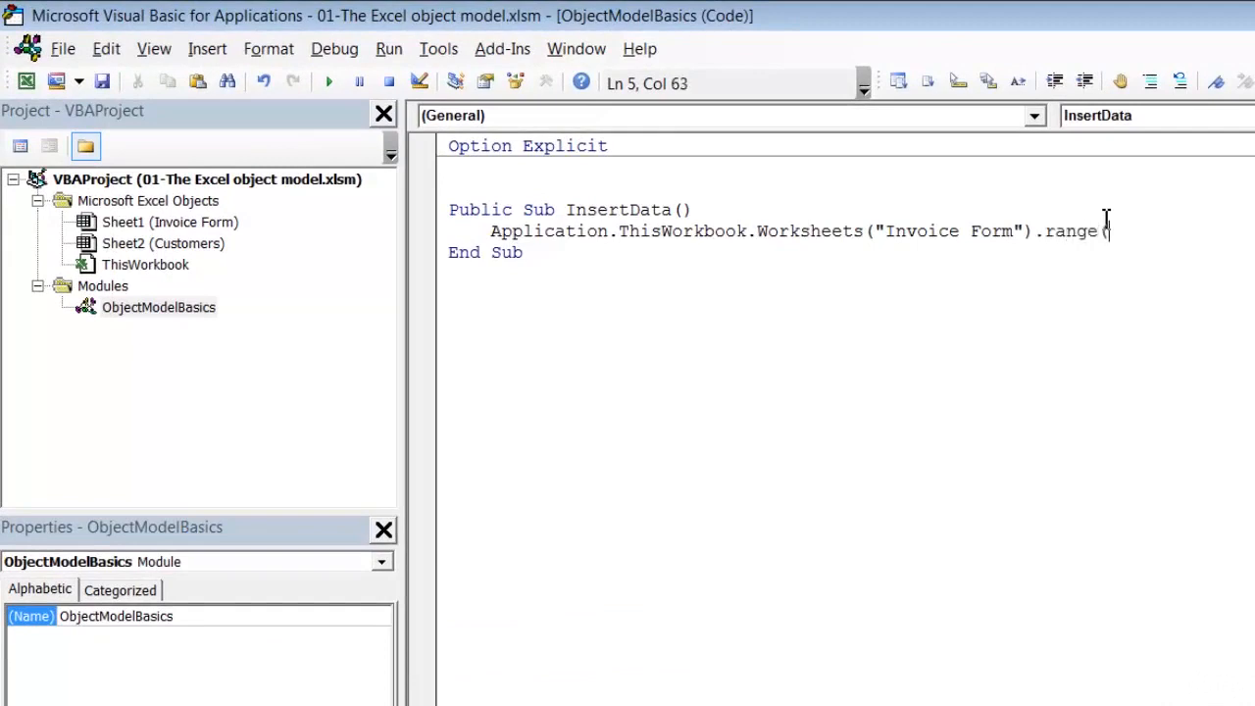
{"action": "type", "text": "\"A1"}
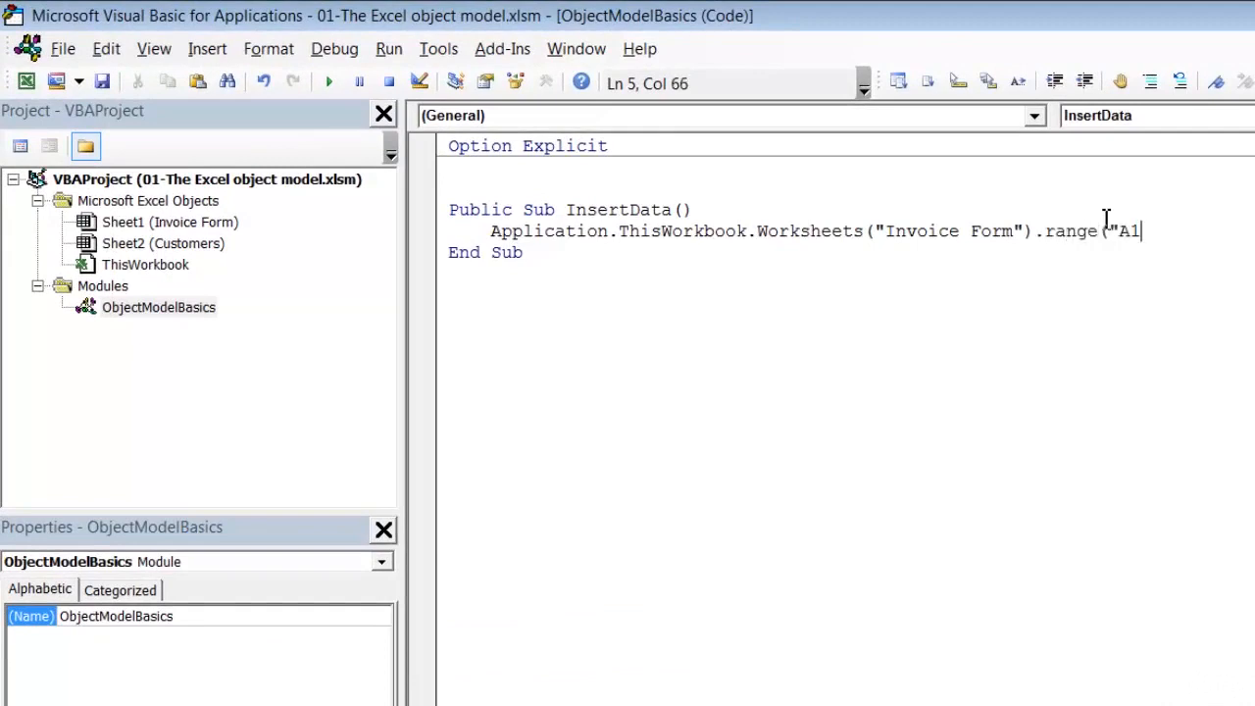
{"action": "type", "text": "5\")"}
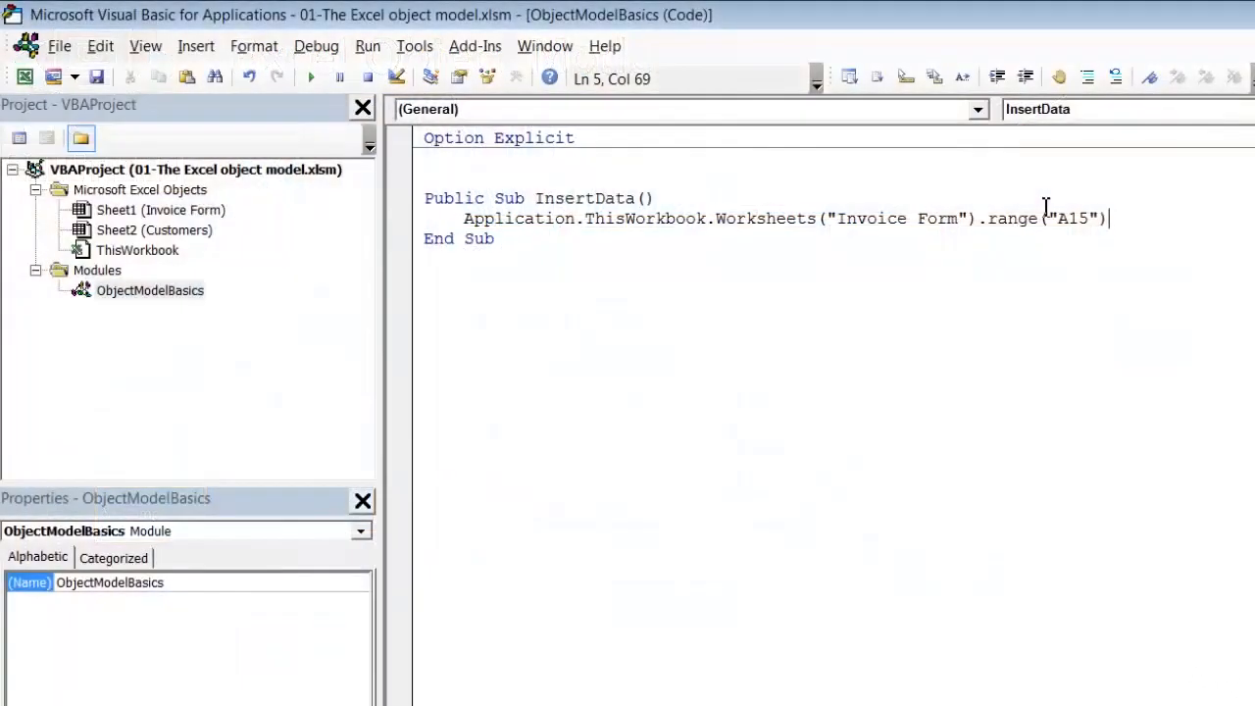
{"action": "type", "text": ".value"}
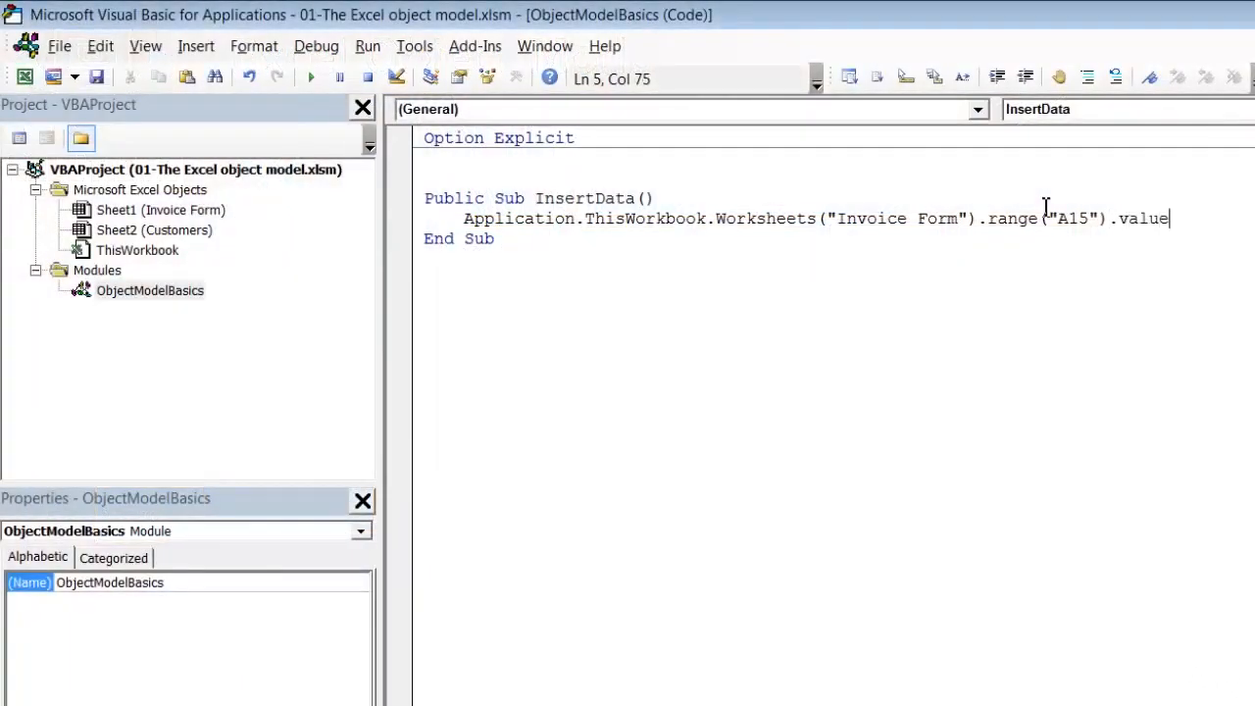
{"action": "type", "text": "="}
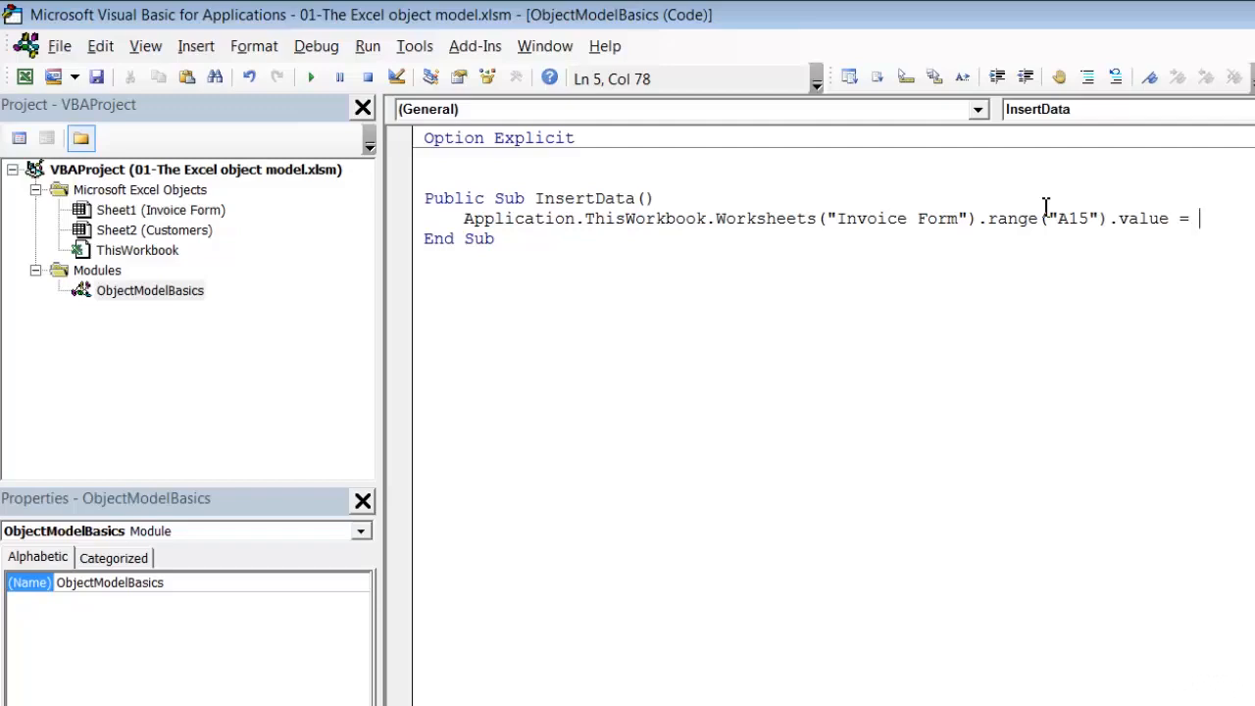
{"action": "type", "text": "2"}
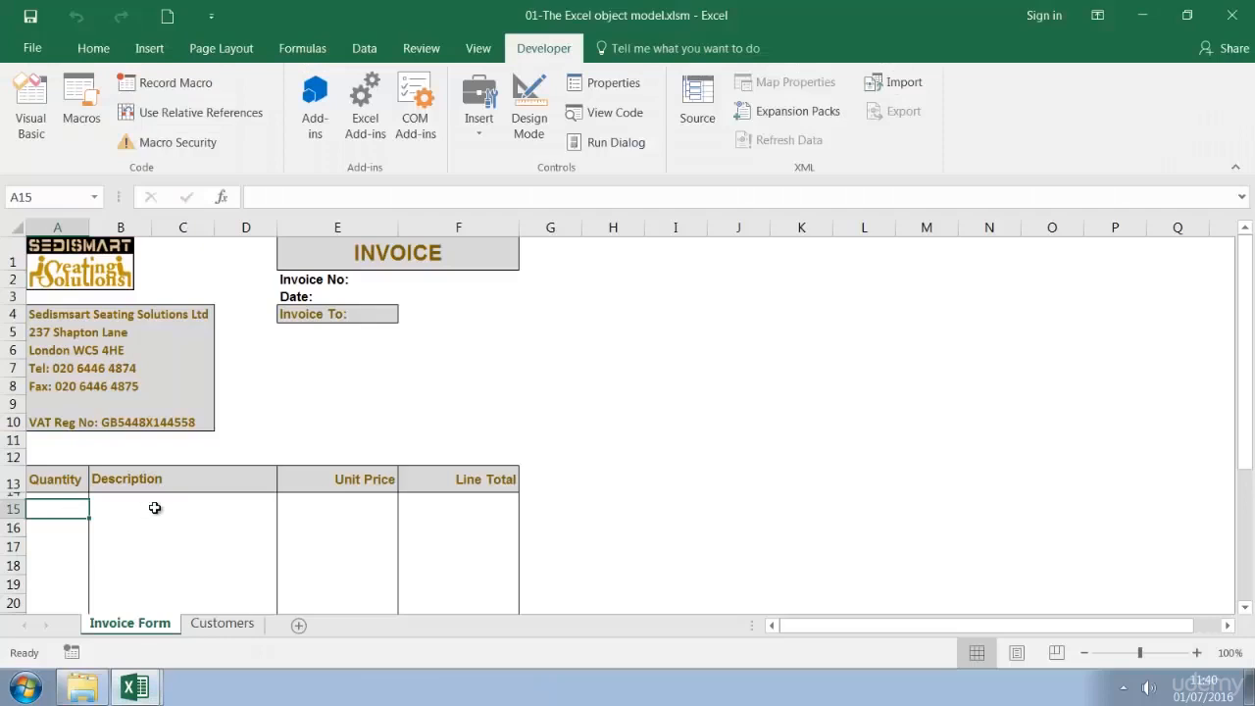
Check the empty Unit Price cell E15, then return to the macro code
{"action": "left_click", "coordinate": [182, 508]}
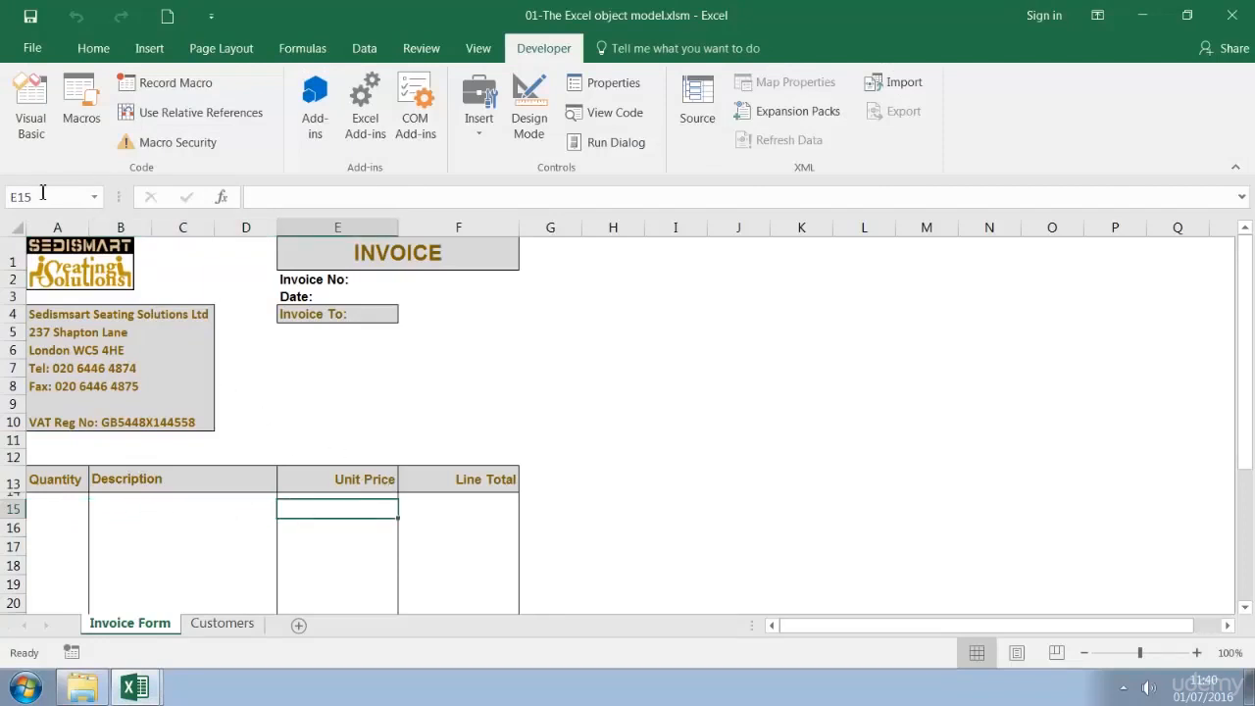
{"action": "mouse_move", "coordinate": [29, 196]}
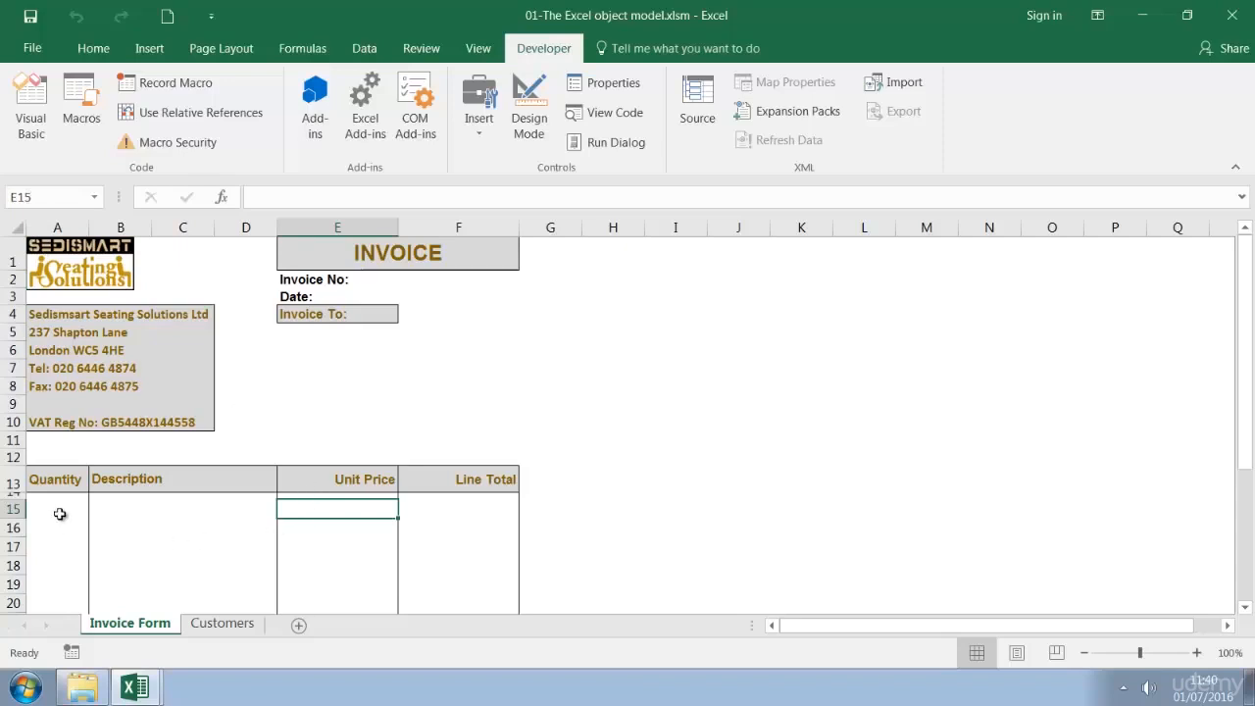
{"action": "left_click", "coordinate": [57, 508]}
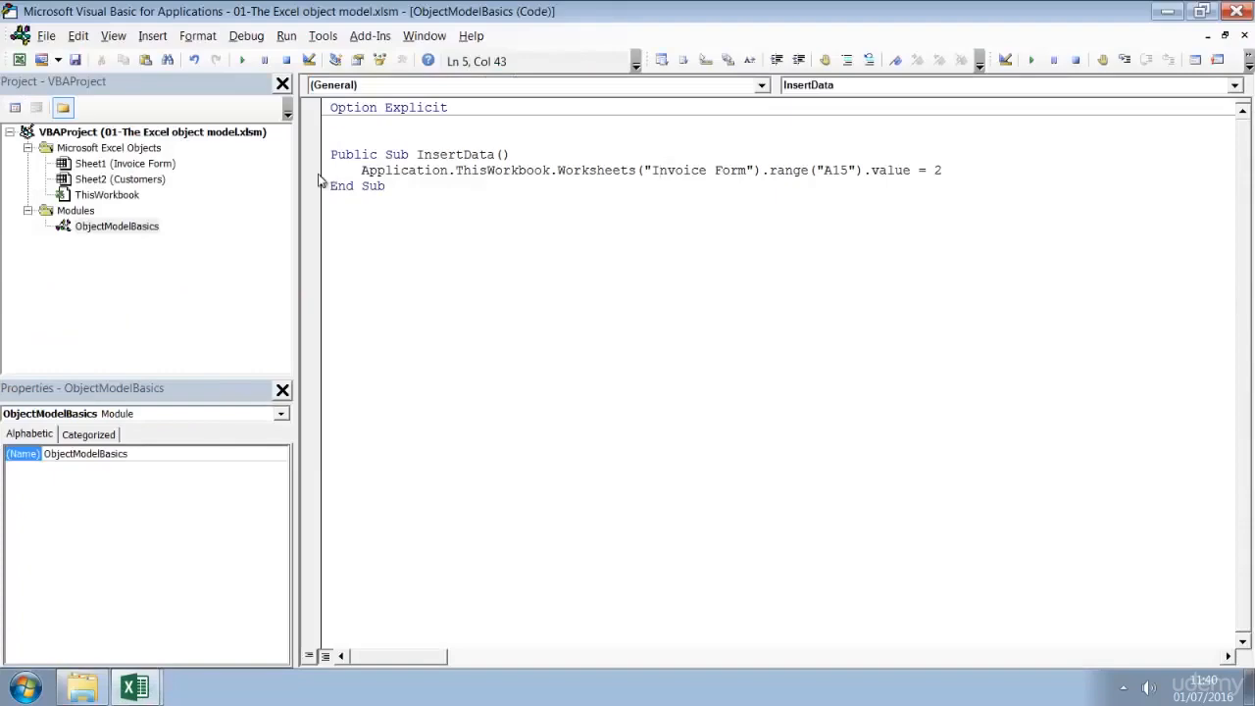
Duplicate the A15 line and set its value to "Custom T-Shirts" for B15
{"action": "triple_click", "coordinate": [637, 197]}
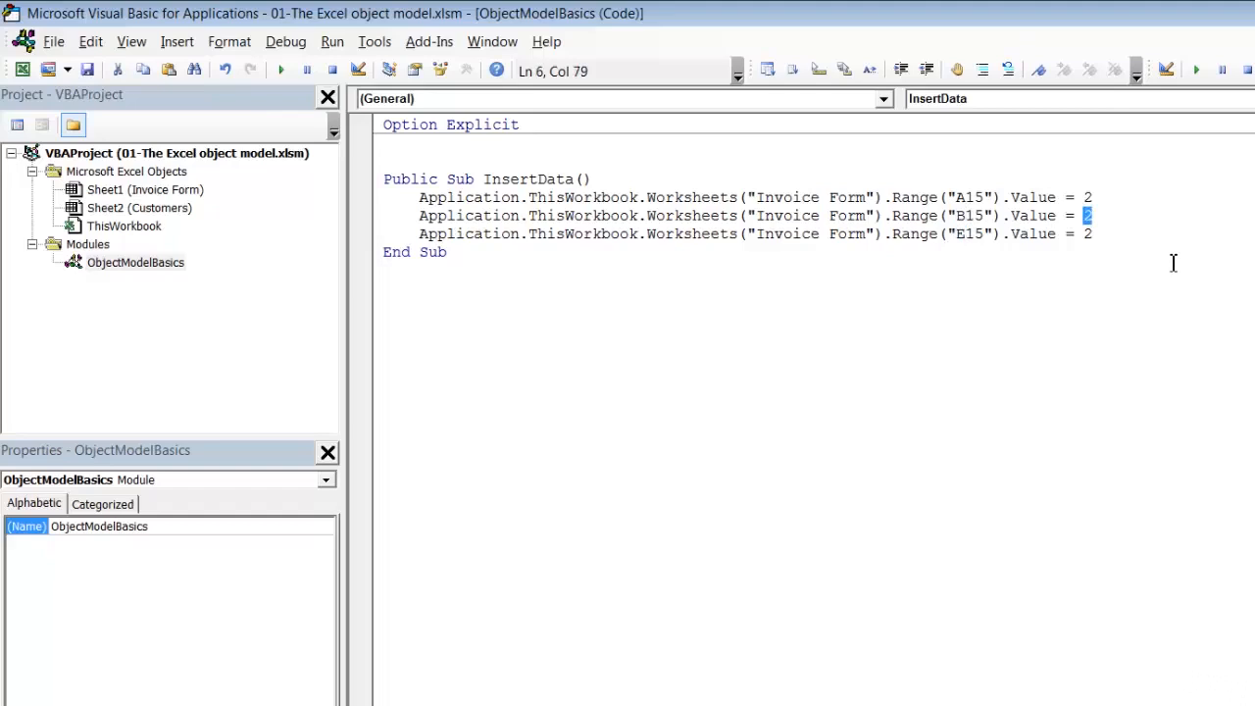
{"action": "type", "text": "\""}
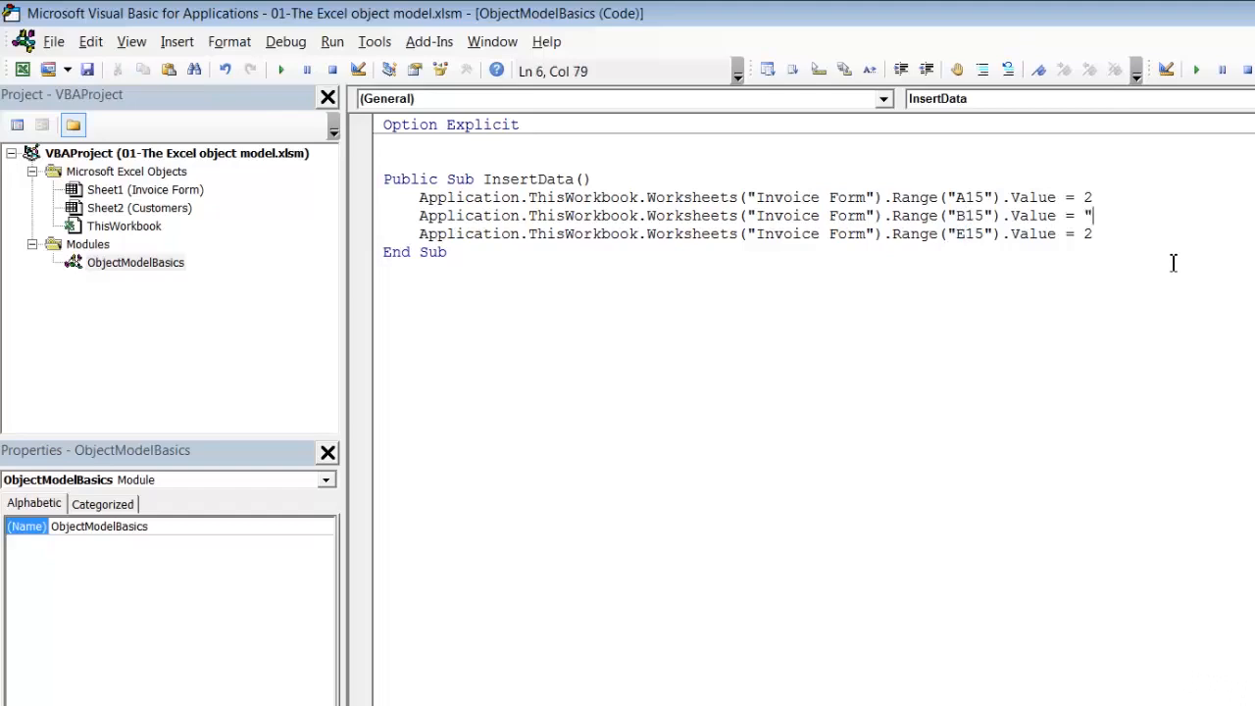
{"action": "type", "text": "Custom T"}
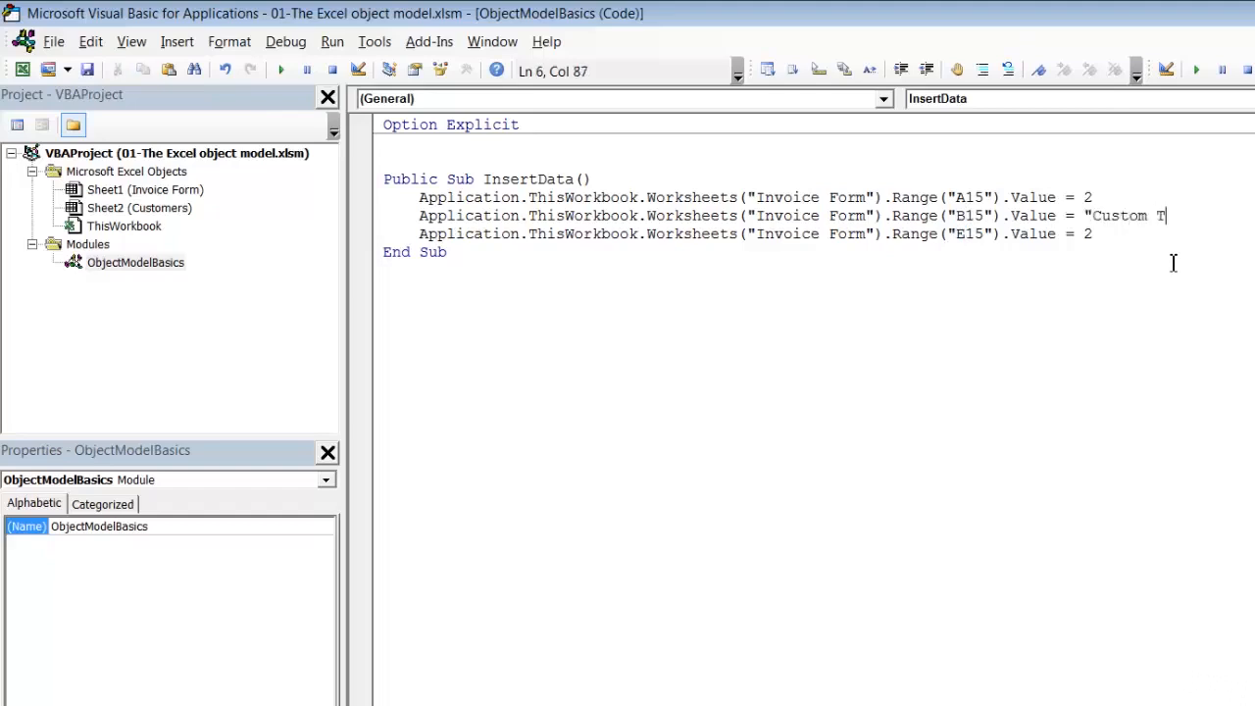
{"action": "type", "text": "-Shirts\""}
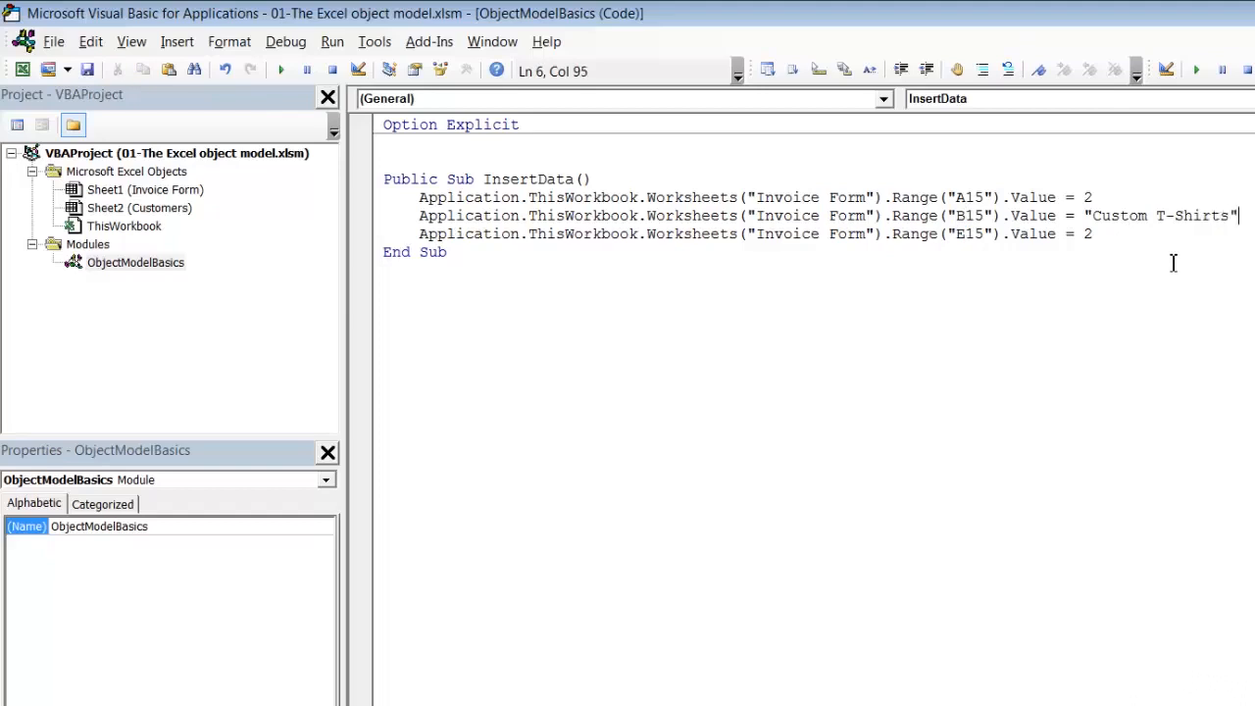
Change the E15 line's value to 17.55 and highlight Application on the A15 line
{"action": "left_click", "coordinate": [1084, 234]}
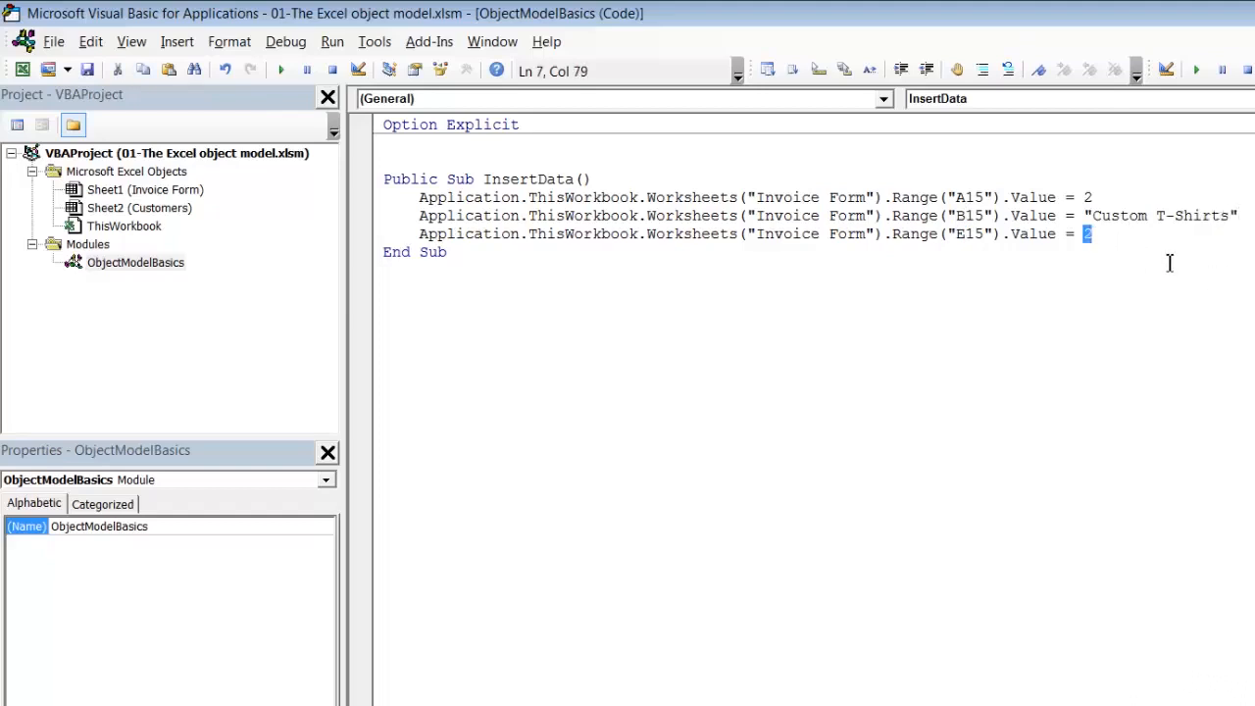
{"action": "type", "text": "17.5"}
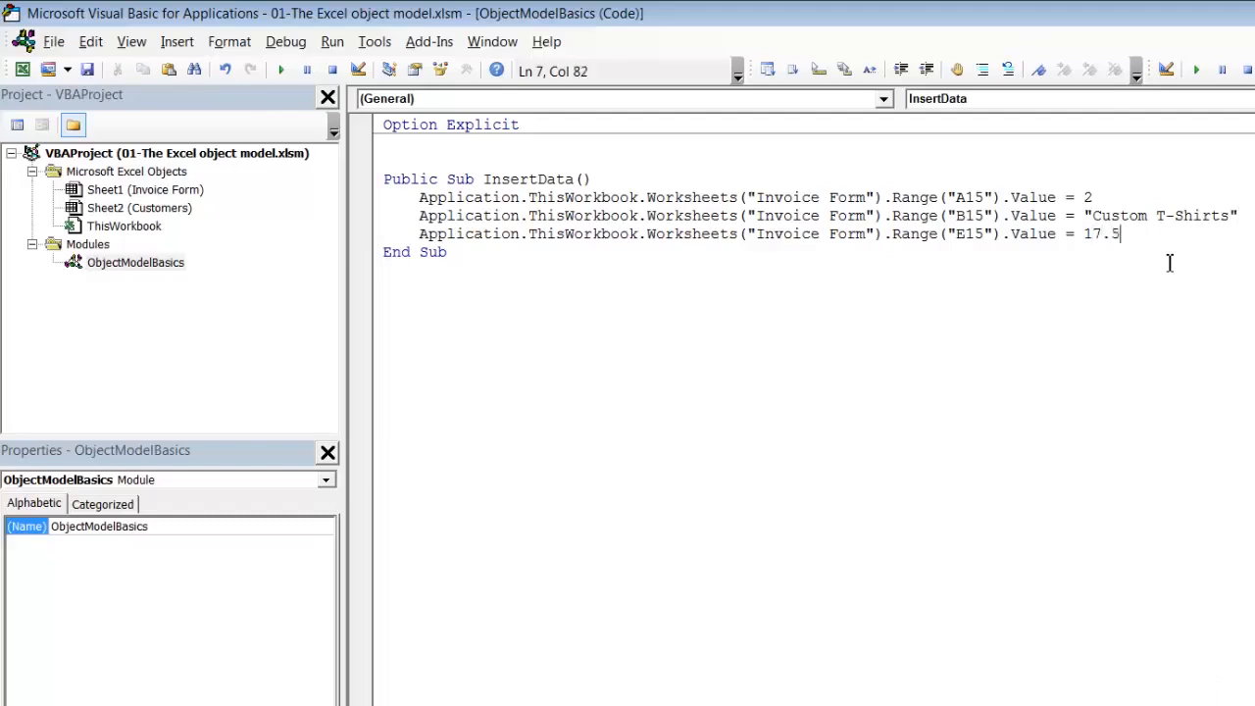
{"action": "type", "text": "5"}
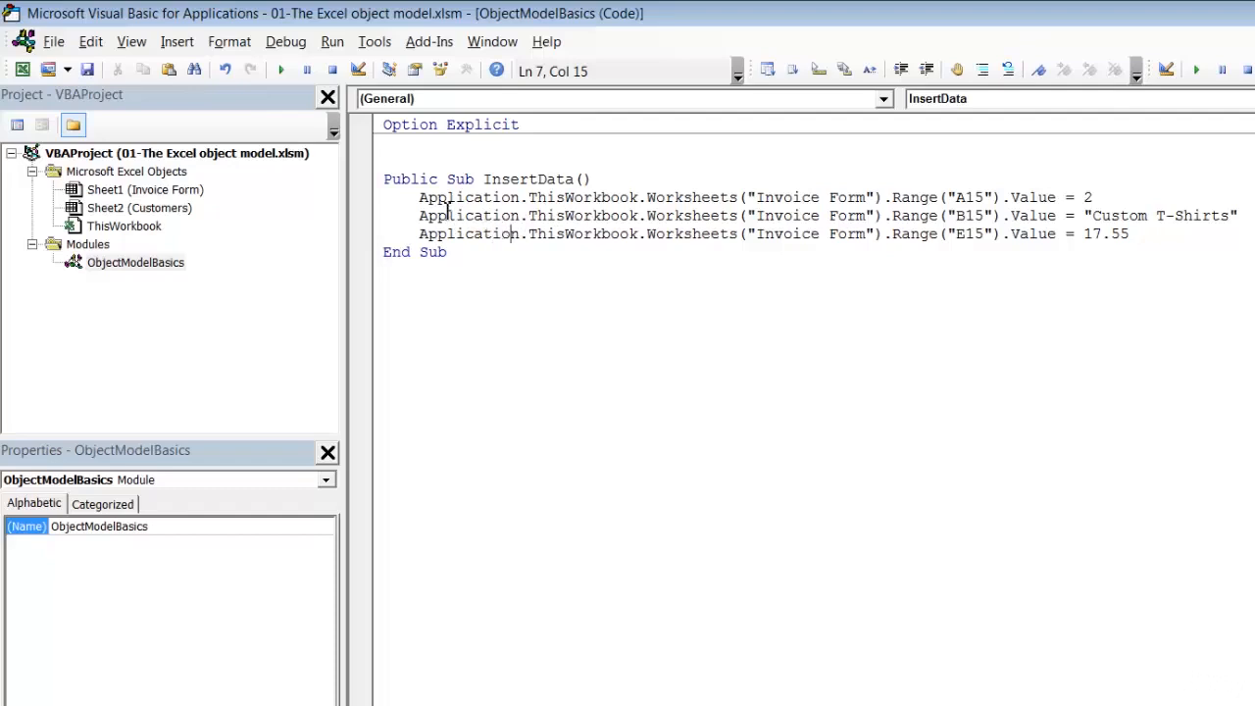
{"action": "double_click", "coordinate": [469, 197]}
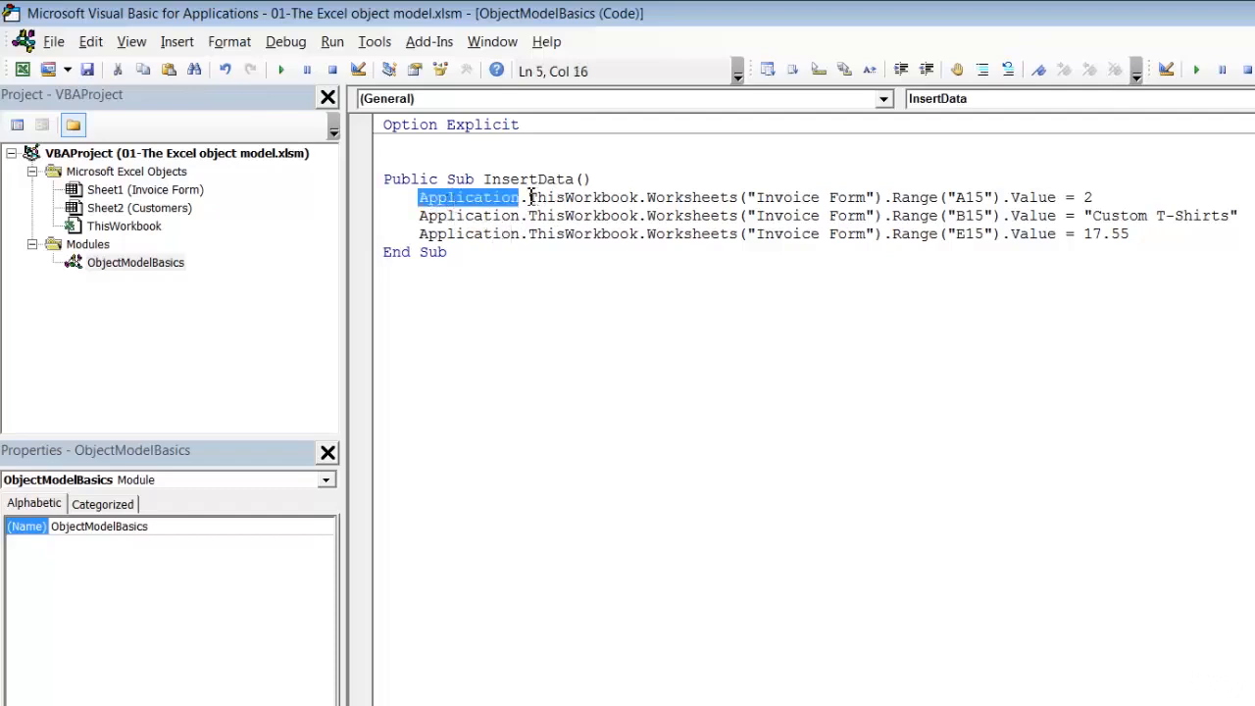
{"action": "double_click", "coordinate": [581, 197]}
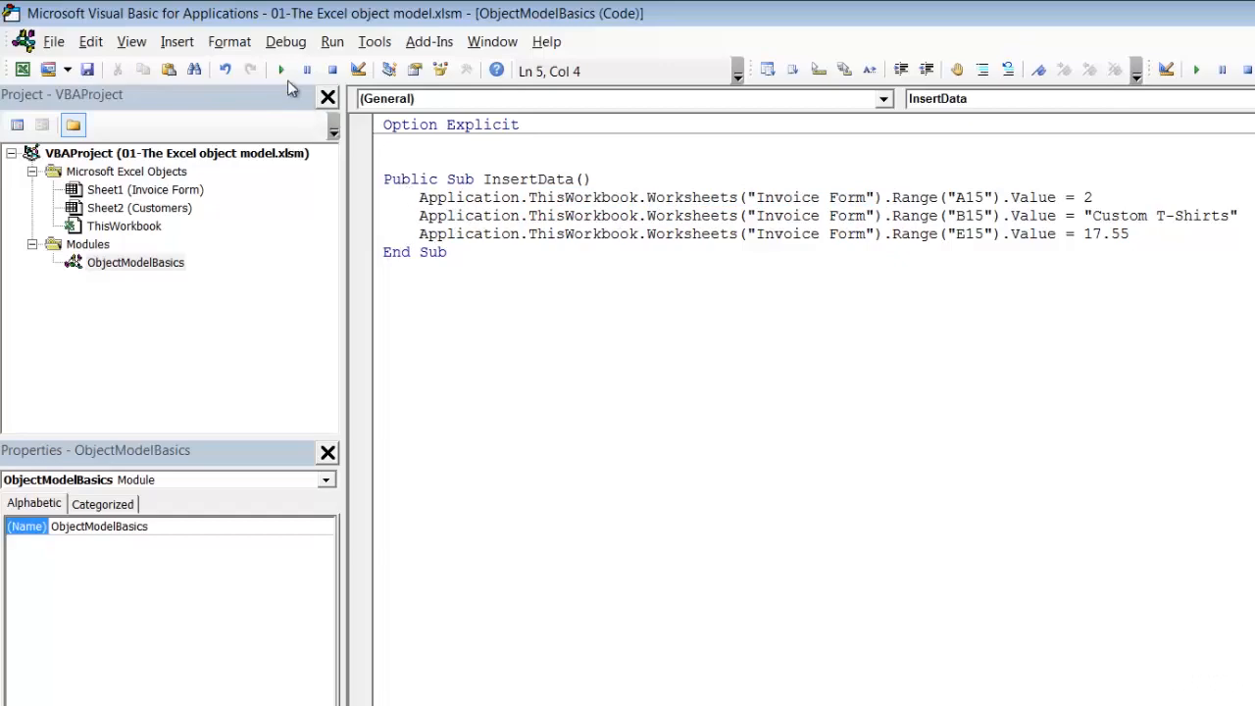
{"action": "mouse_move", "coordinate": [281, 70]}
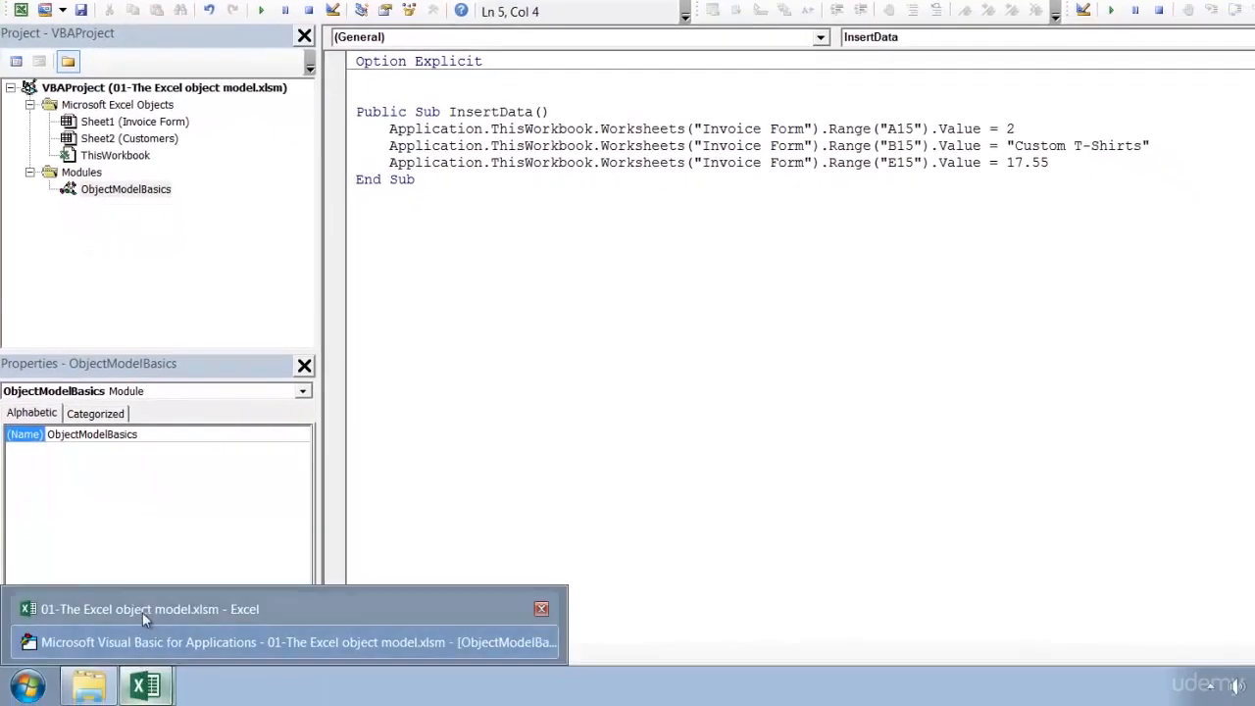
Check E15 shows 17.55, F15's Line Total formula, and A15 shows 2
{"action": "left_click", "coordinate": [147, 609]}
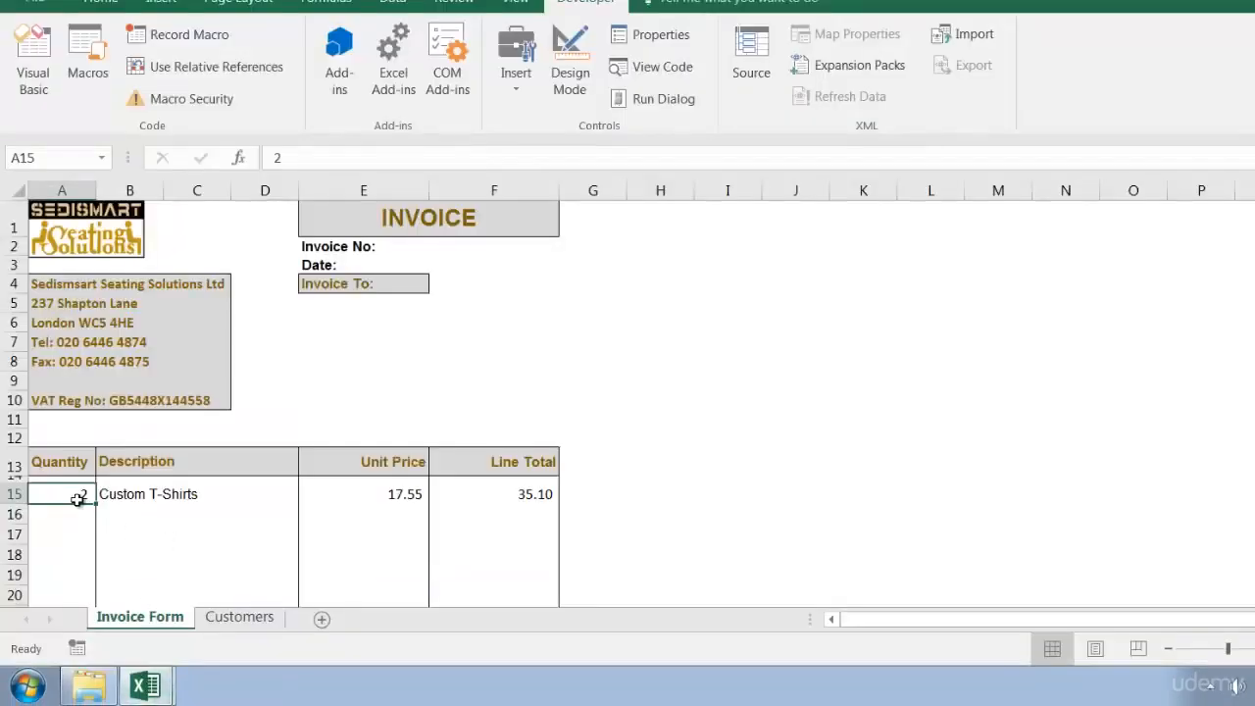
{"action": "left_click", "coordinate": [363, 495]}
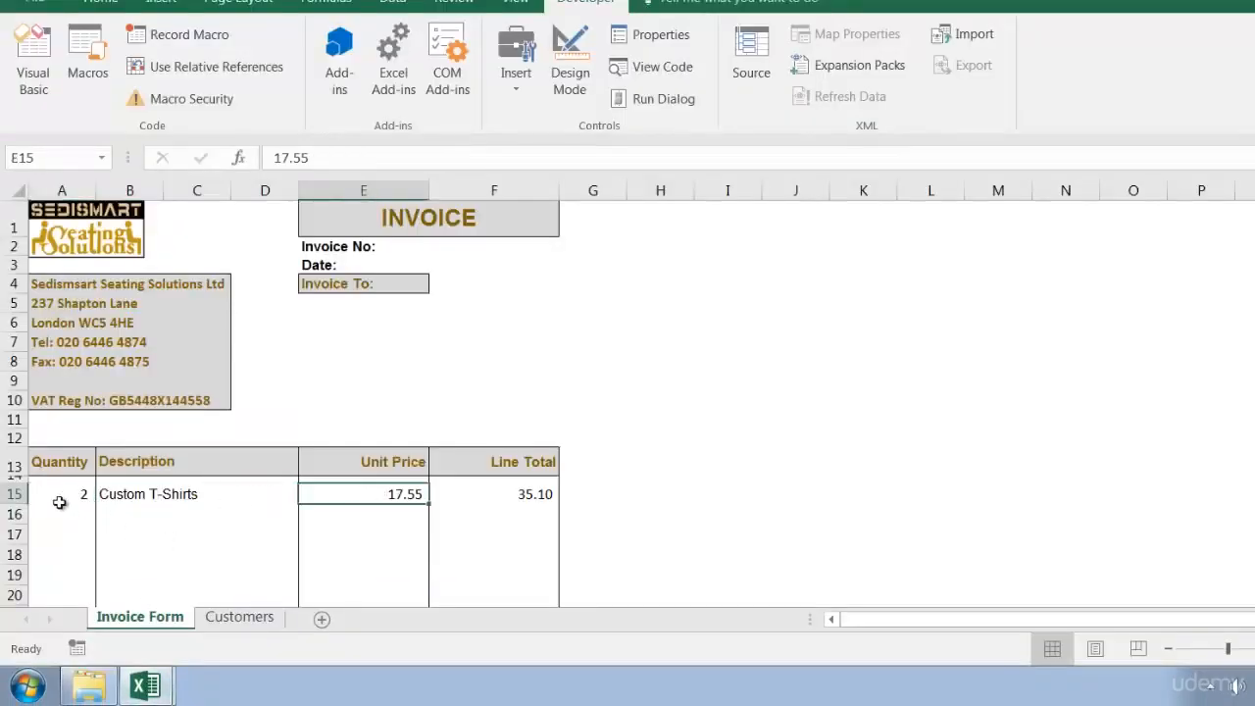
{"action": "left_click", "coordinate": [494, 494]}
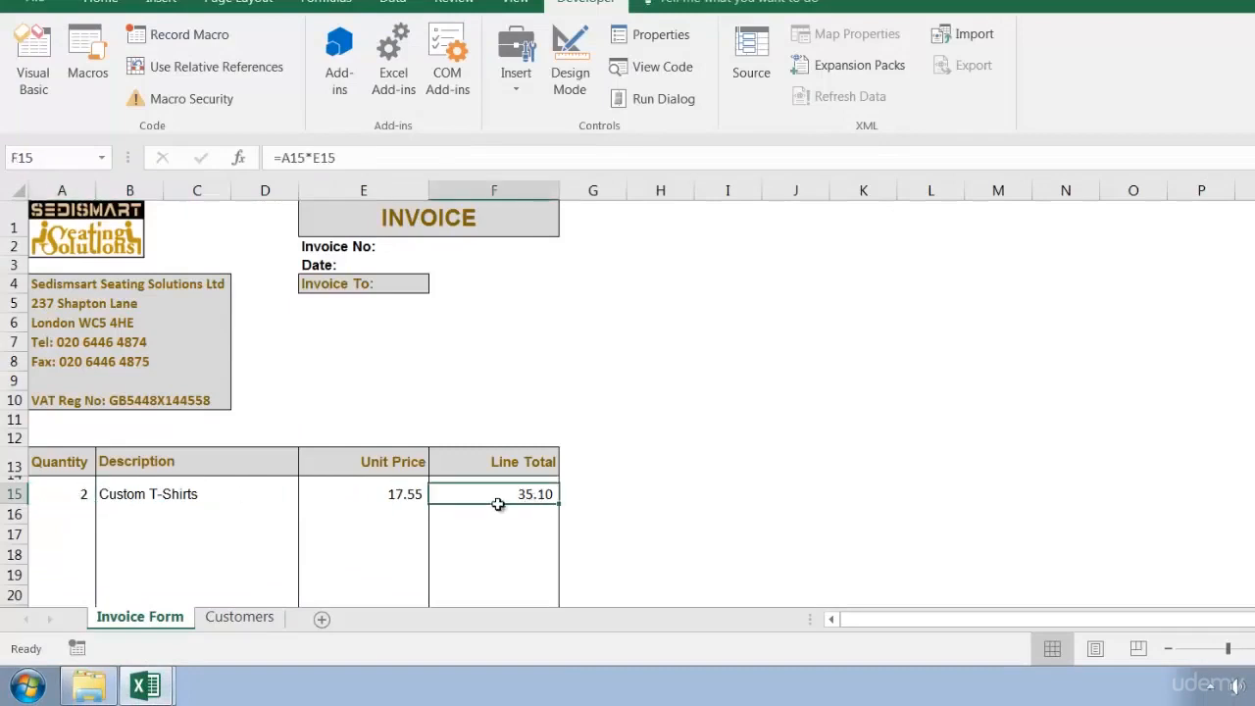
{"action": "left_click", "coordinate": [61, 493]}
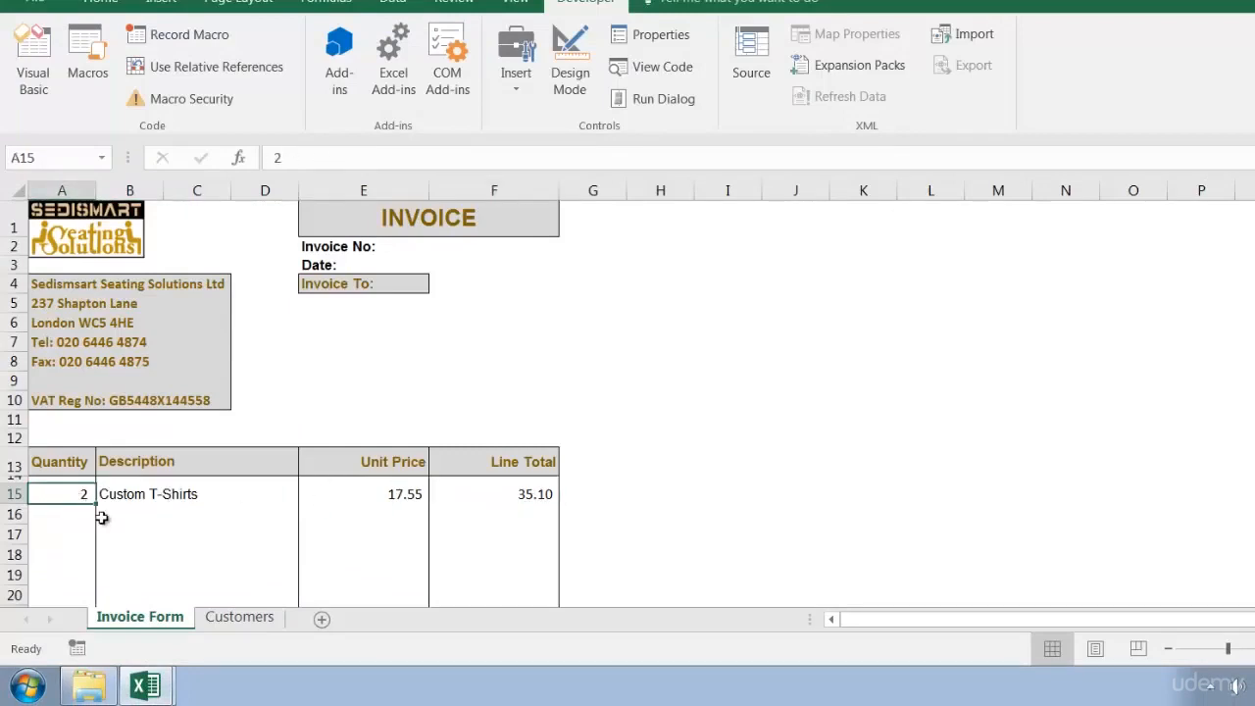